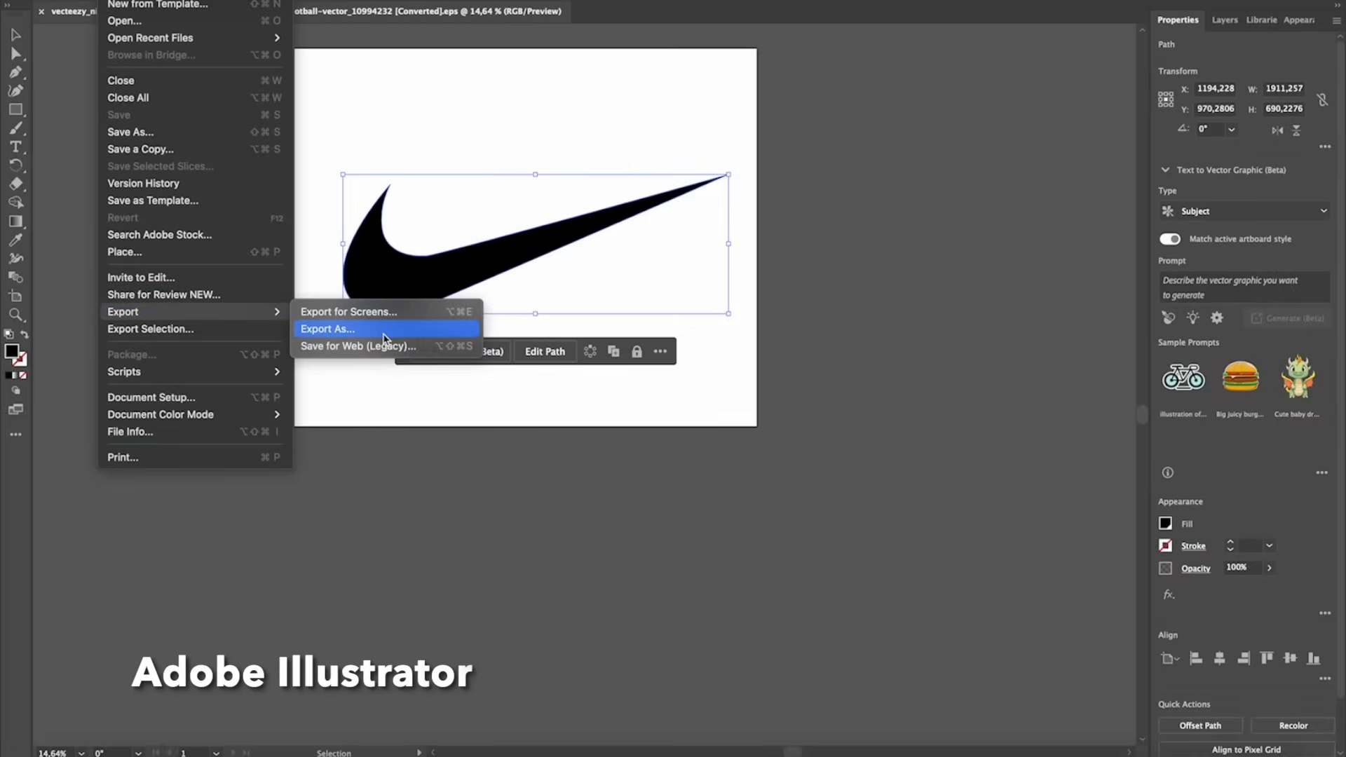
# Export the black swoosh artwork from Illustrator via Export As.
pyautogui.click(327, 328)
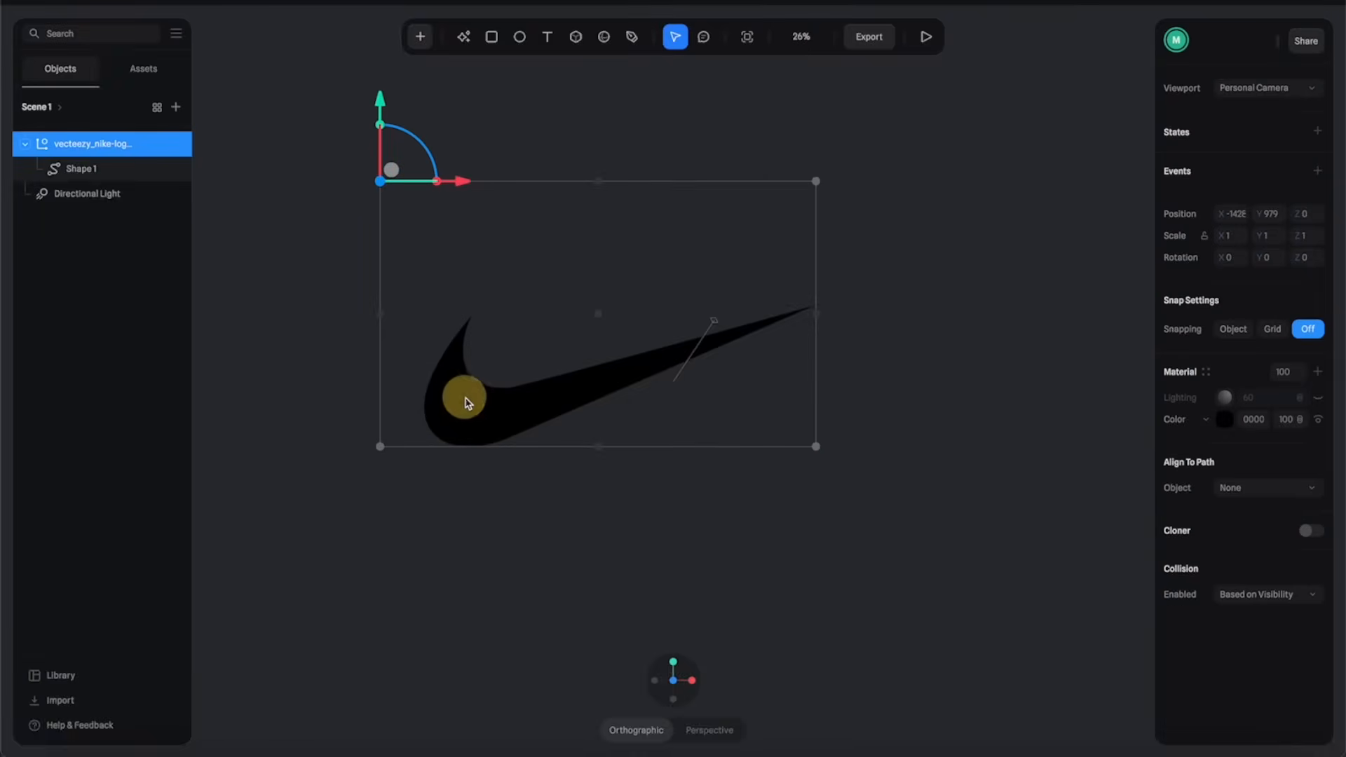
# Select the imported swoosh group and ungroup it so Shape 1 sits directly in Scene 1.
pyautogui.click(83, 169)
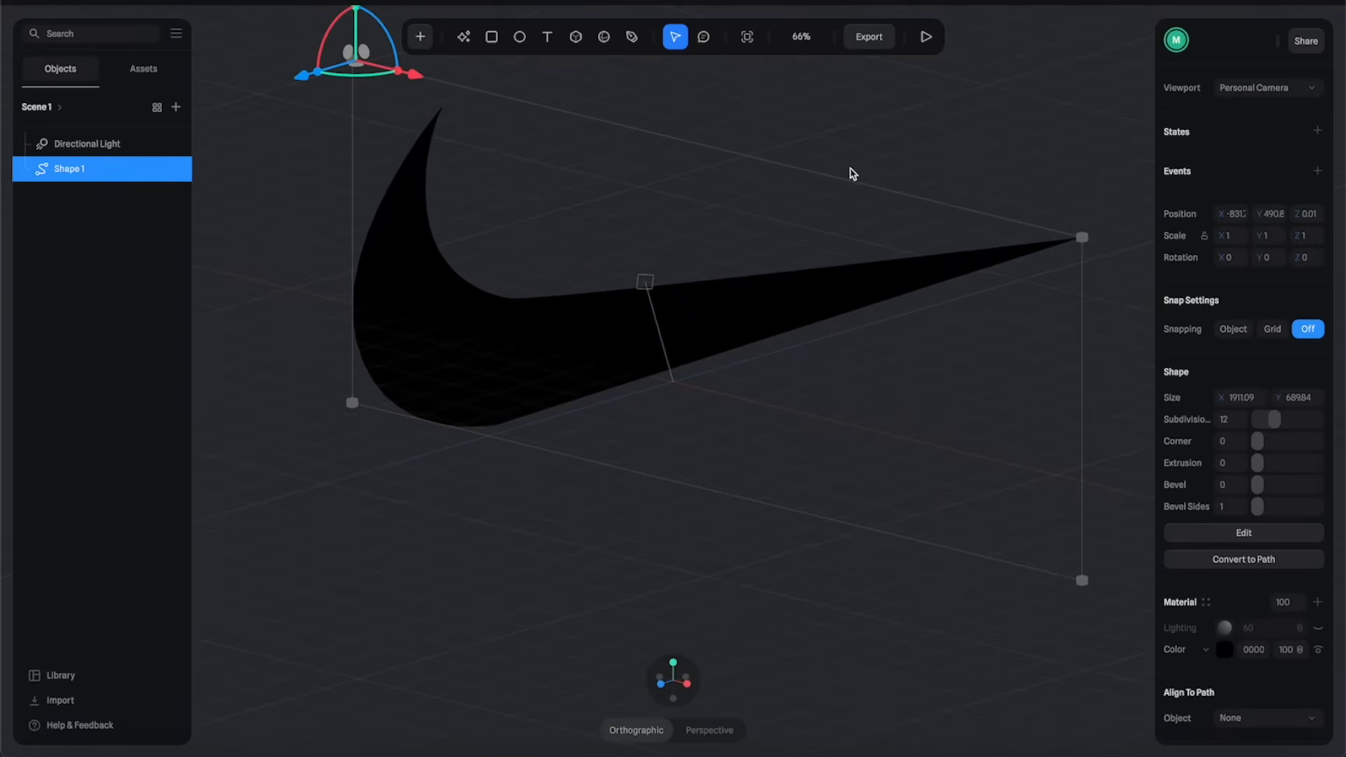
# Extrude the swoosh to 107 with bevel 8, set colour EFEFEF and add a grey colour layer.
pyautogui.scroll(-3)
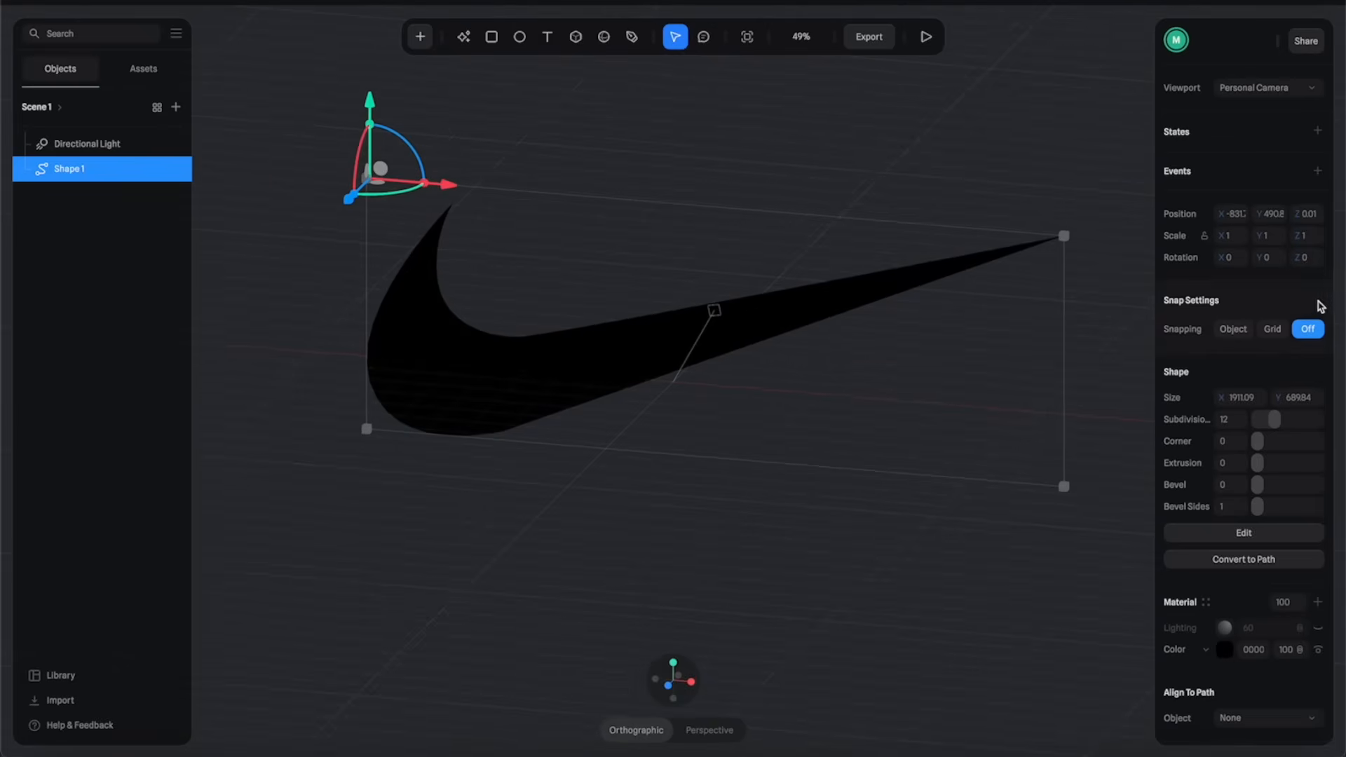
pyautogui.moveTo(1264, 456)
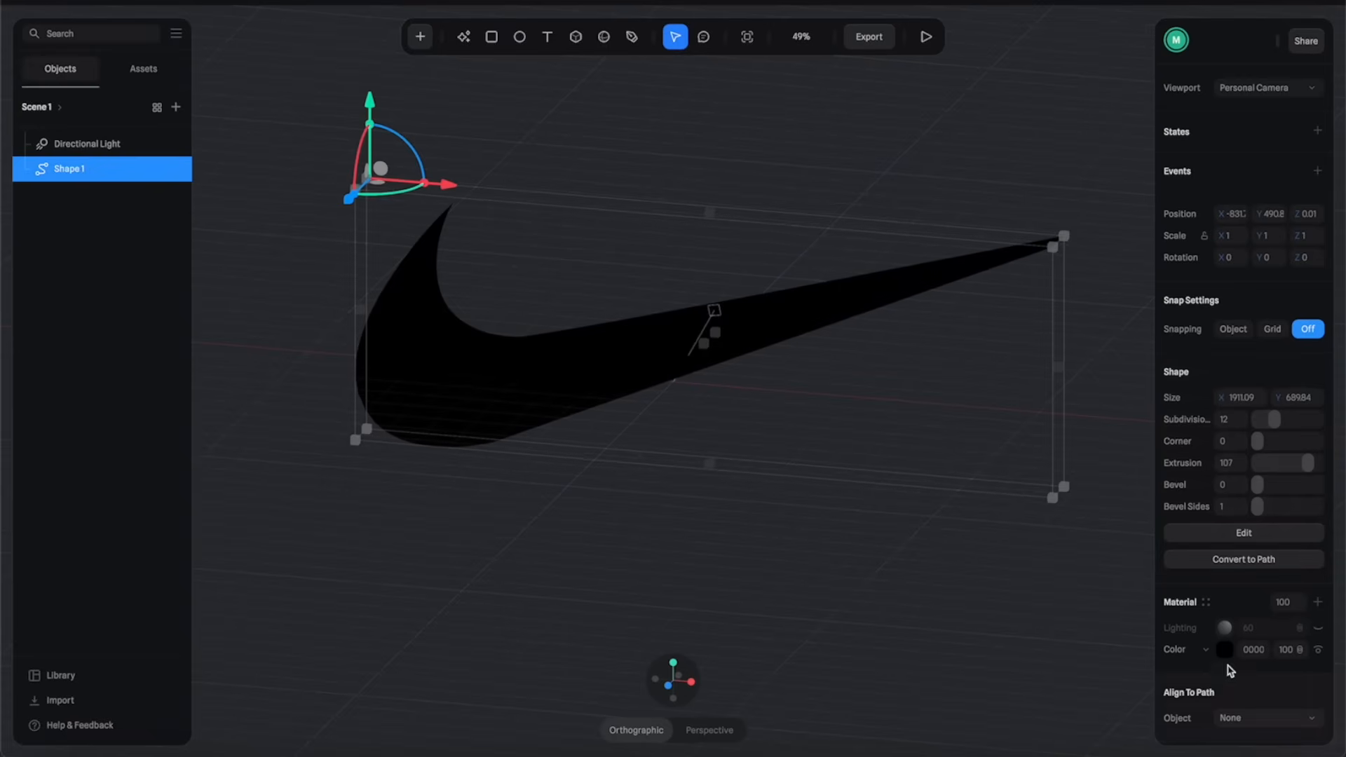
pyautogui.click(1225, 649)
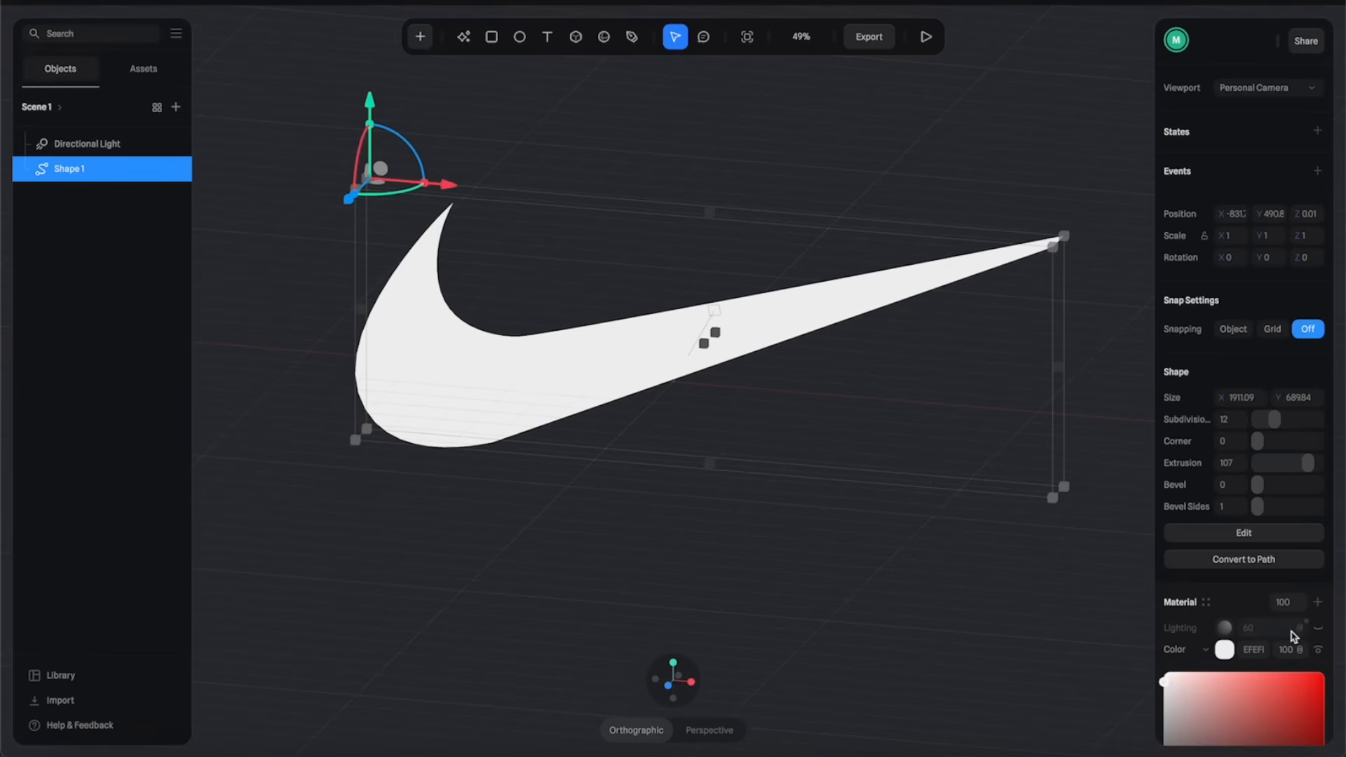
pyautogui.click(1317, 627)
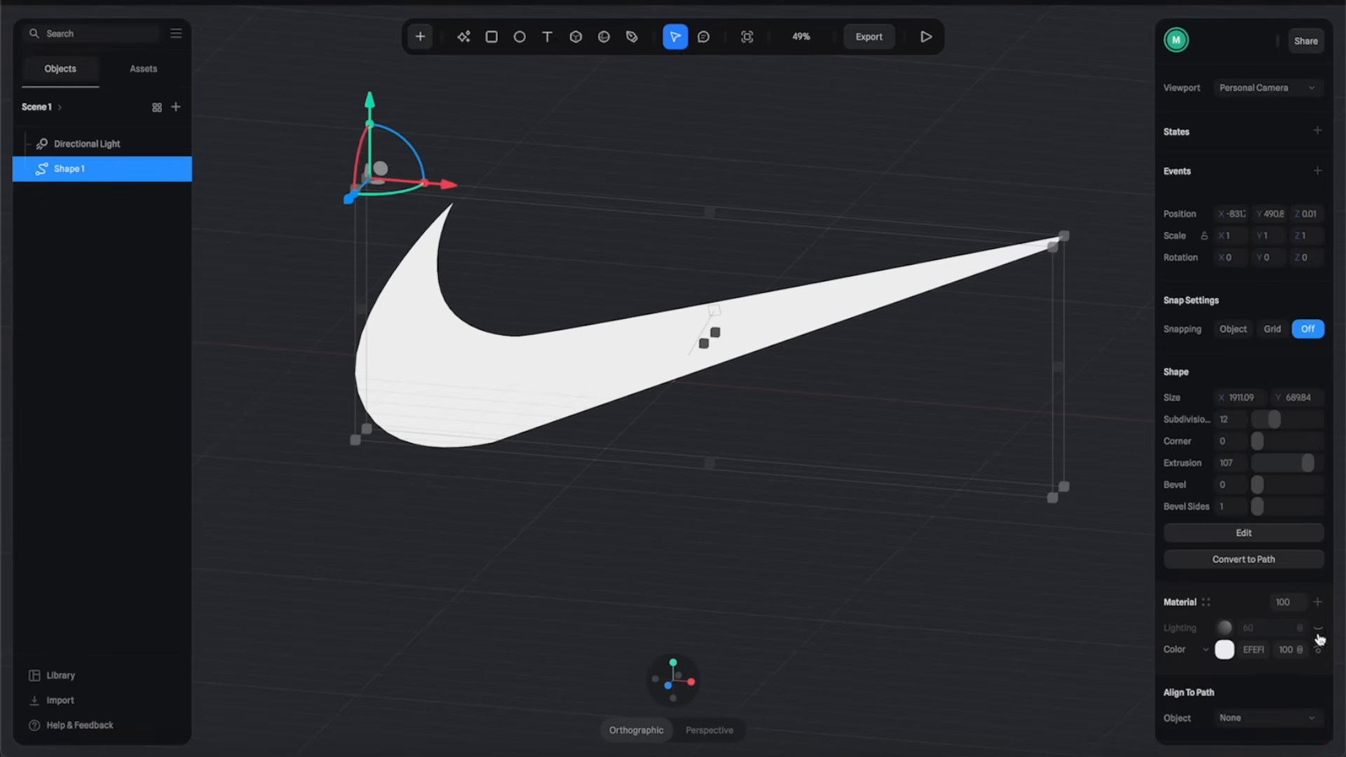
pyautogui.click(1320, 628)
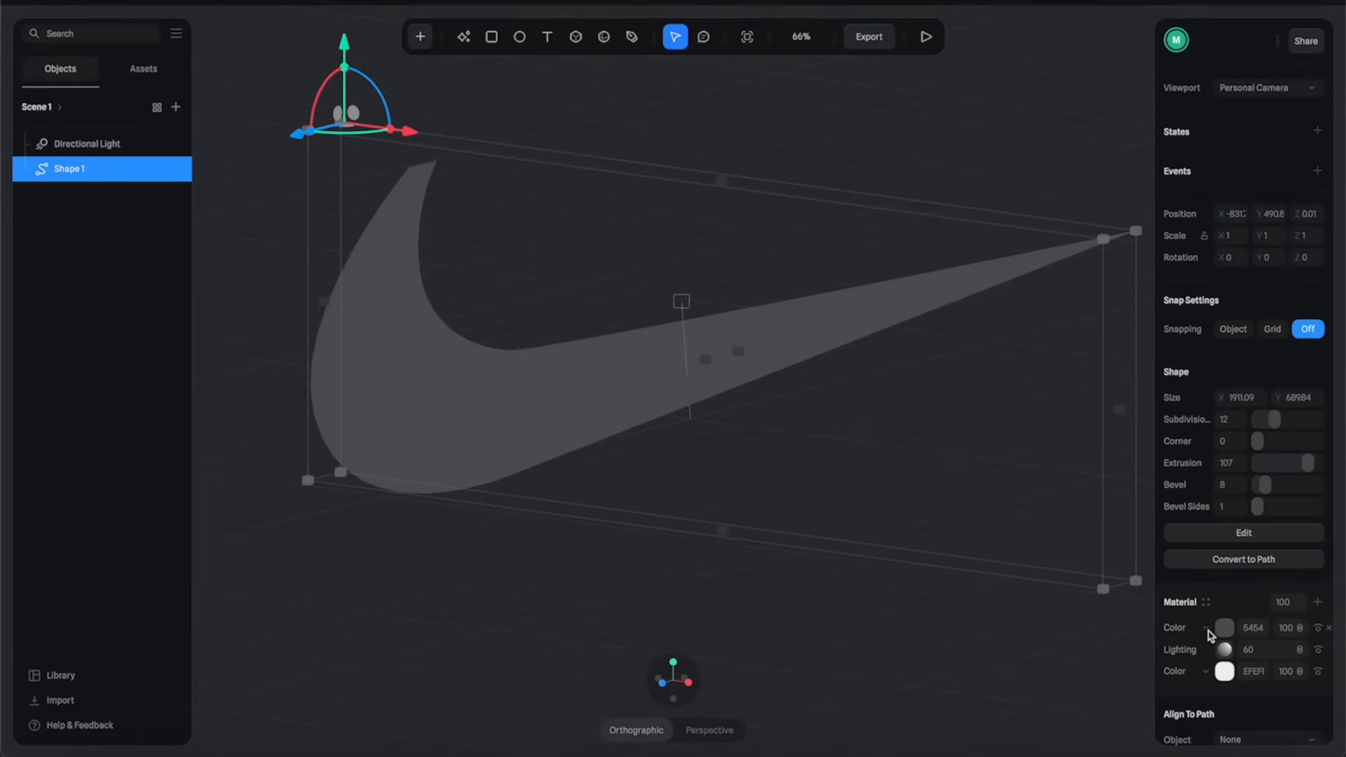
# Turn the new layer into a Matcap using a metallic silver image from the library.
pyautogui.click(1222, 628)
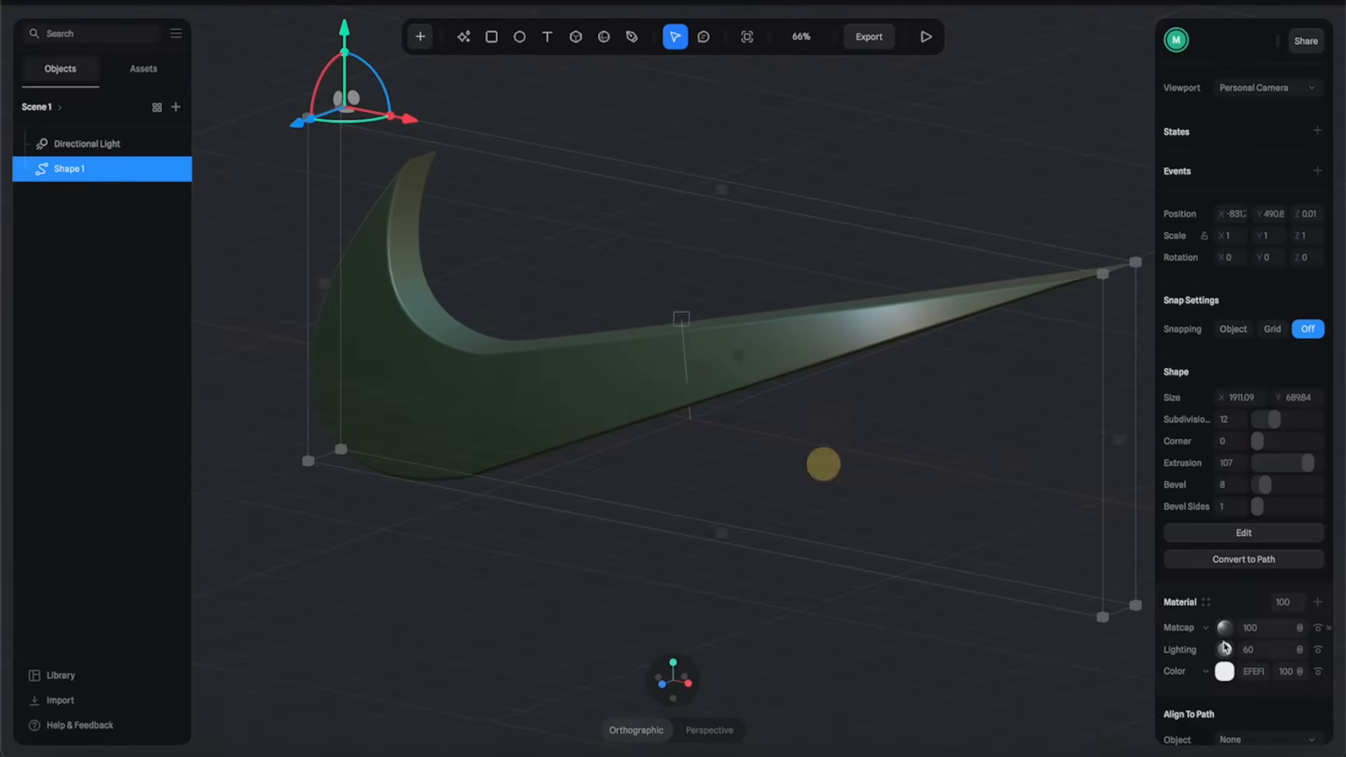
pyautogui.click(1224, 628)
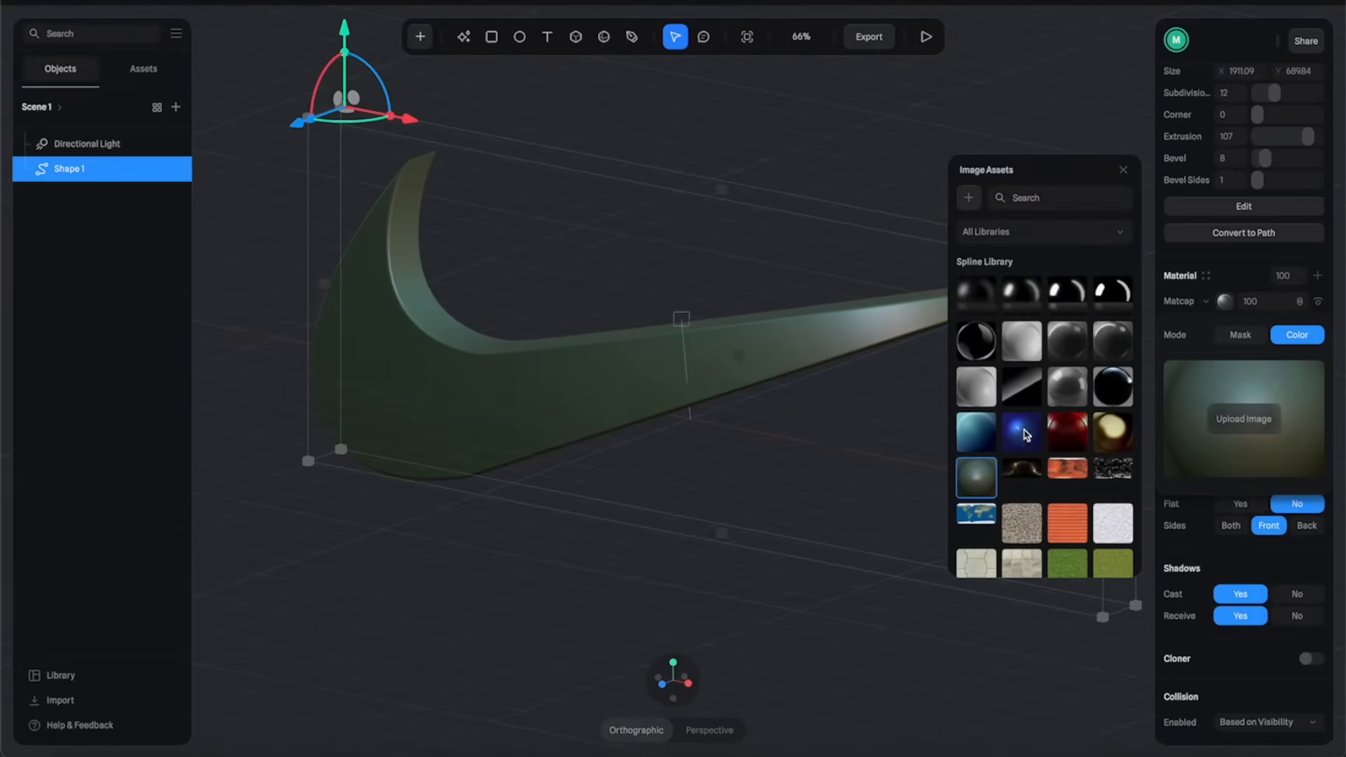
pyautogui.click(1066, 387)
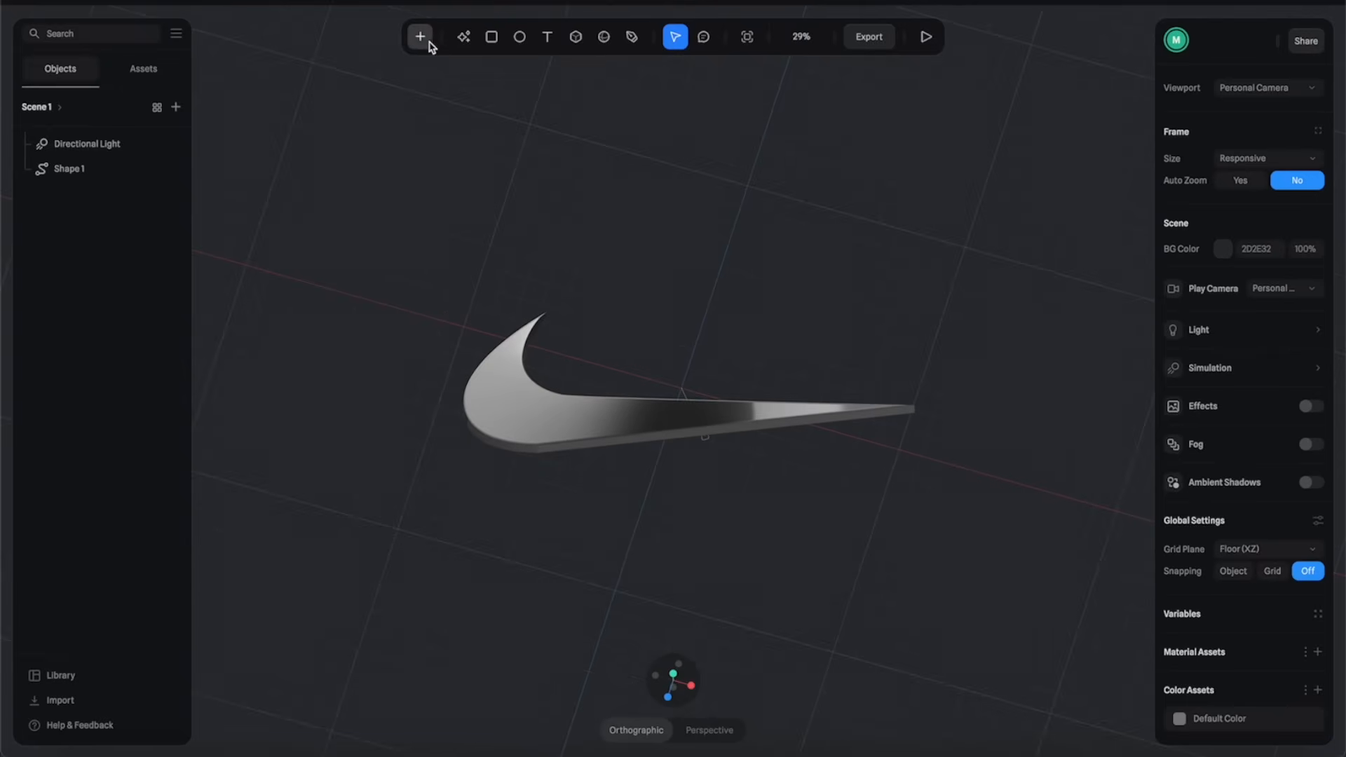
# Add a ground plane and raise the directional light to 0.73 intensity with larger, blurrier shadows.
pyautogui.click(419, 36)
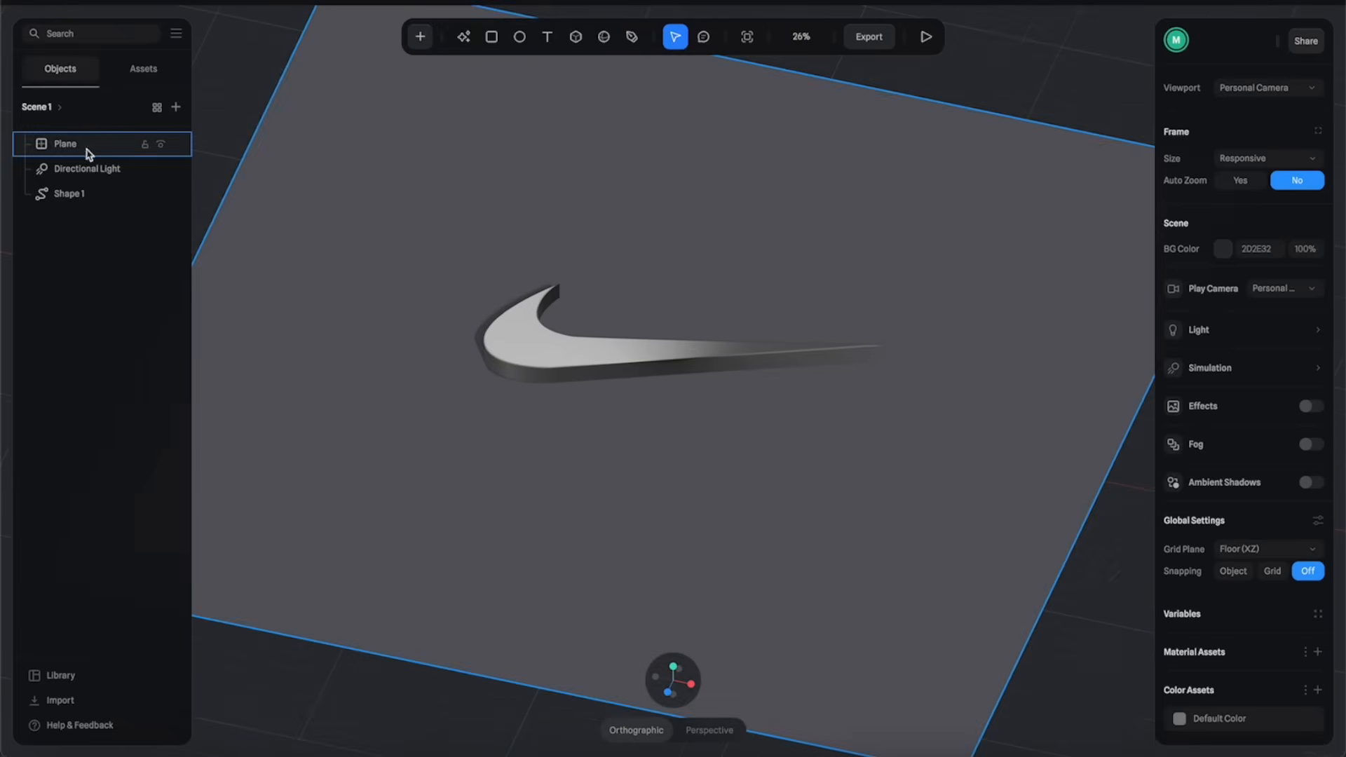
pyautogui.click(87, 168)
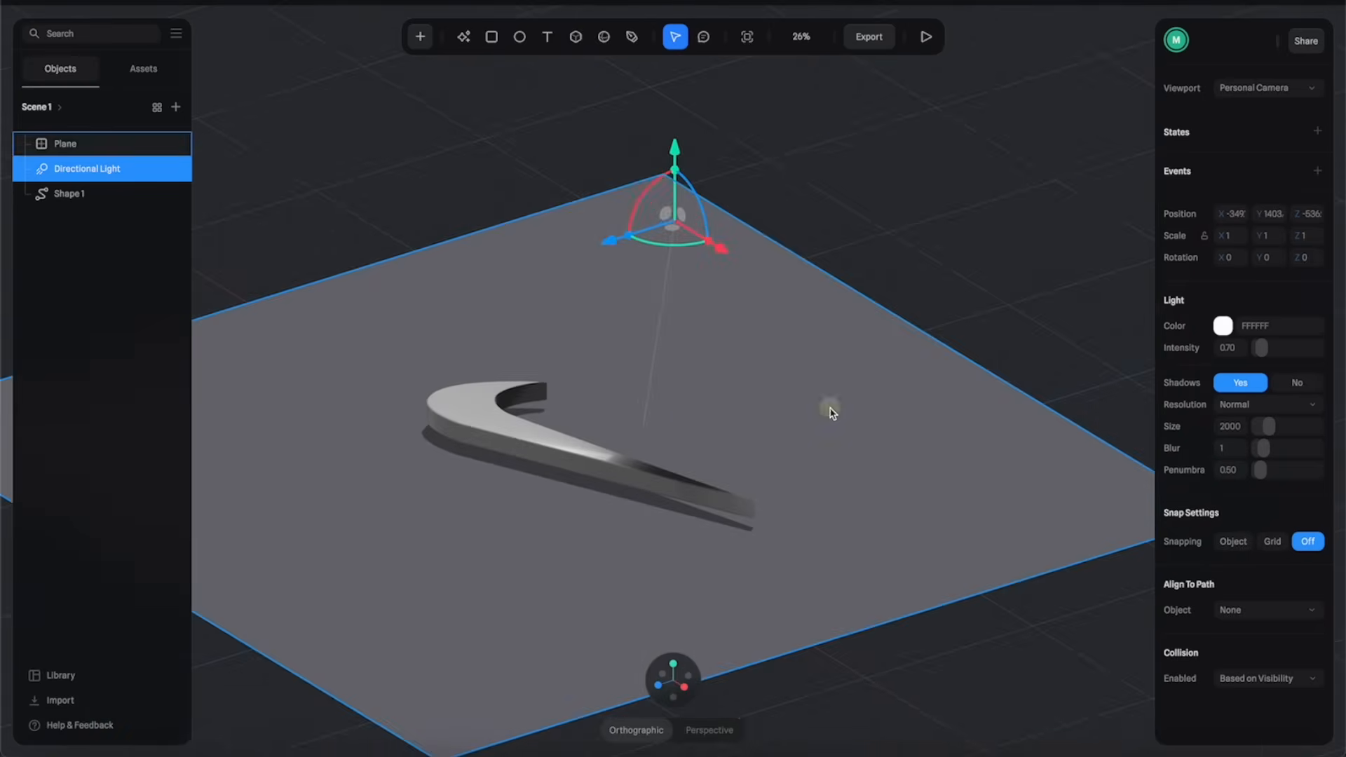
pyautogui.scroll(3)
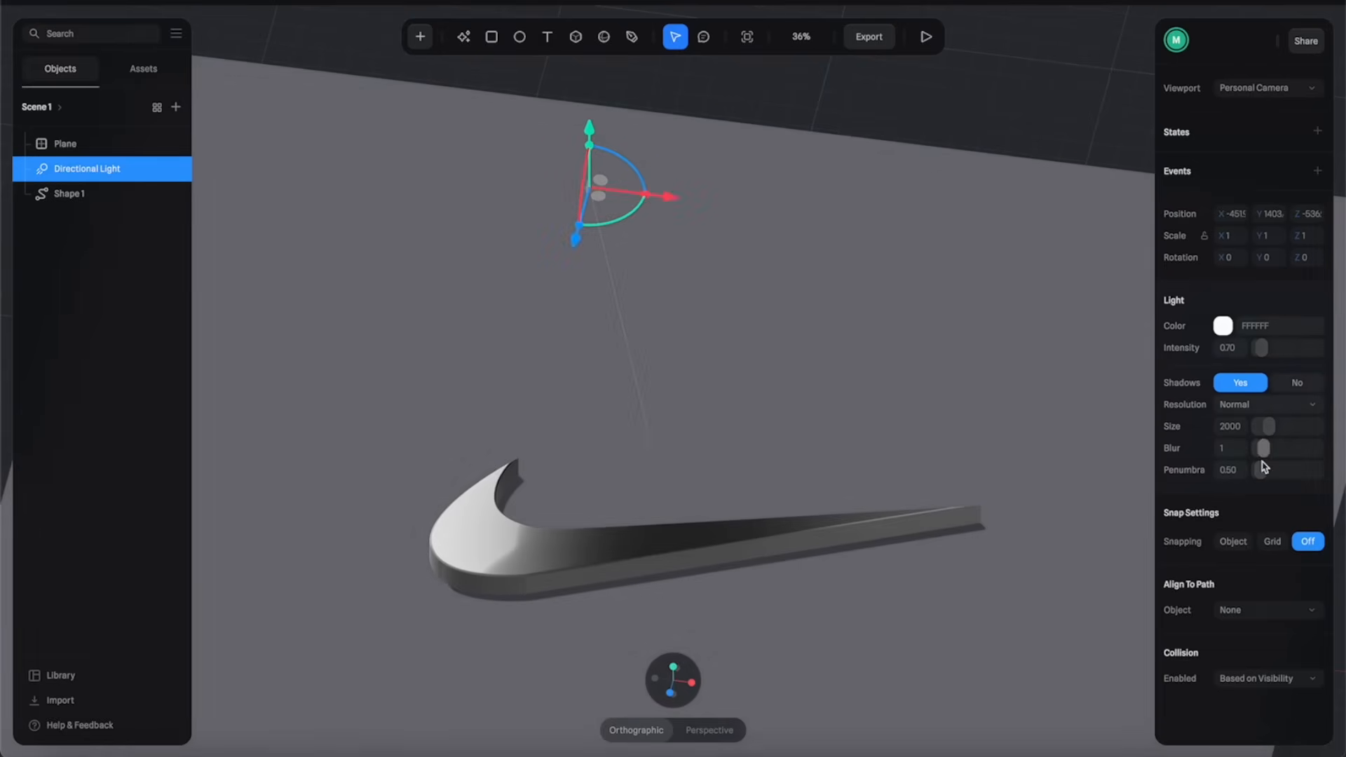
pyautogui.moveTo(1262, 393)
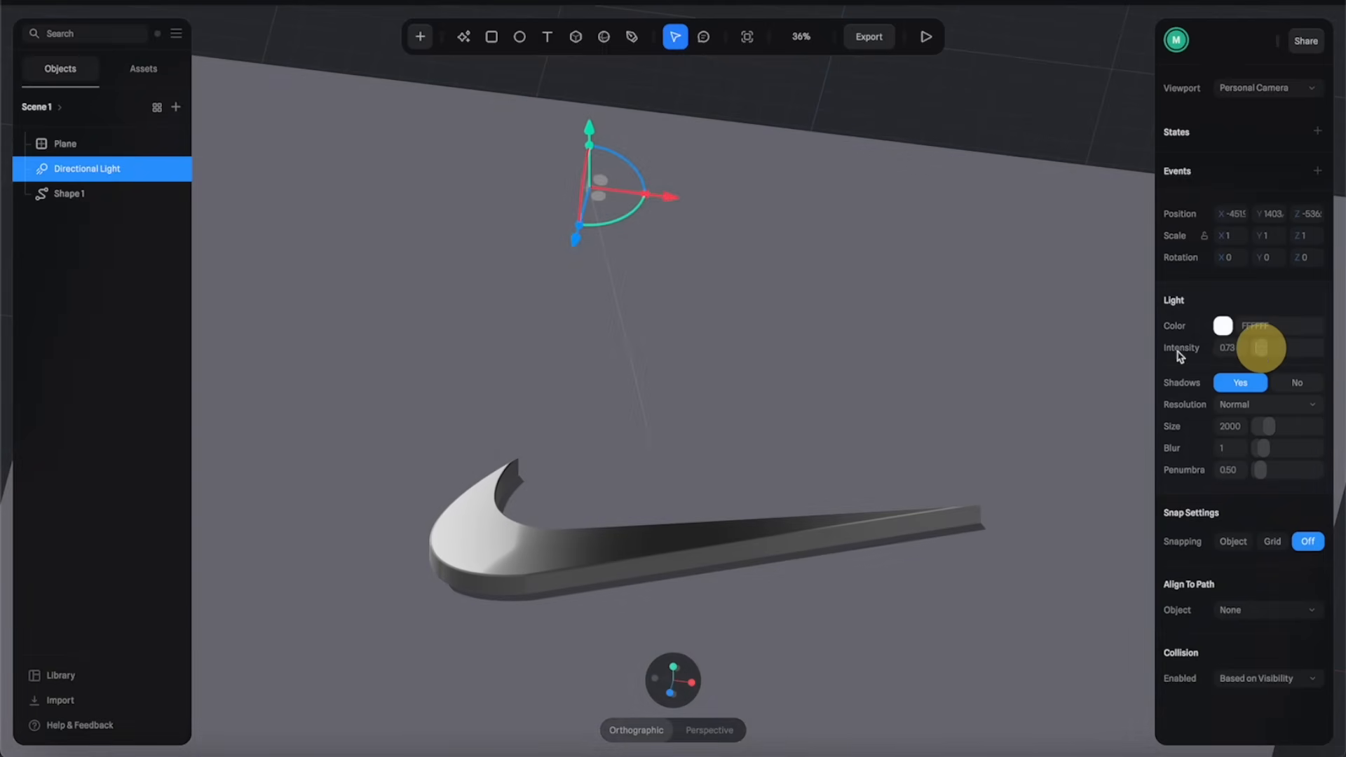
pyautogui.moveTo(1270, 433)
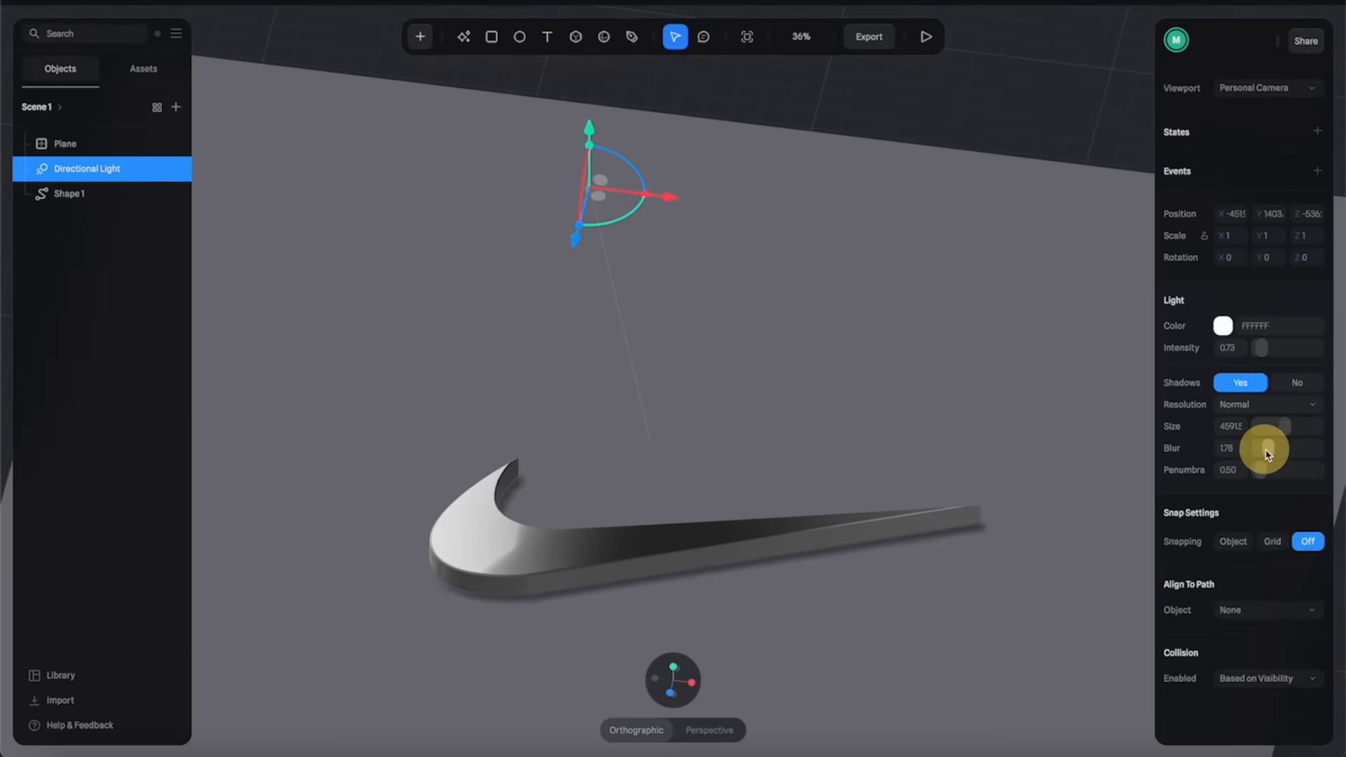
pyautogui.click(65, 143)
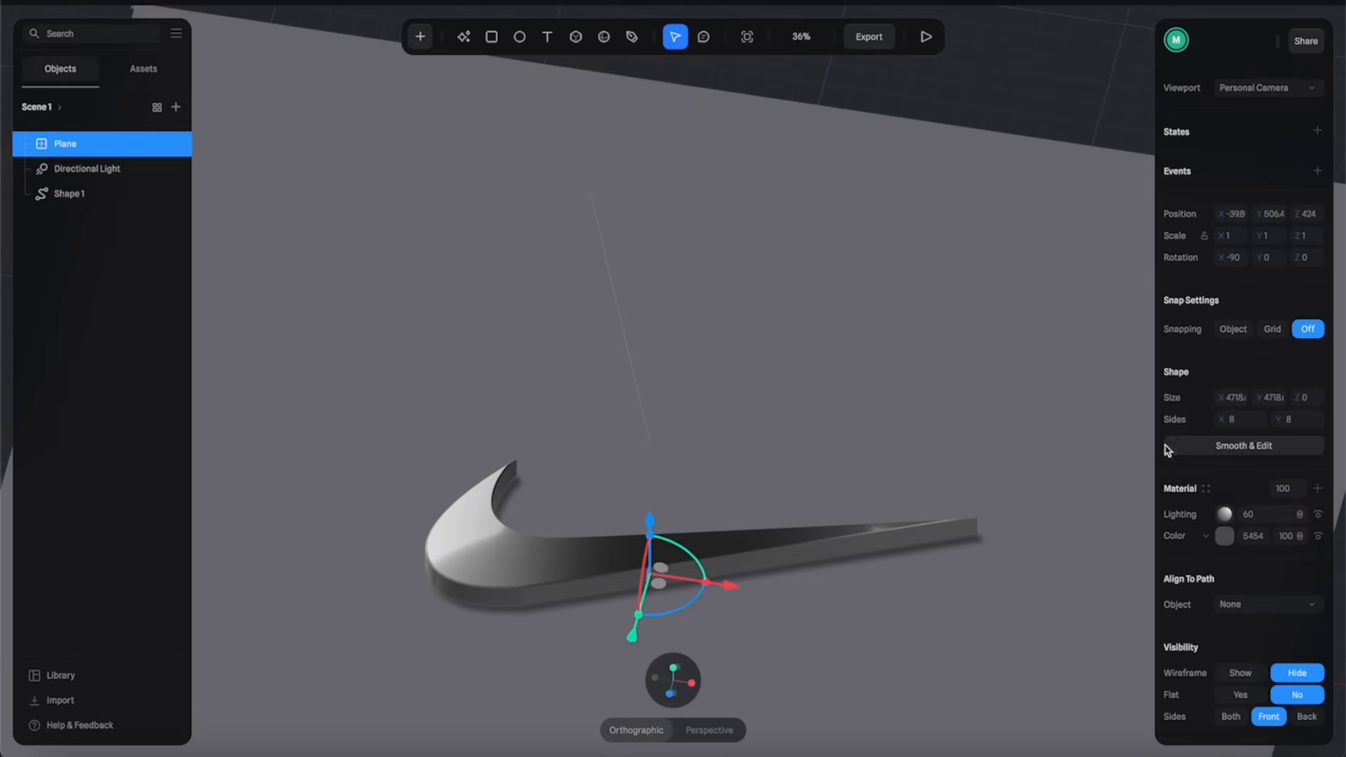
# Darken the plane to 1818 and give the swoosh an uploaded brushed-metal image layer.
pyautogui.click(1225, 535)
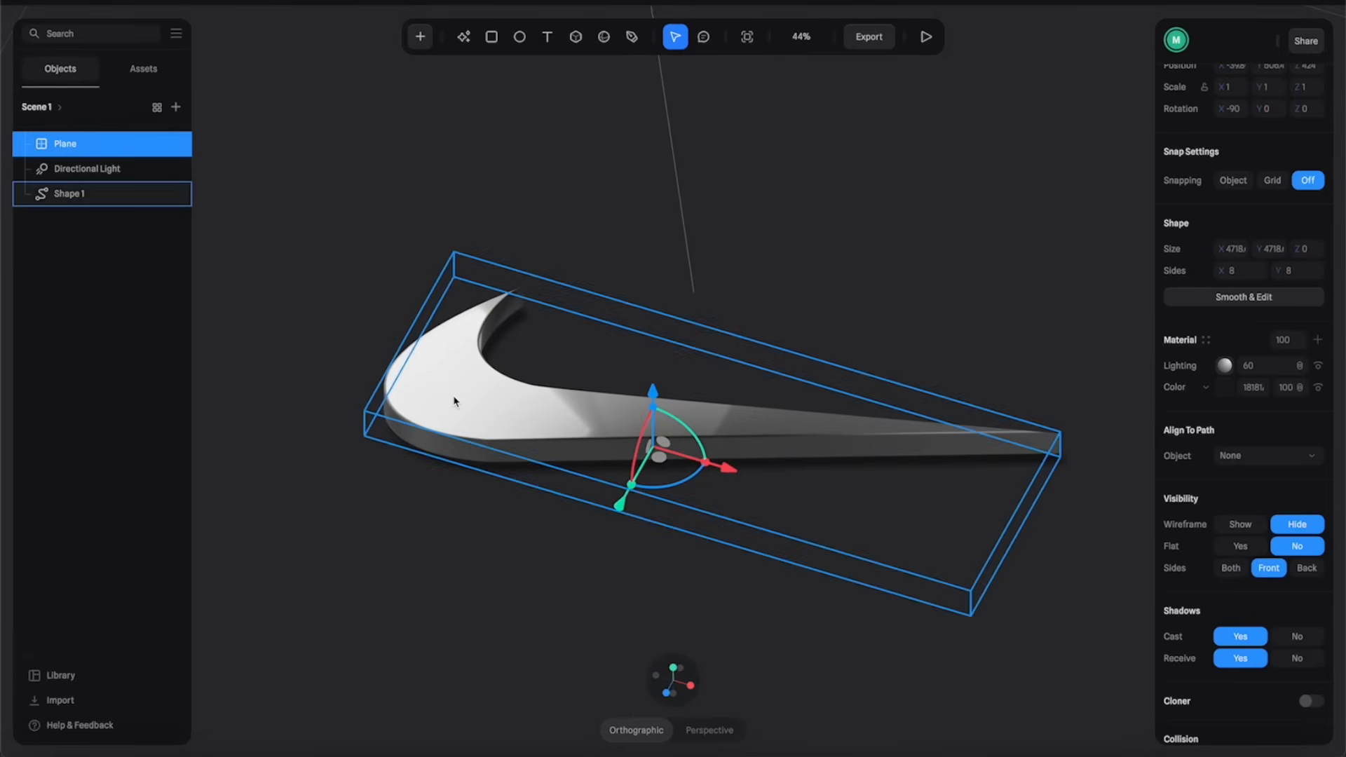
pyautogui.click(70, 193)
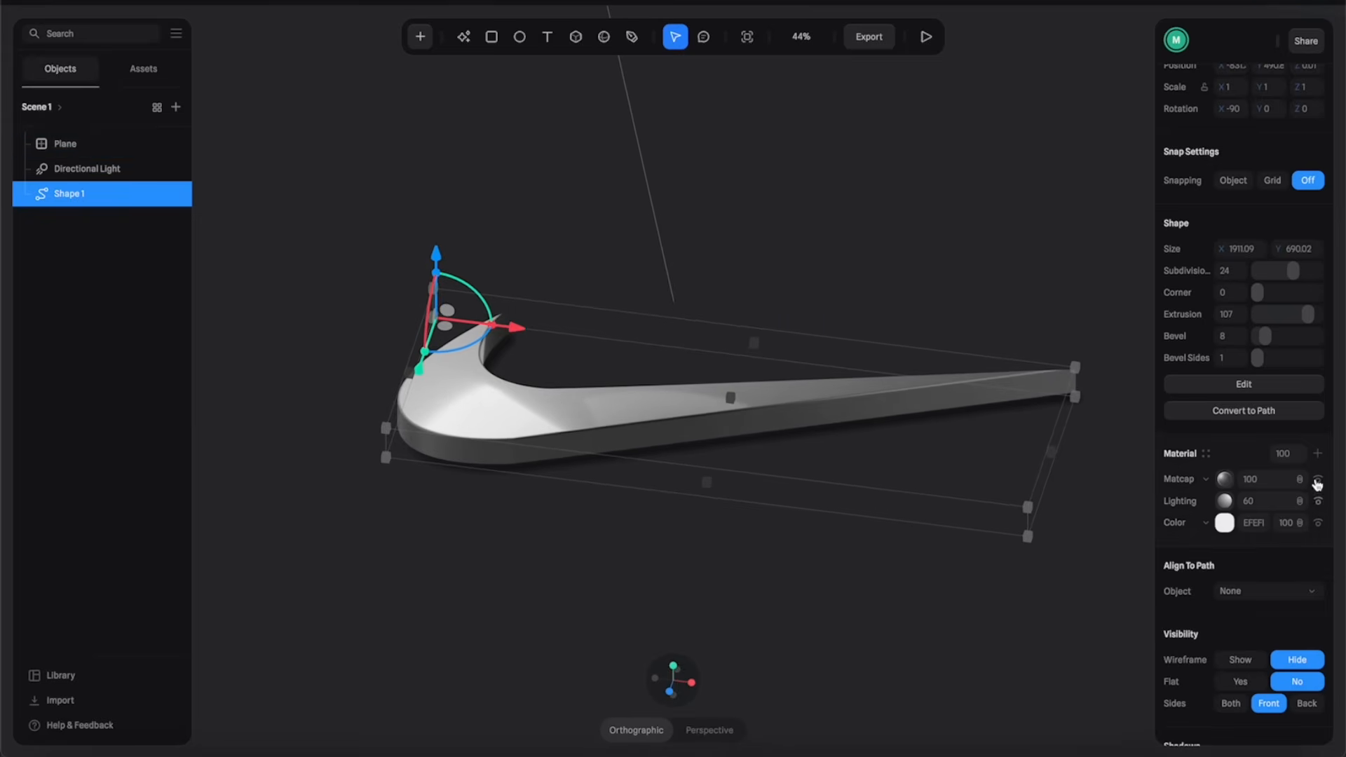
pyautogui.moveTo(1265, 499)
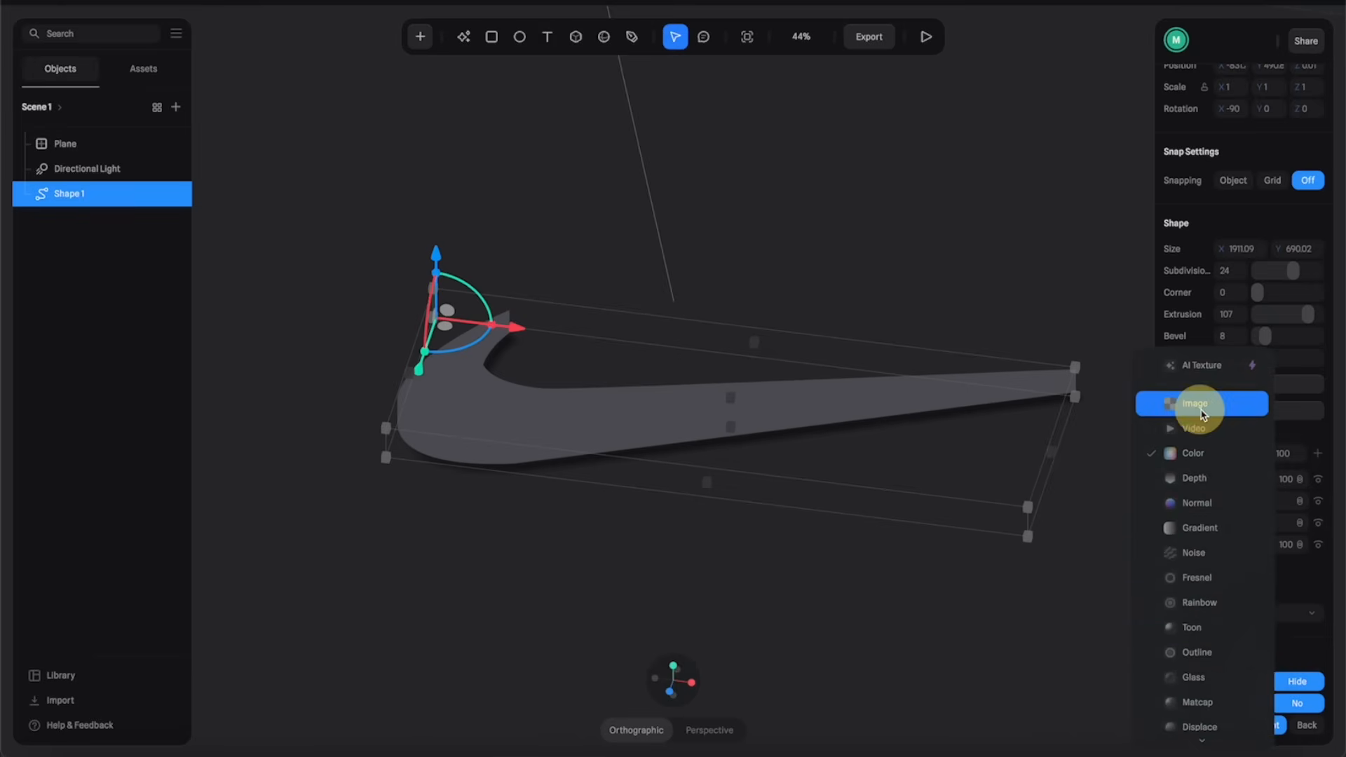
pyautogui.click(1196, 404)
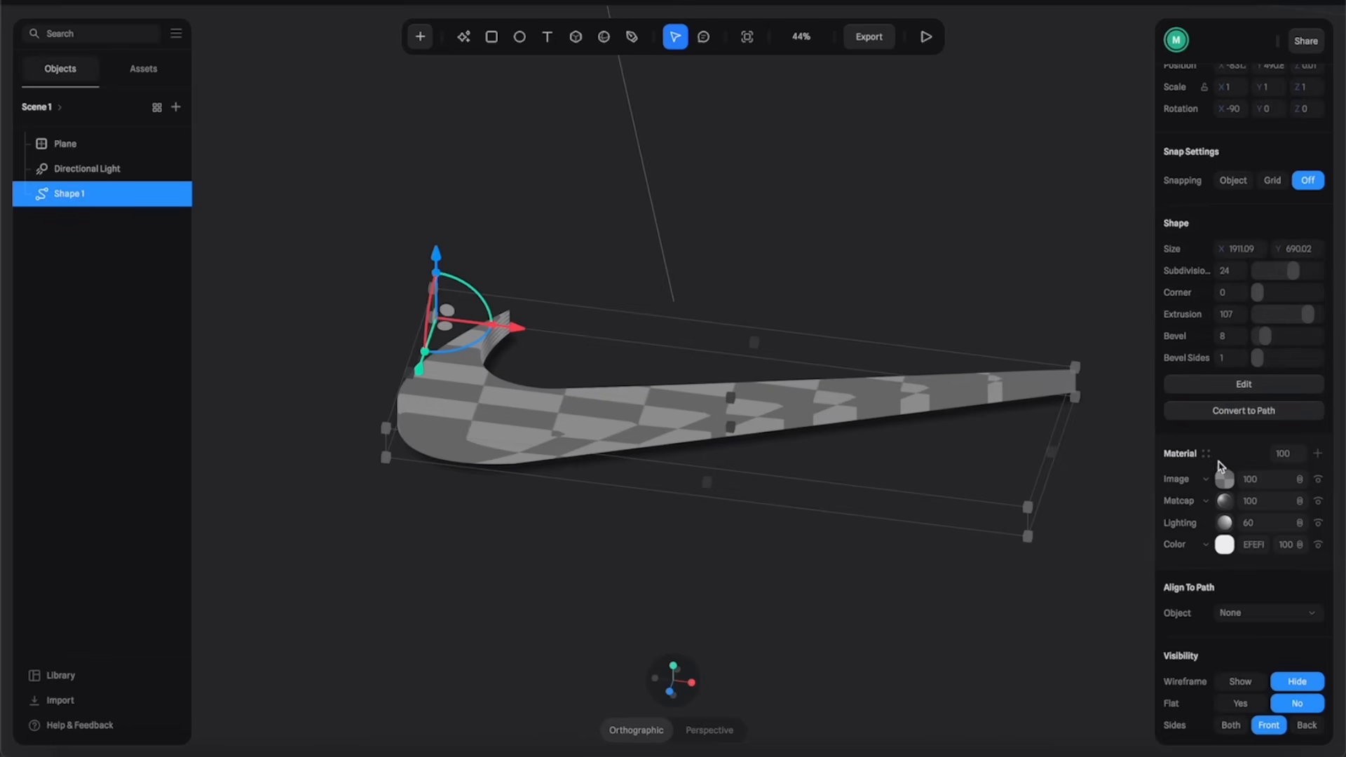
pyautogui.click(1225, 480)
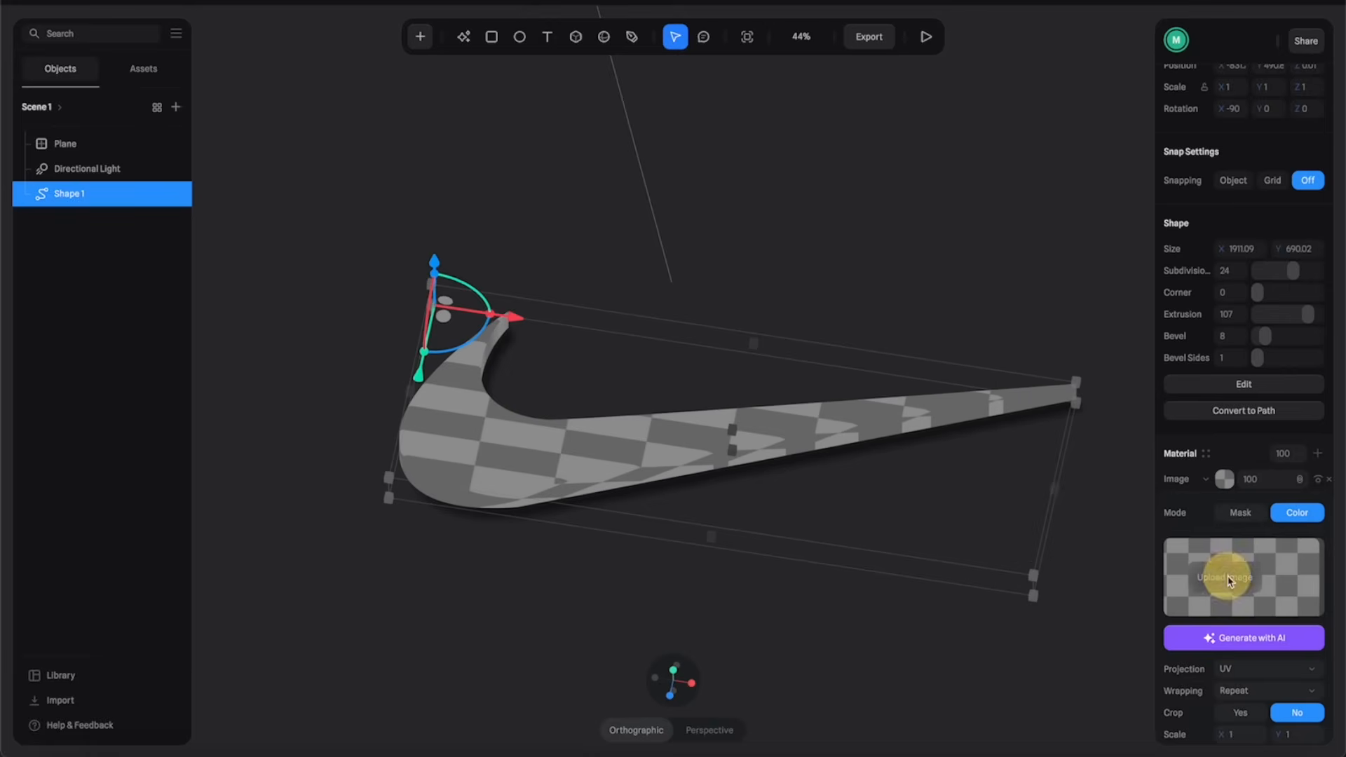
pyautogui.click(1225, 576)
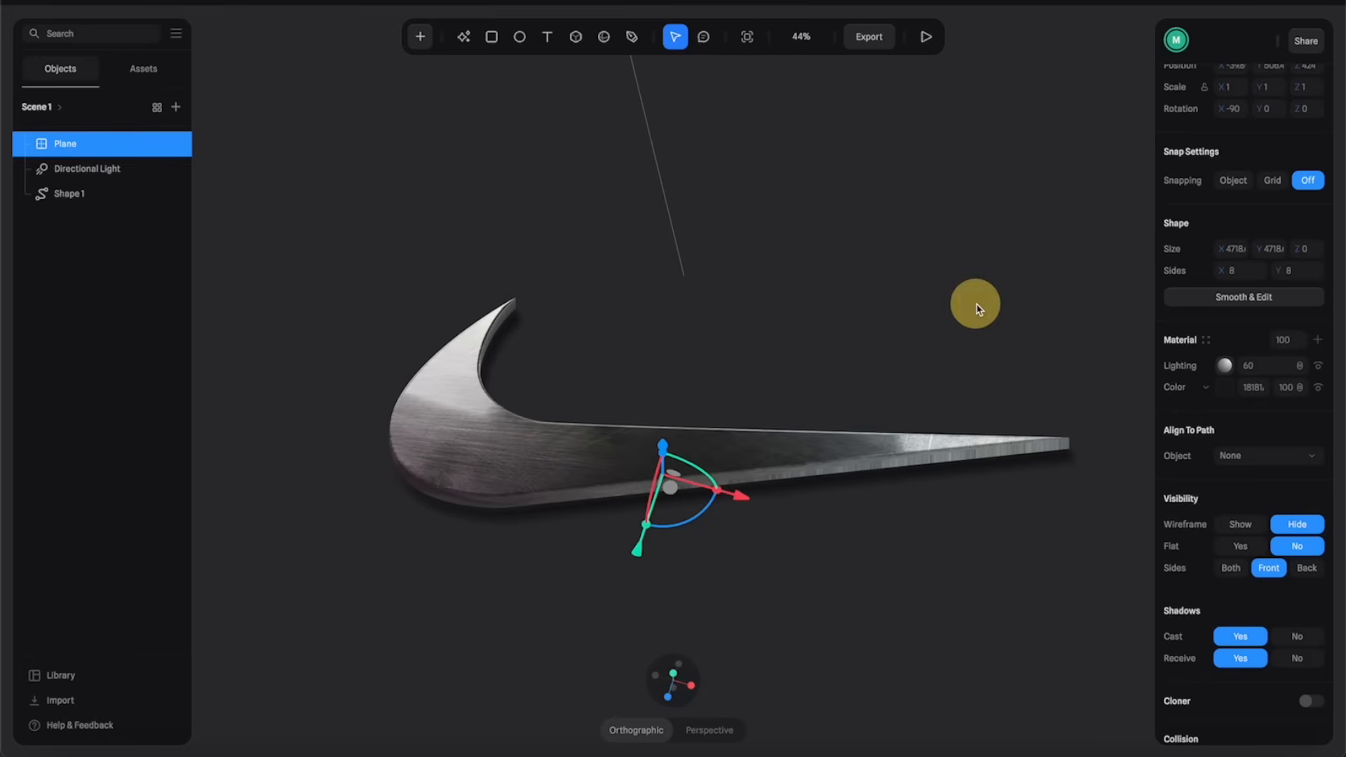
# Add an image layer to the plane and generate an AI leather texture for it.
pyautogui.scroll(-3)
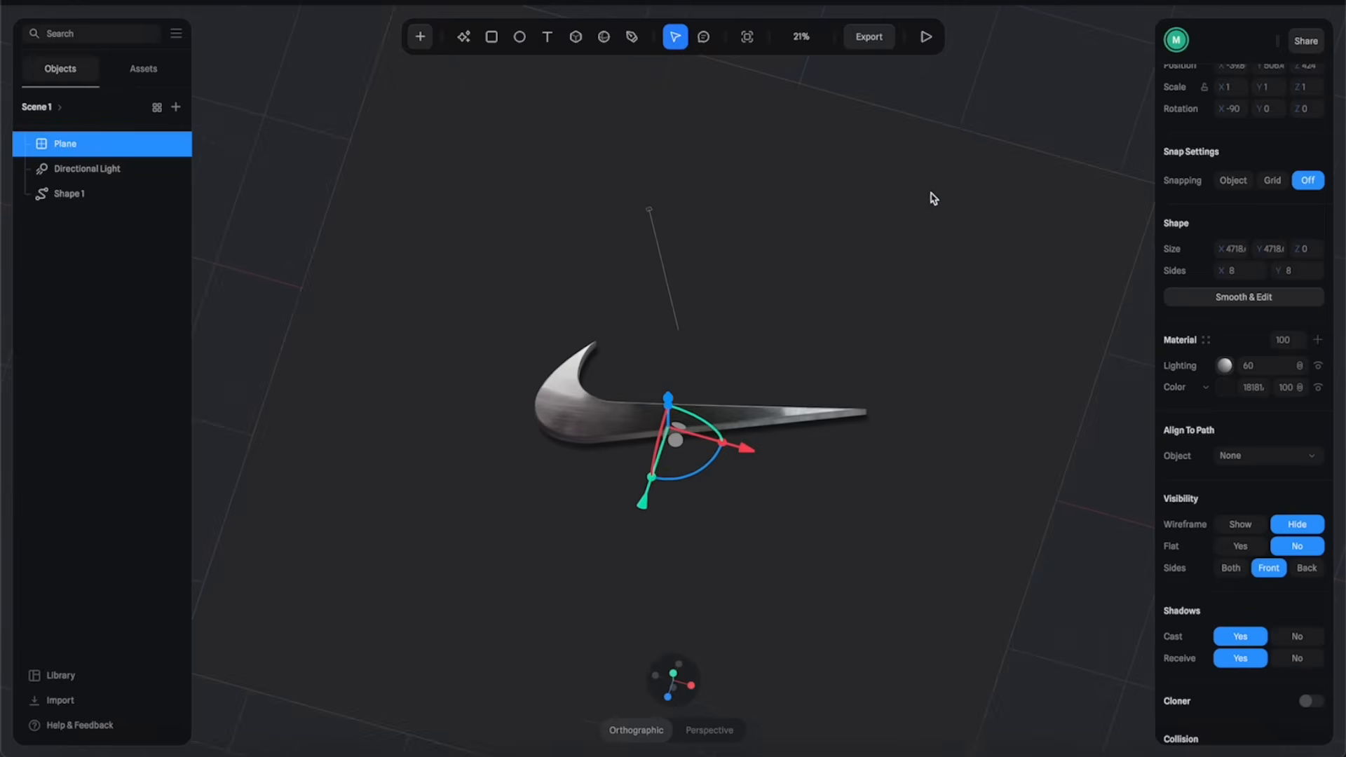
pyautogui.scroll(3)
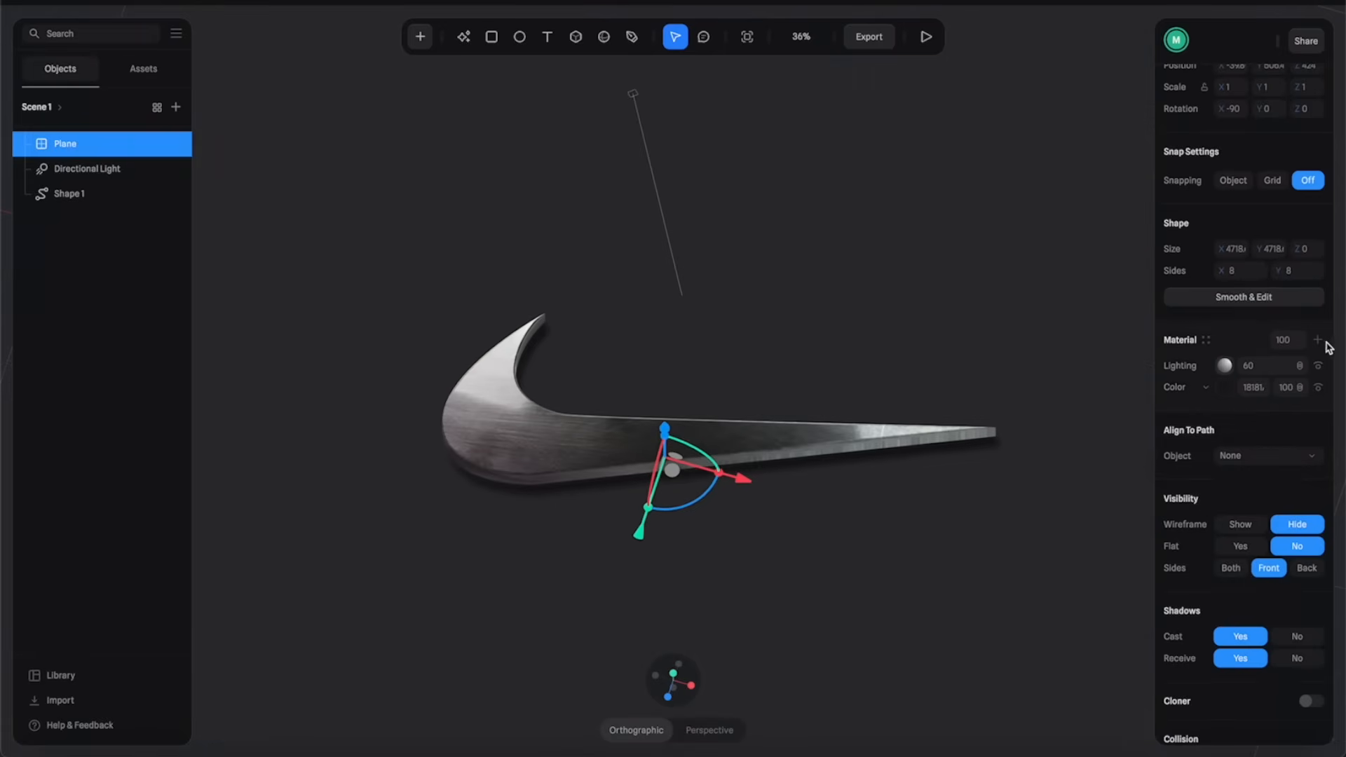
pyautogui.click(1187, 387)
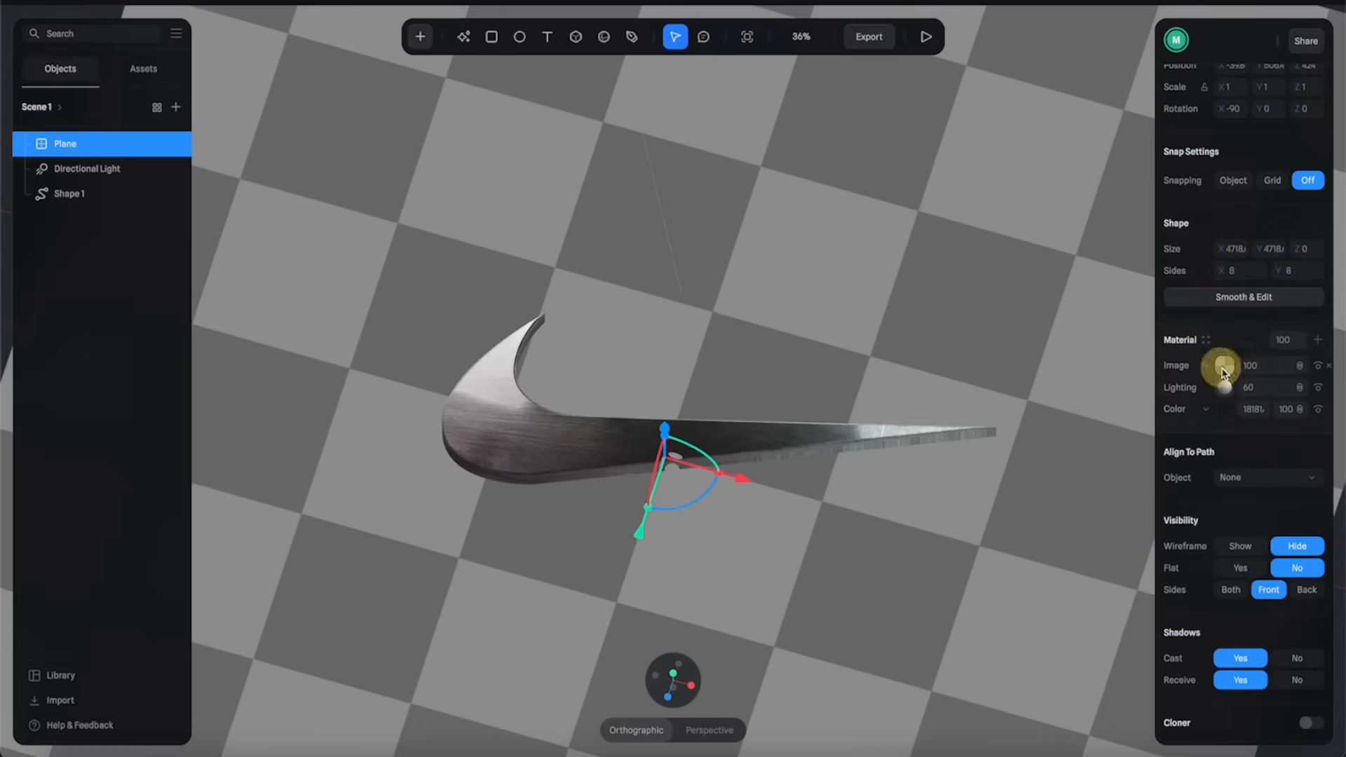
pyautogui.click(1221, 365)
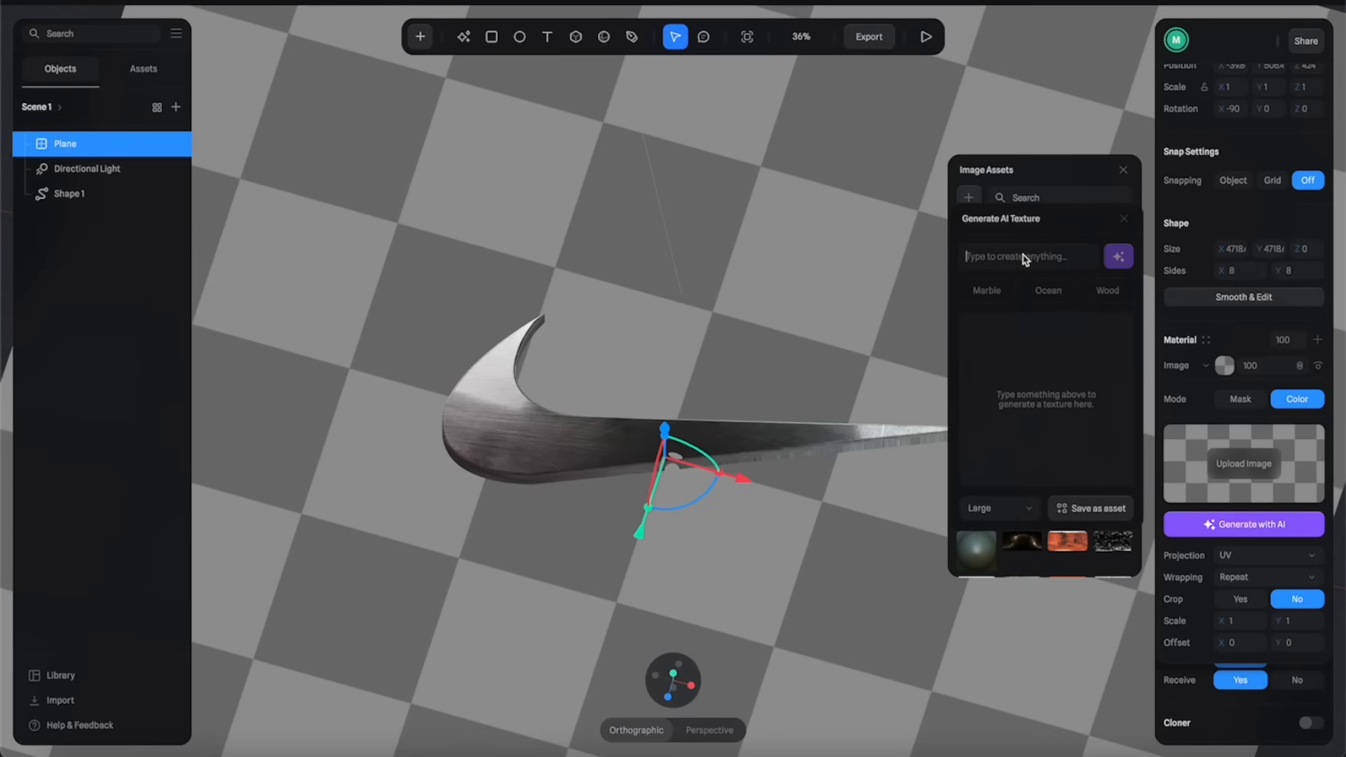
pyautogui.write('rough surface')
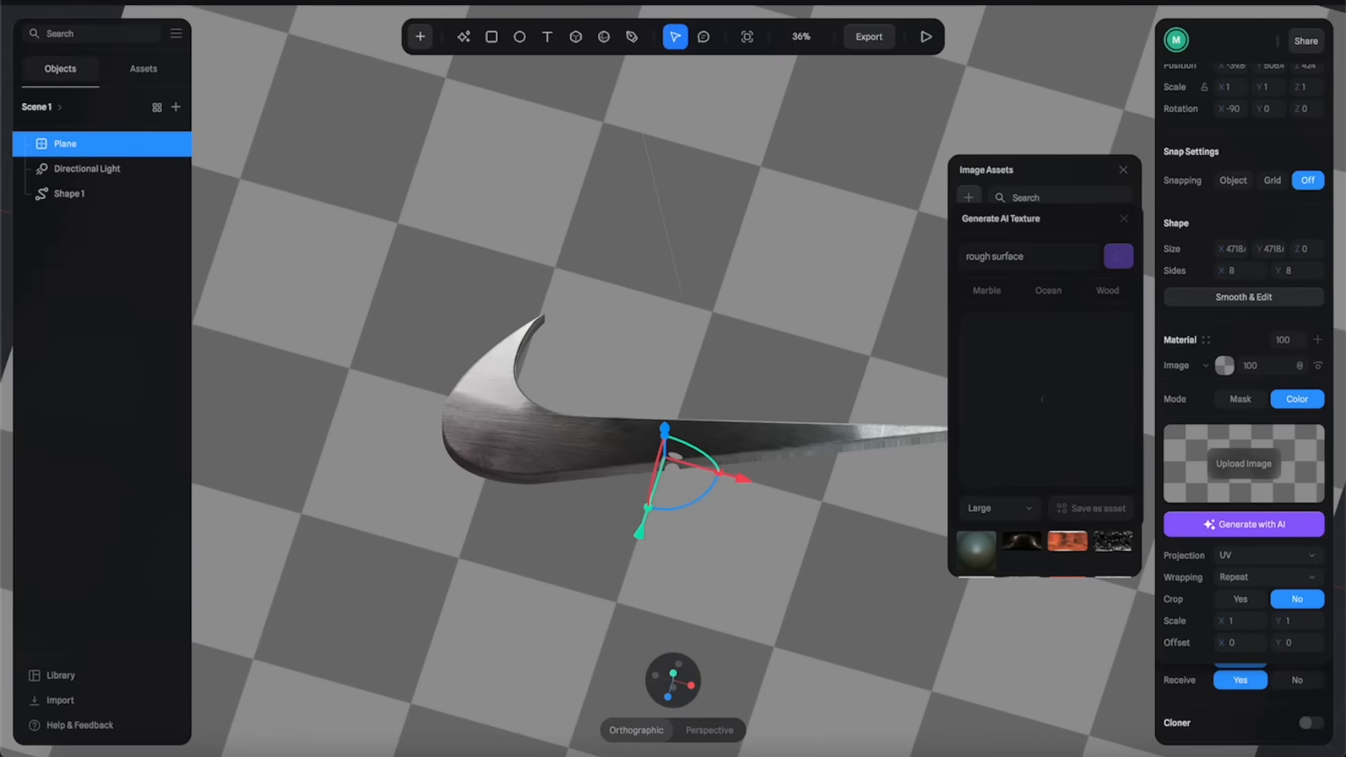
pyautogui.click(1241, 524)
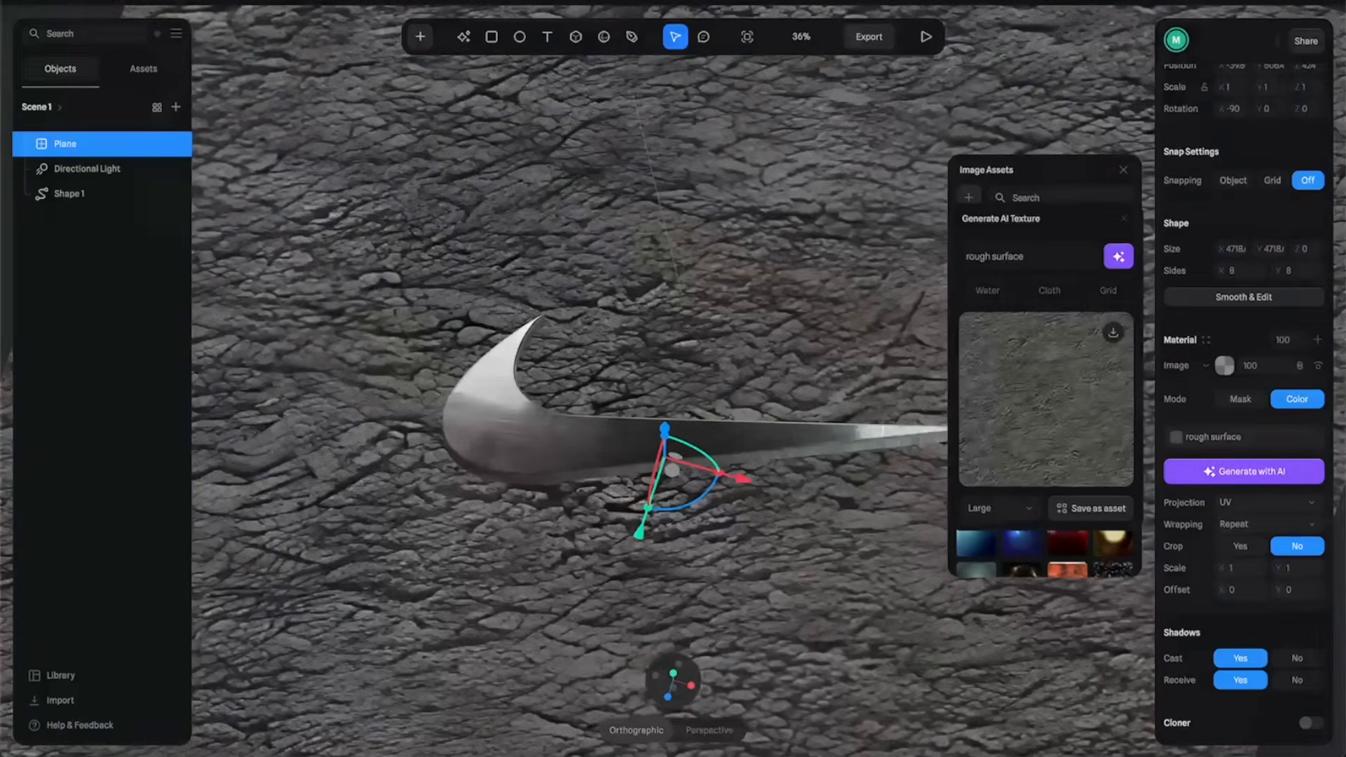
pyautogui.click(69, 193)
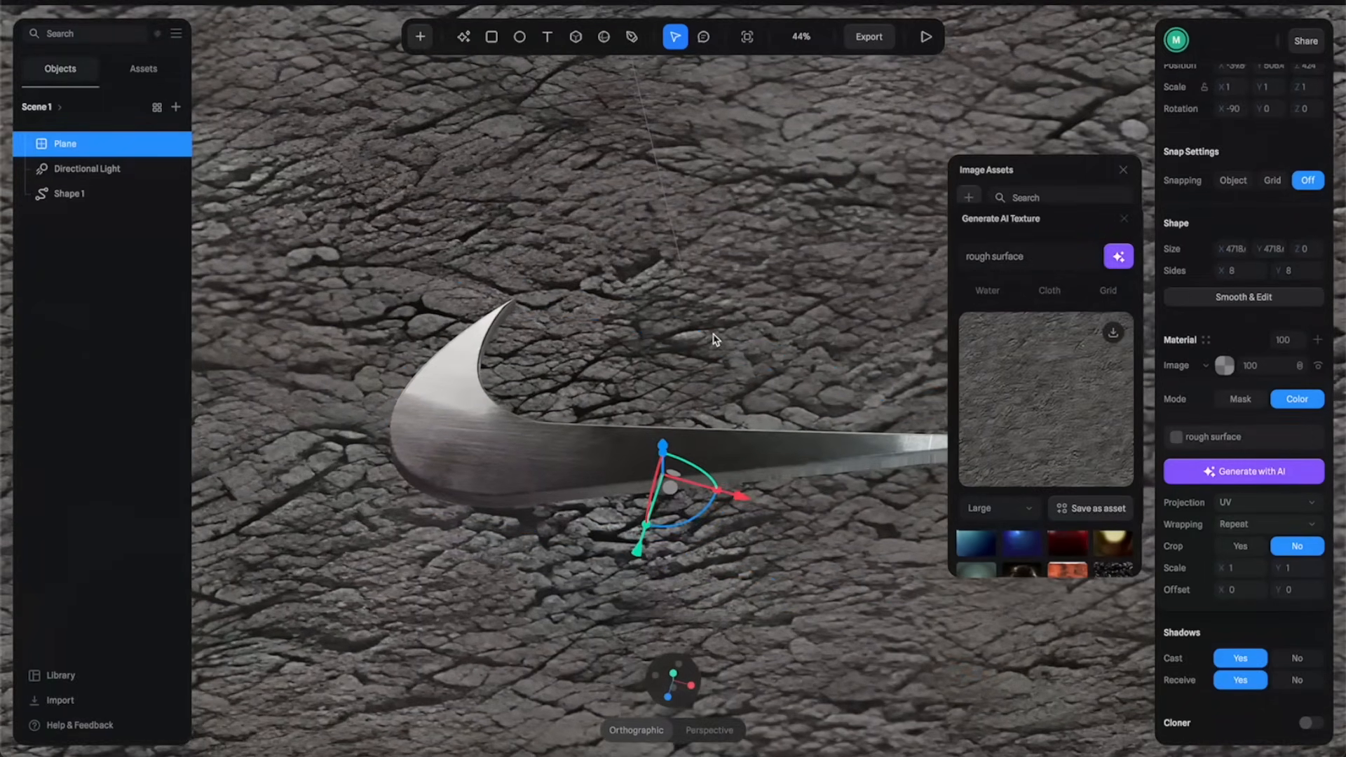
pyautogui.moveTo(838, 384)
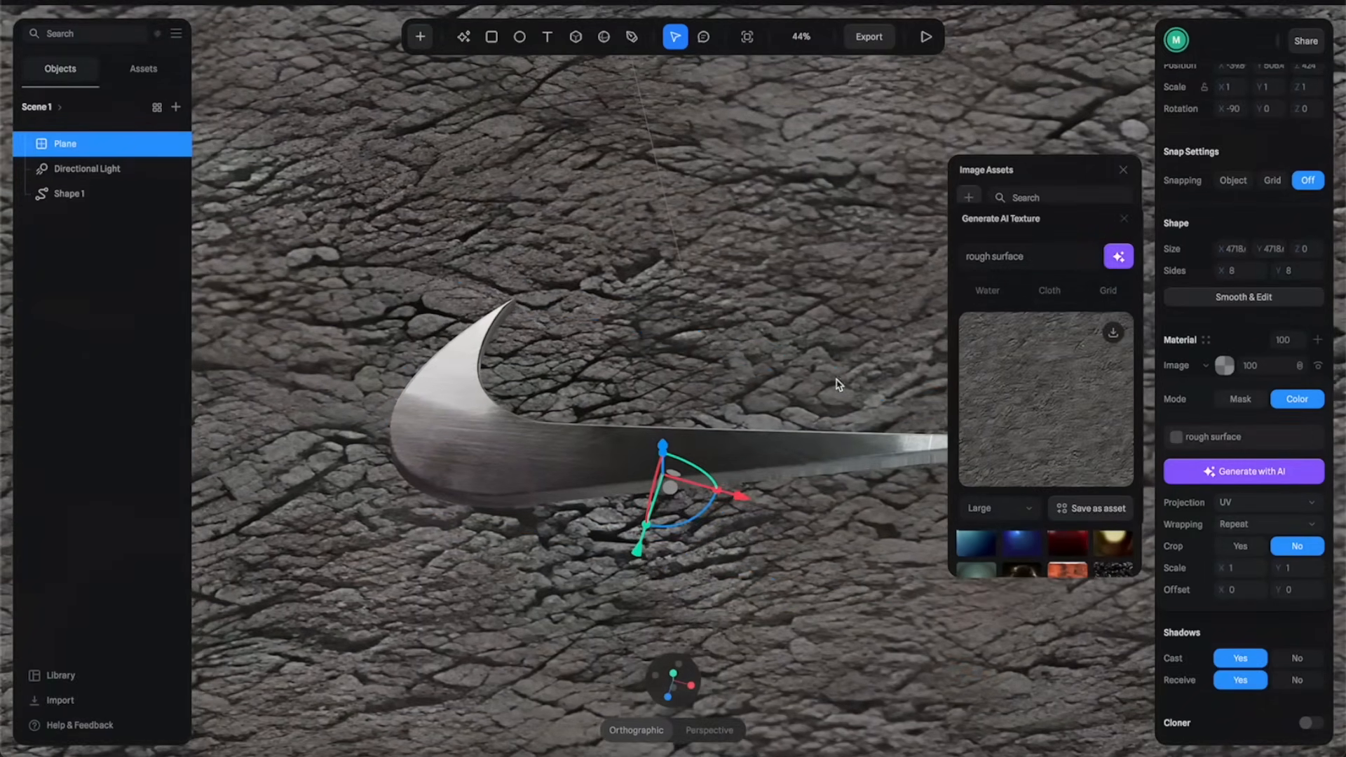
# Tile the leather texture finer with Scale X 0.20 and close the AI generator.
pyautogui.click(1118, 255)
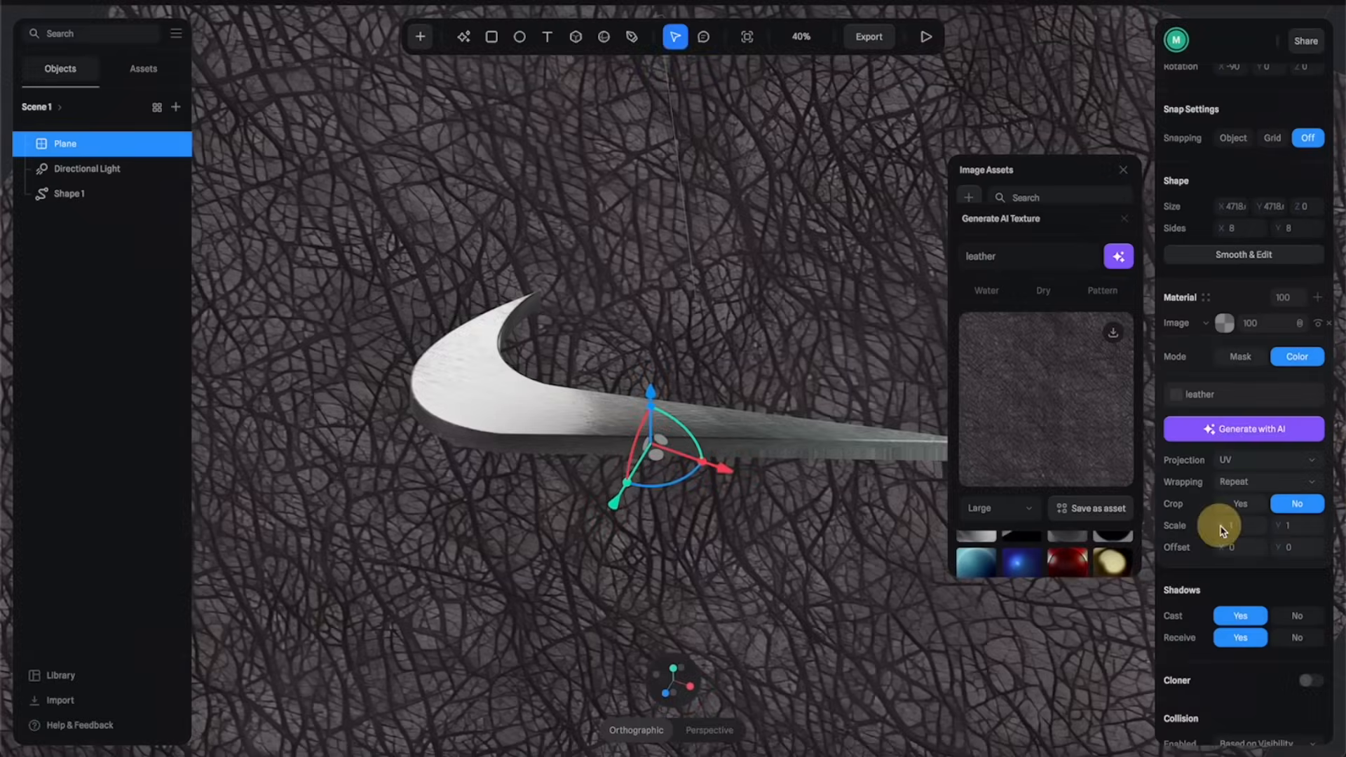
pyautogui.click(1239, 526)
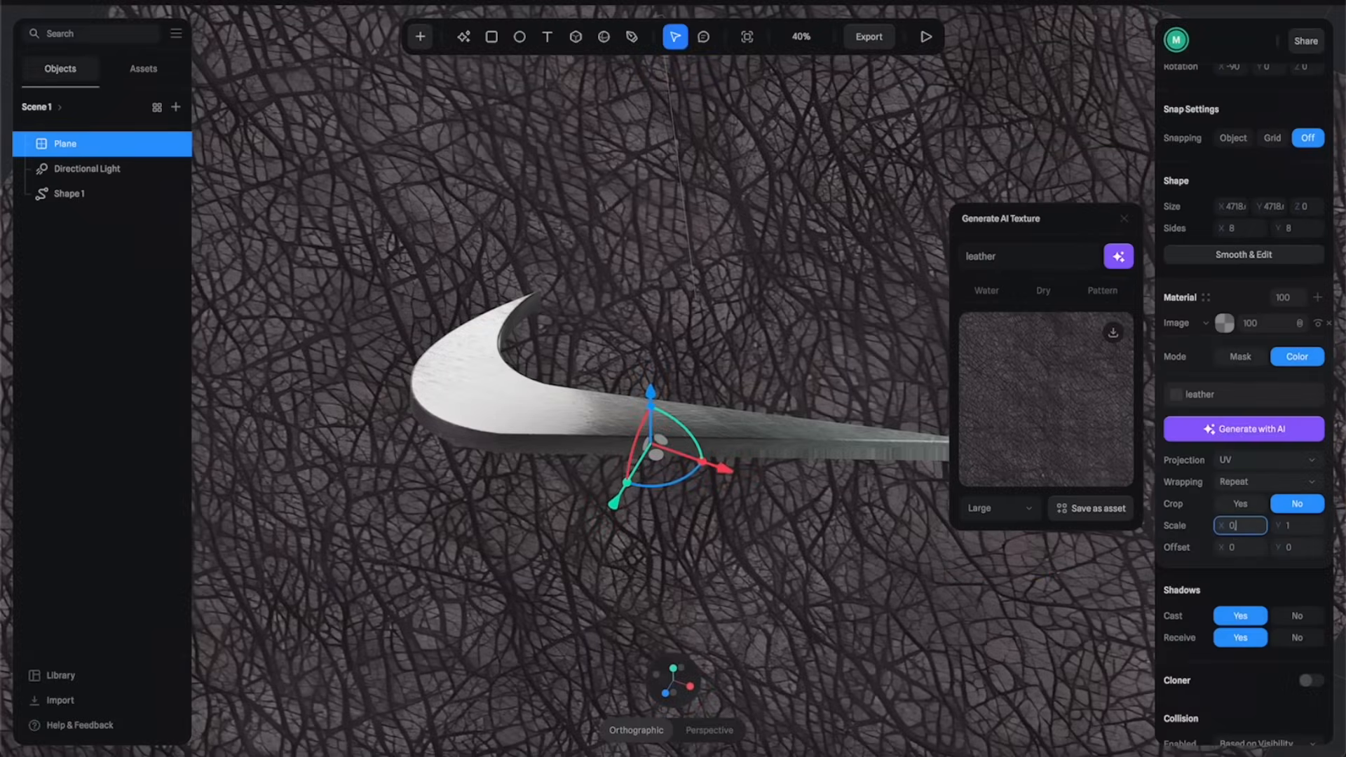
pyautogui.write('0.20')
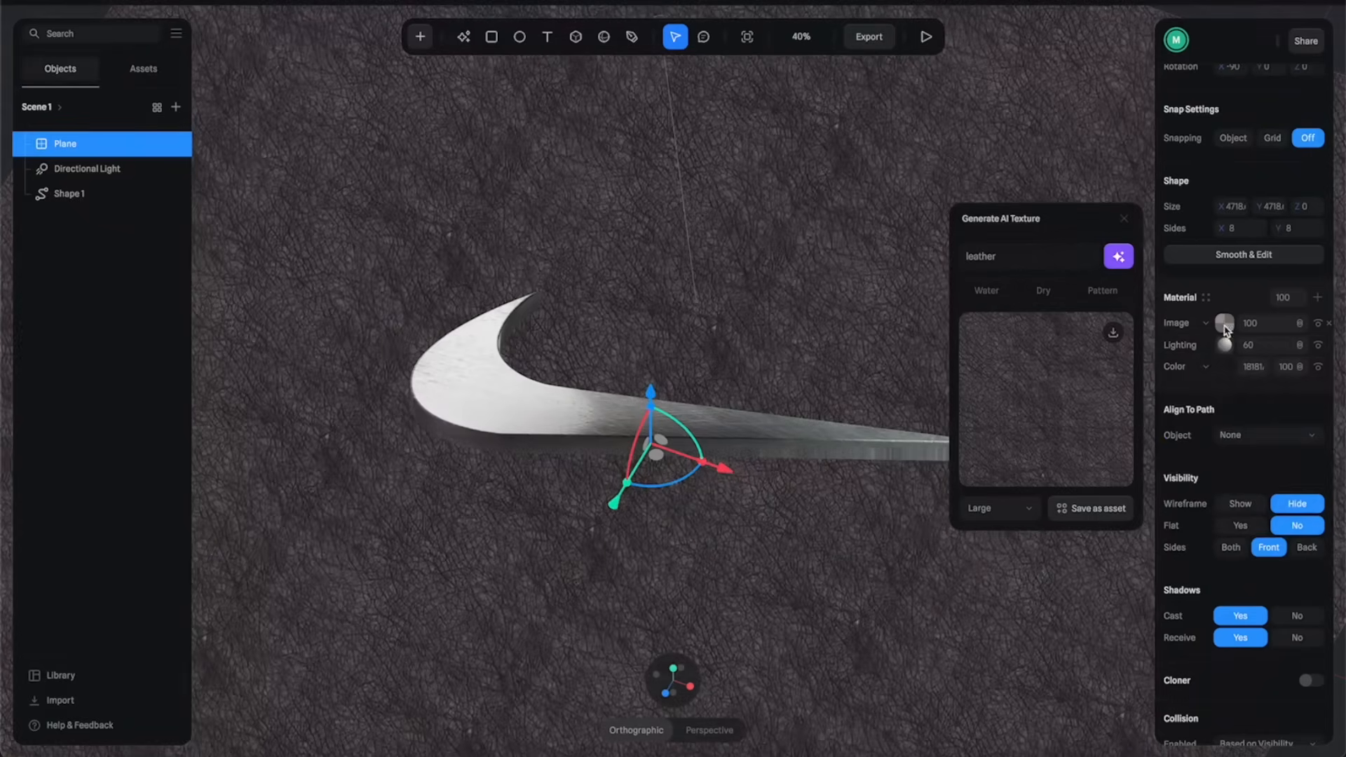
pyautogui.click(1123, 218)
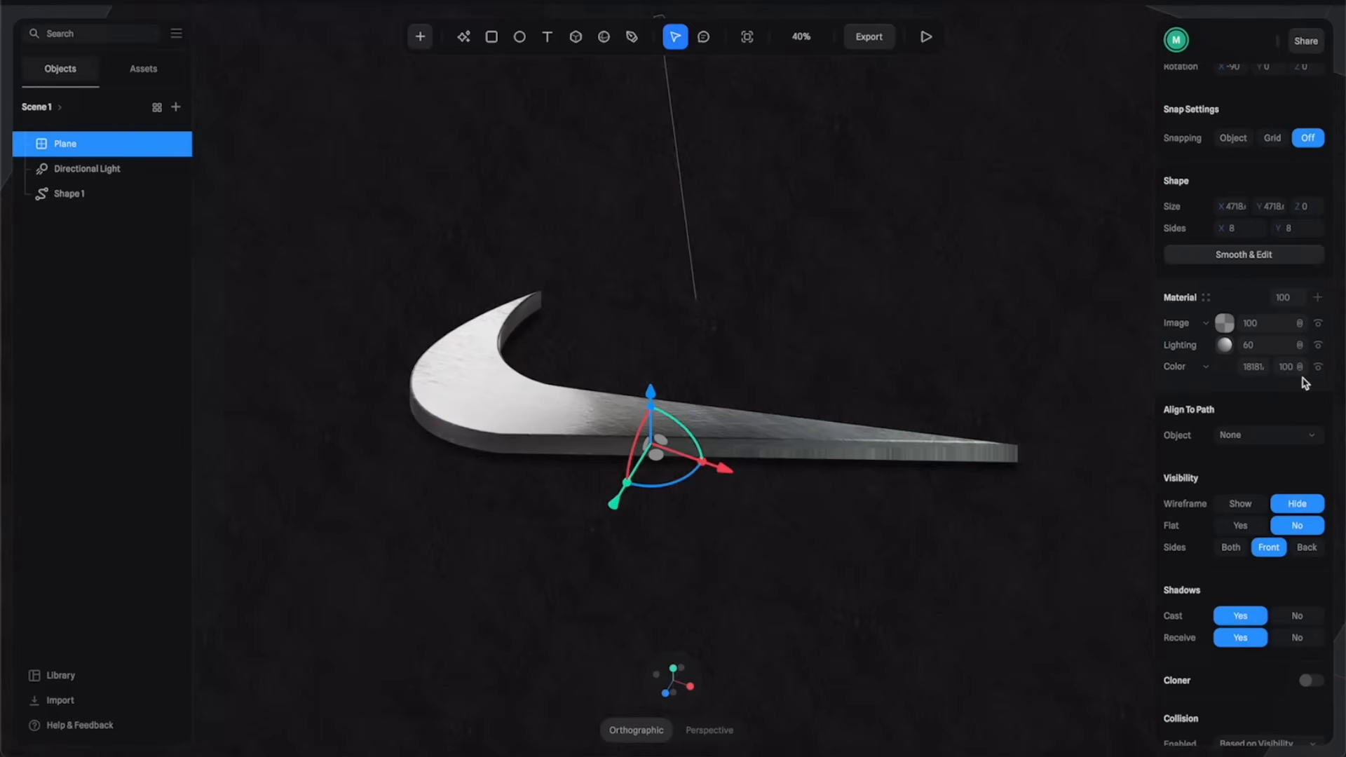
pyautogui.moveTo(964, 303)
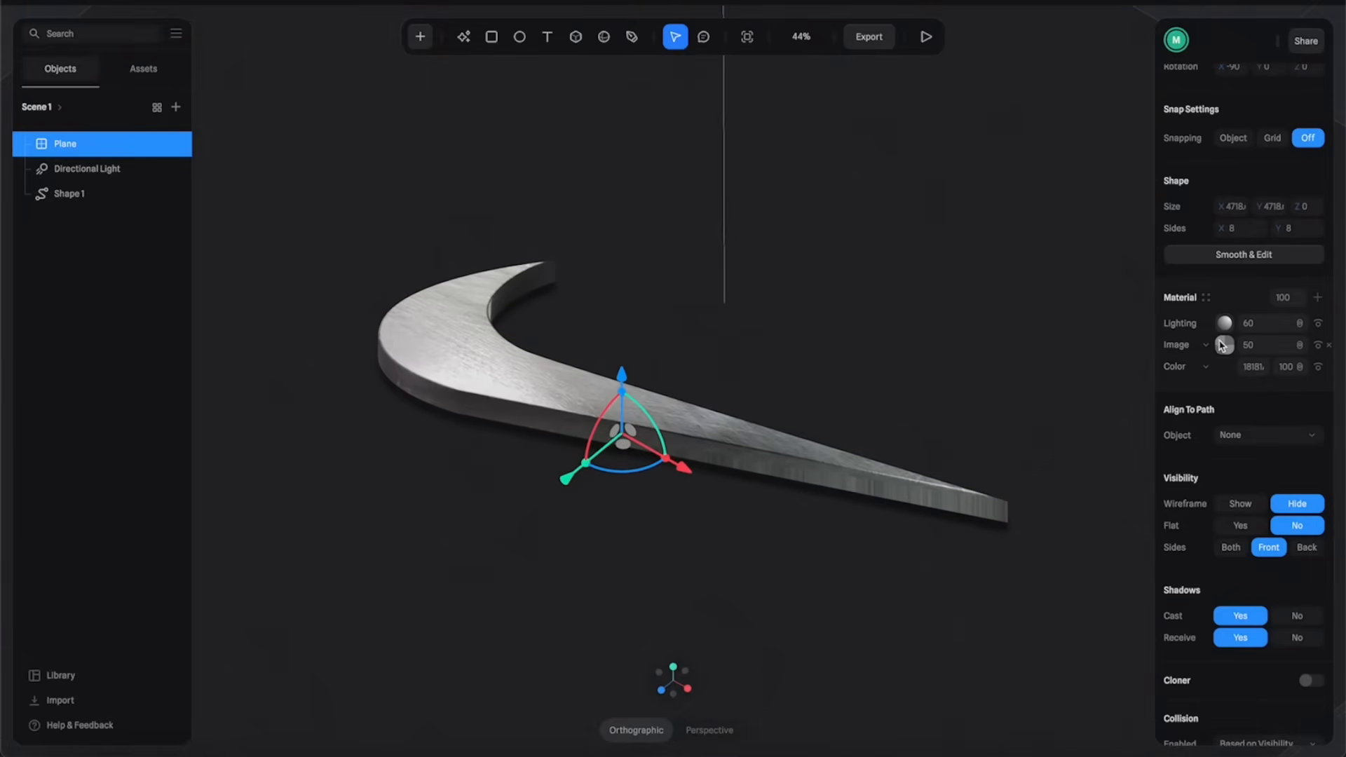
# Move the plane's Lighting layer above the leather Image and set the image opacity to 50.
pyautogui.click(1227, 344)
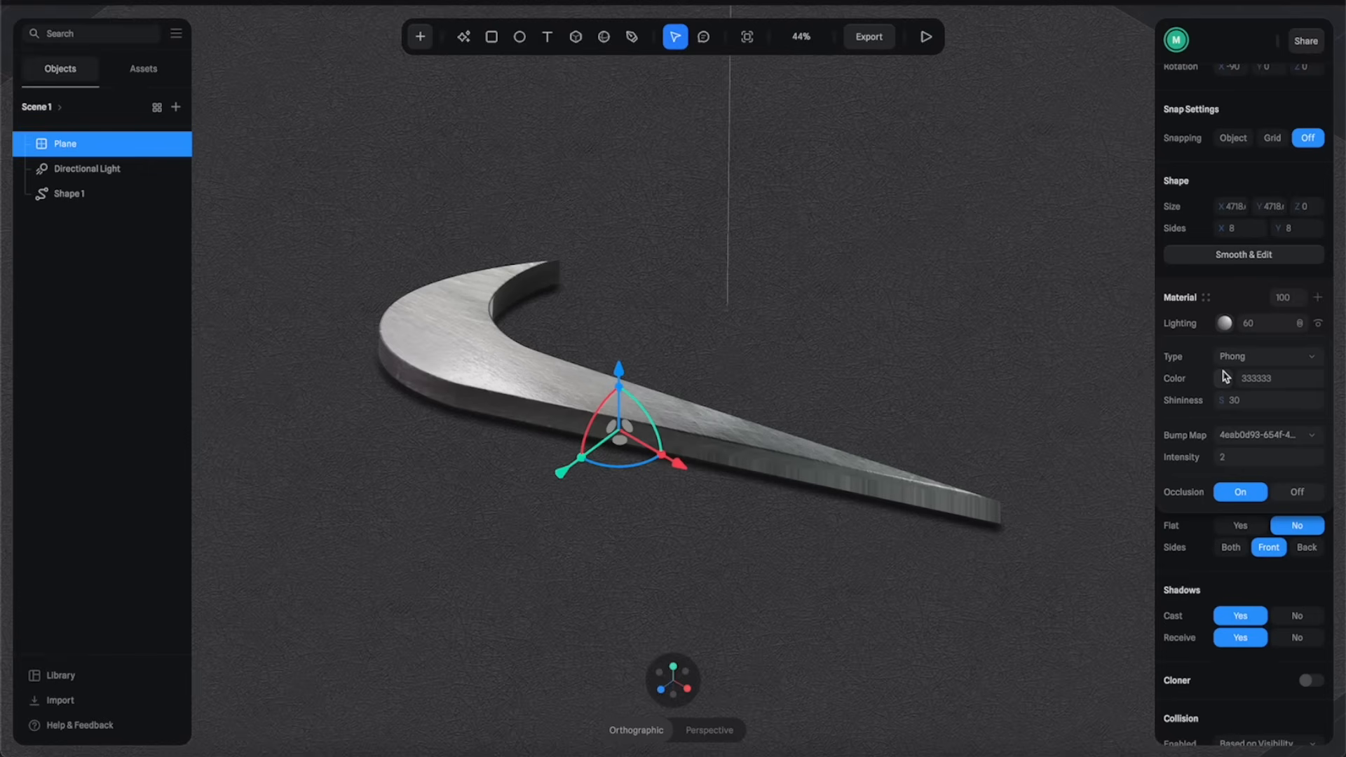
pyautogui.click(1256, 378)
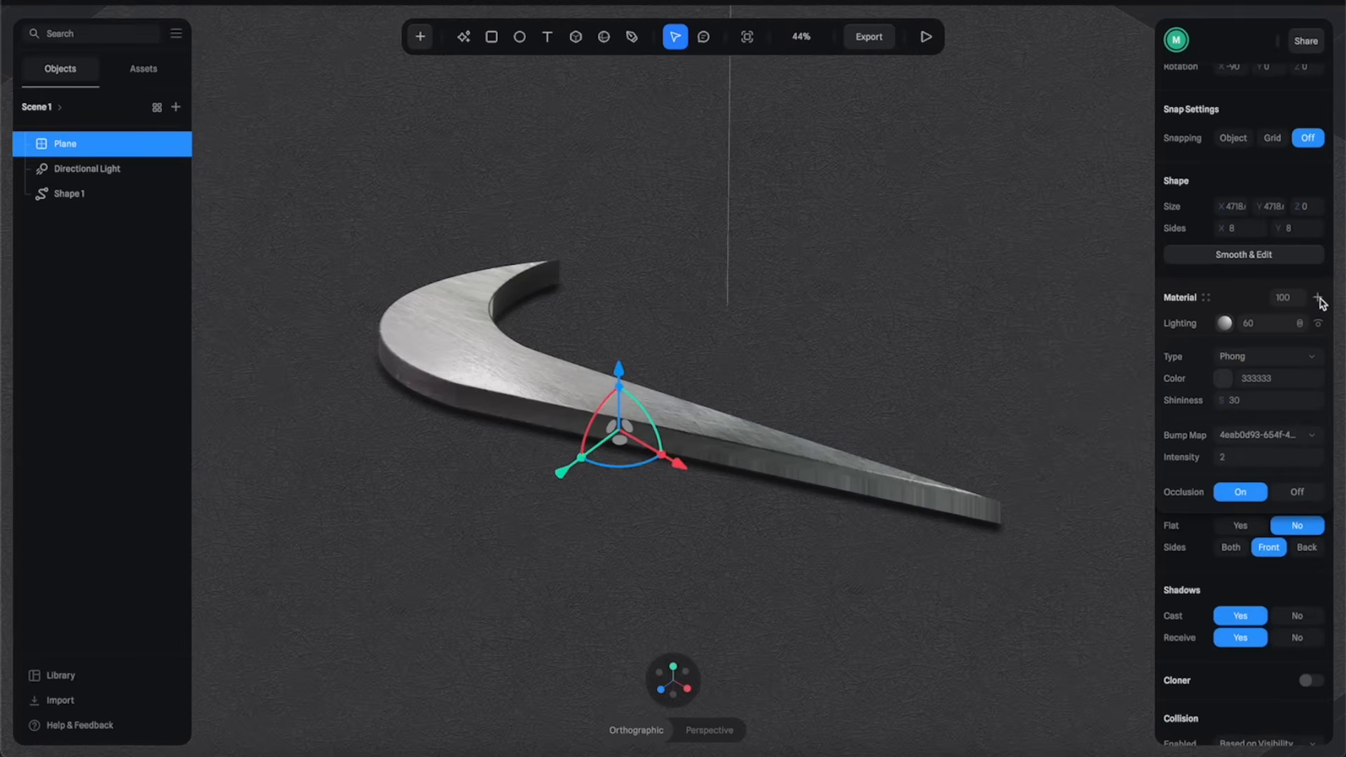
pyautogui.click(1317, 297)
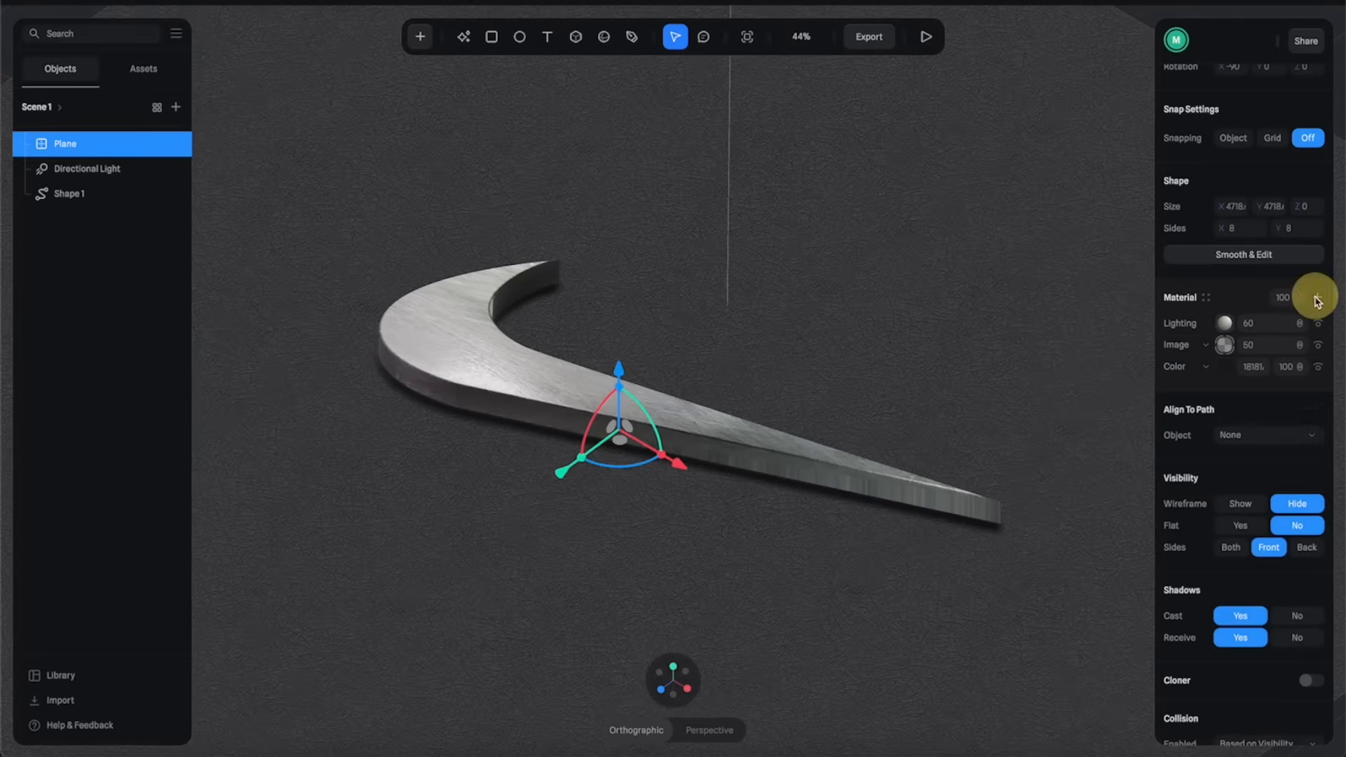
# Add a dark-sphere matcap layer to the plane in Mask mode at 20%.
pyautogui.click(1317, 298)
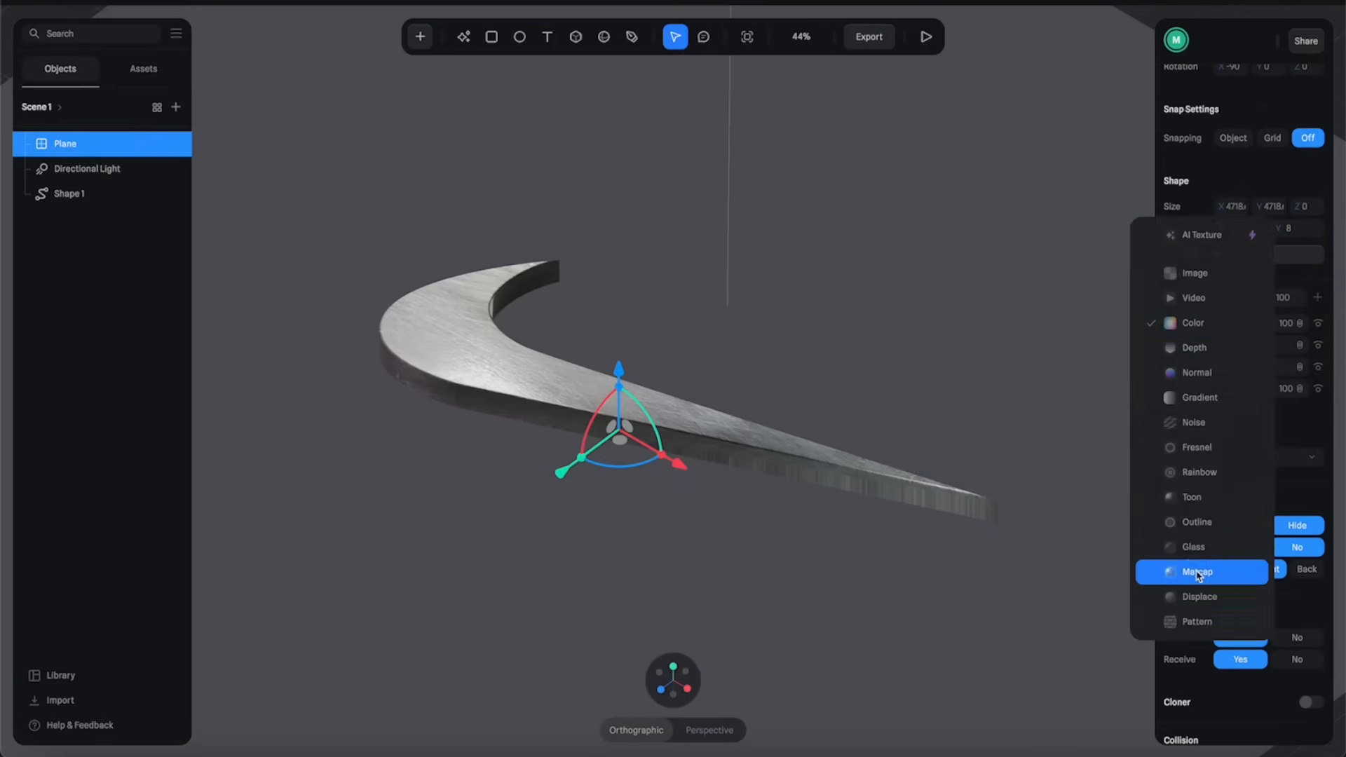
pyautogui.click(1195, 572)
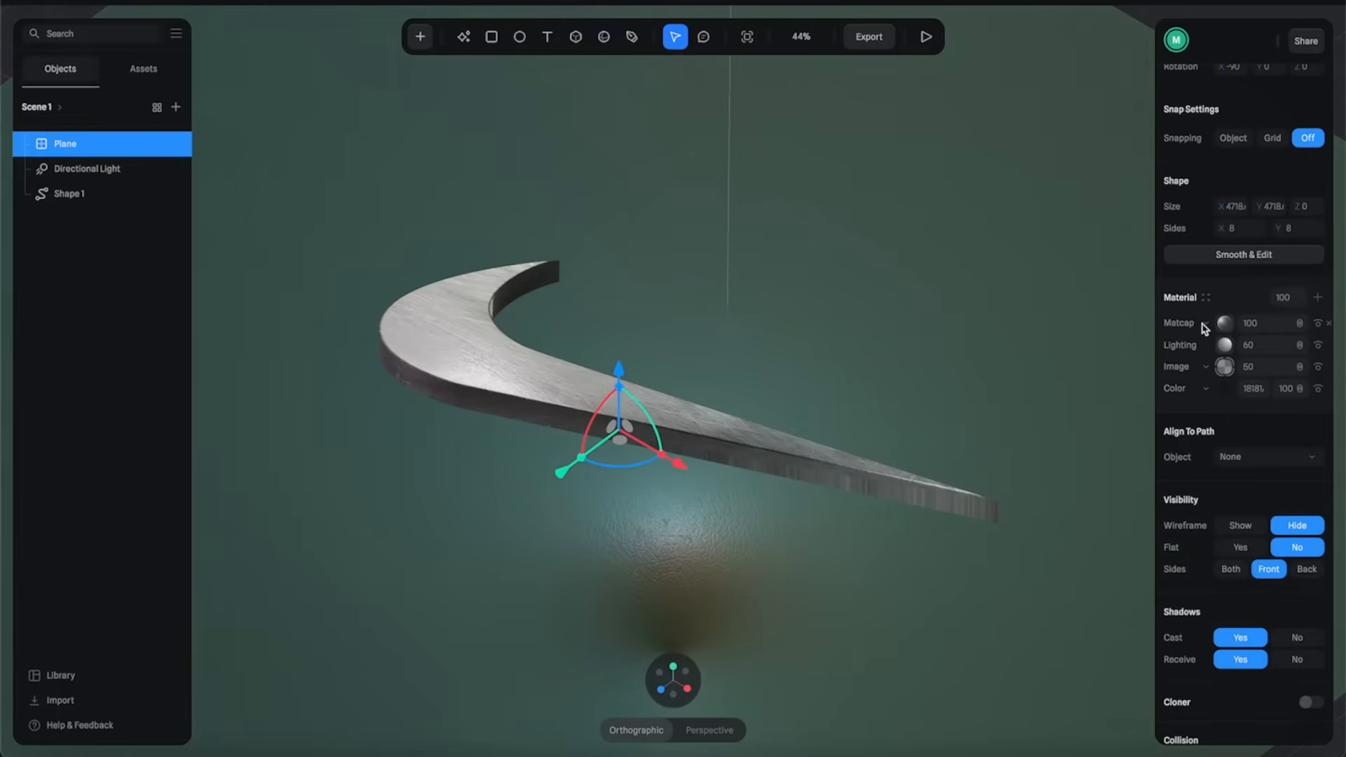
pyautogui.click(1225, 324)
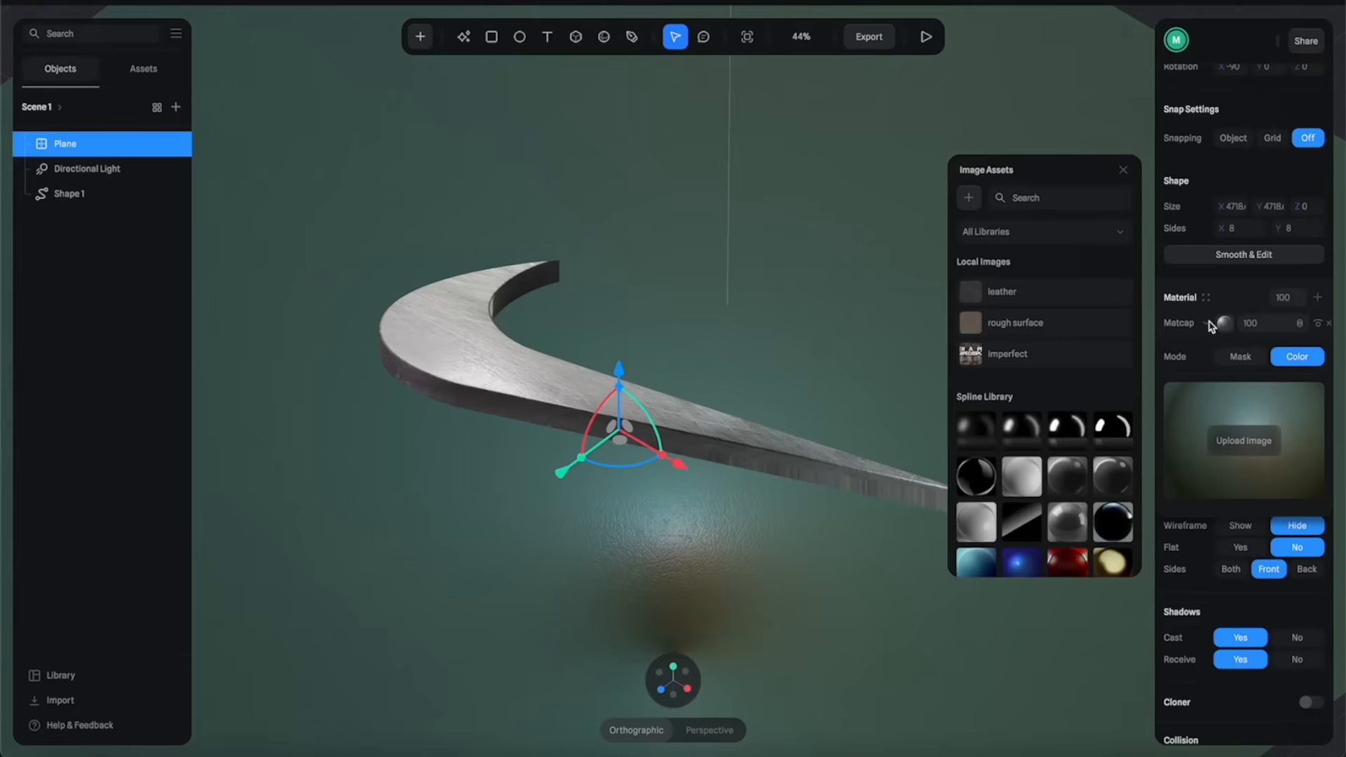
pyautogui.moveTo(1217, 402)
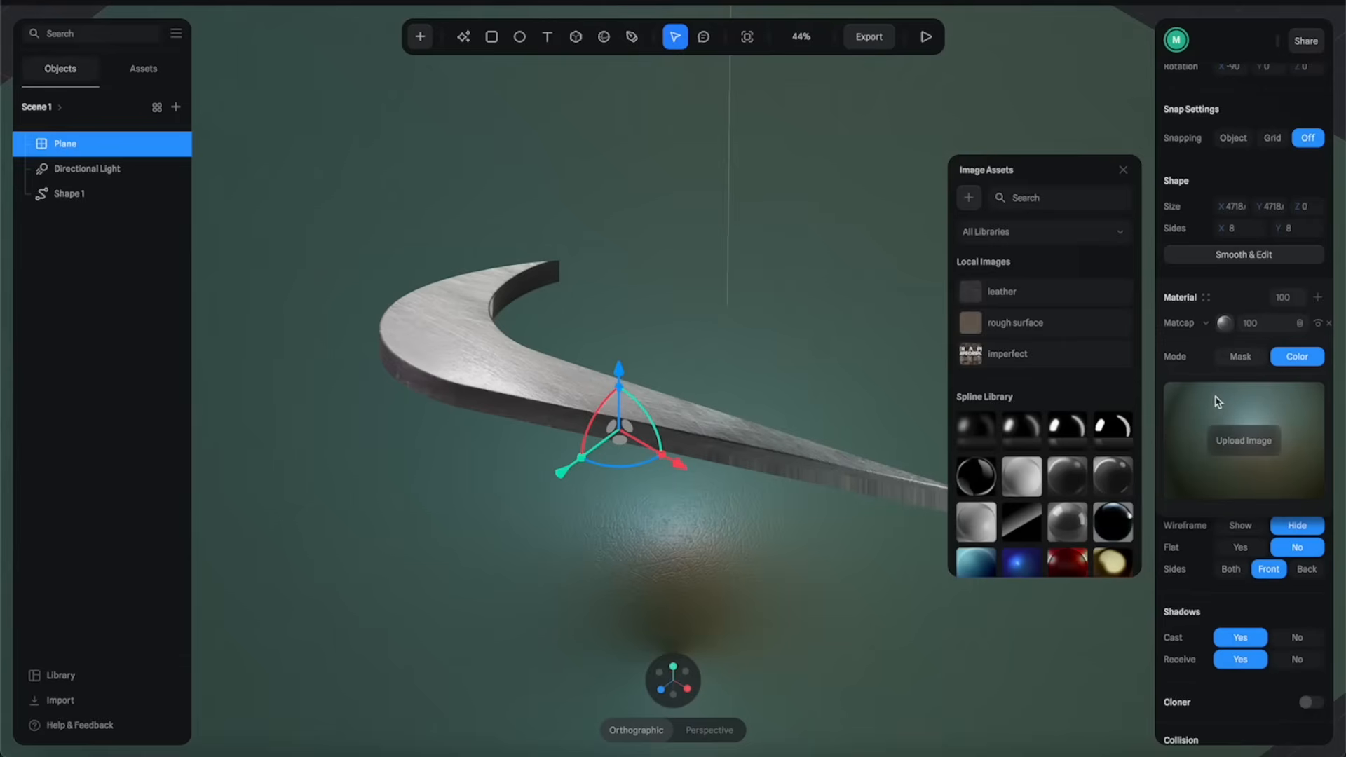
pyautogui.click(1065, 475)
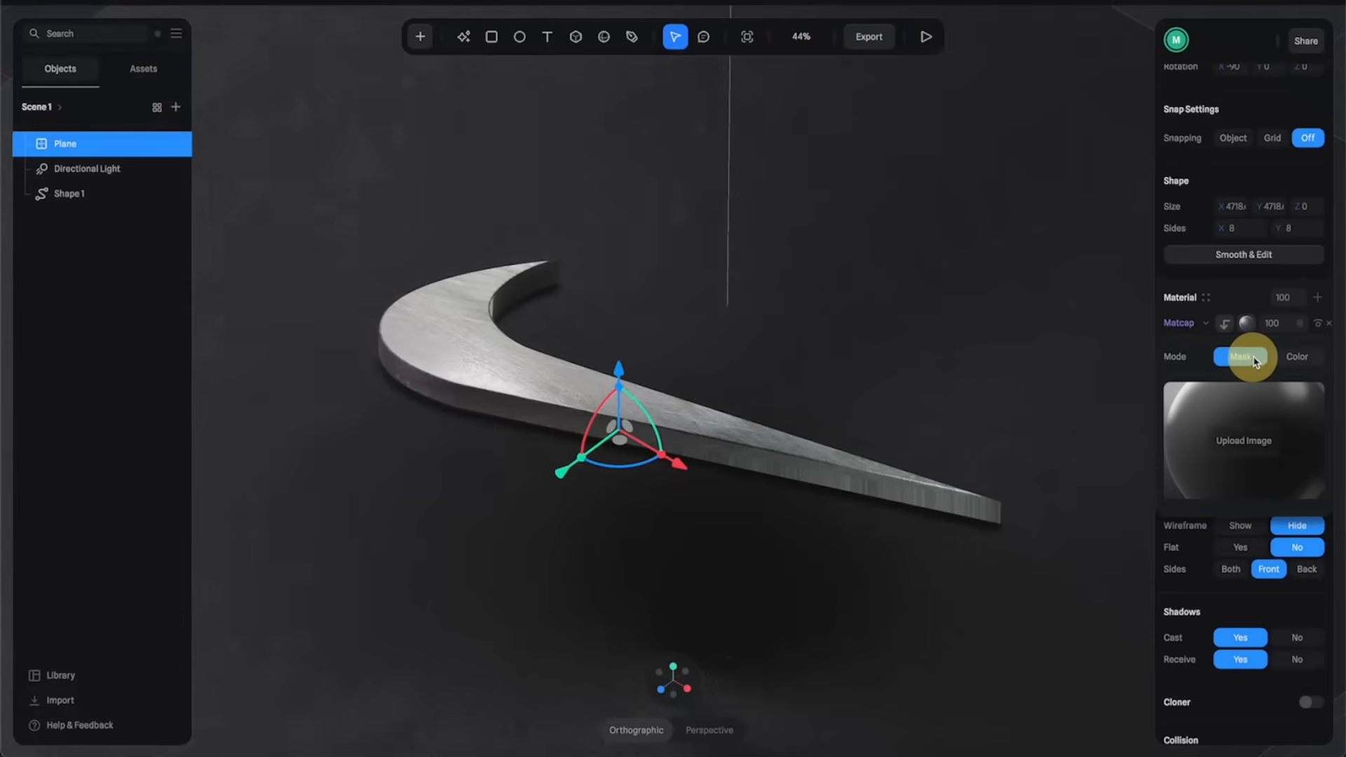
pyautogui.click(1296, 356)
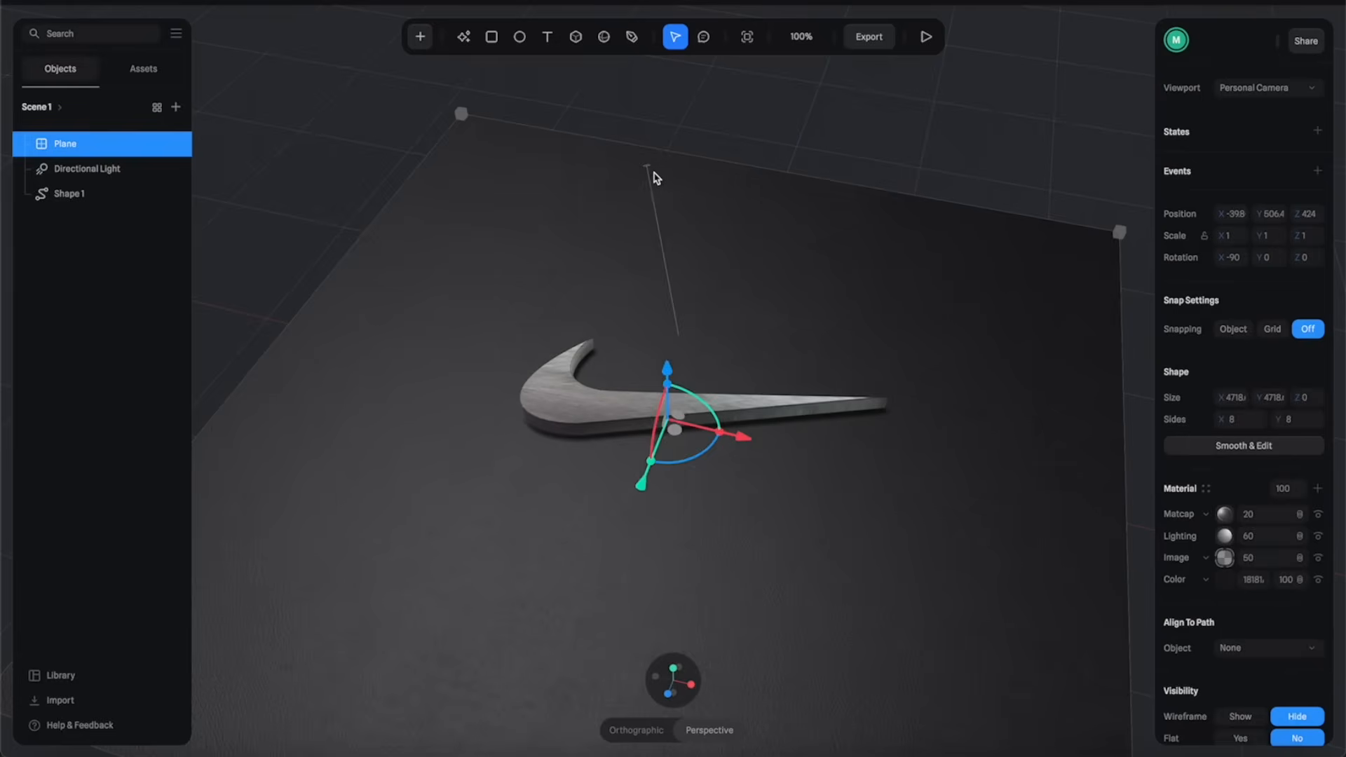
# Add a camera and view the swoosh and plane through it in the viewport.
pyautogui.click(87, 168)
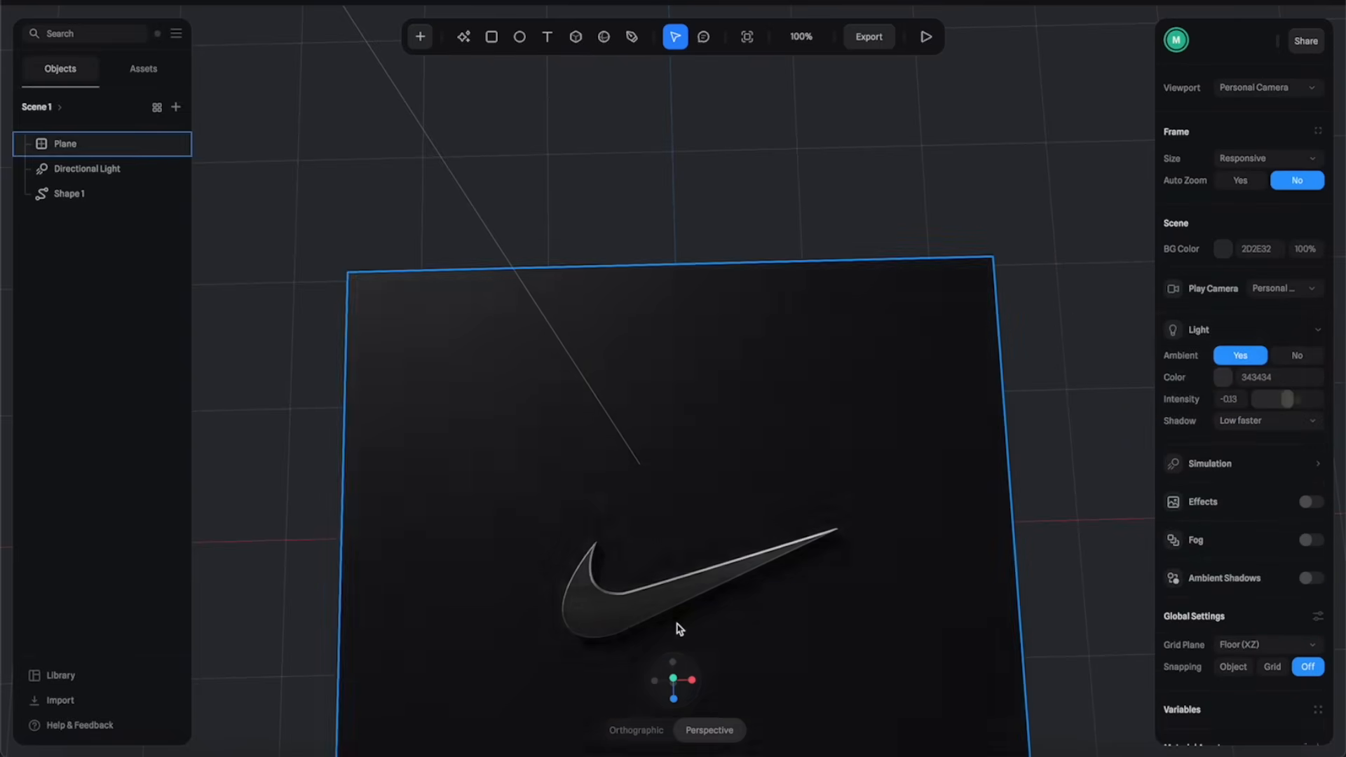
pyautogui.click(69, 218)
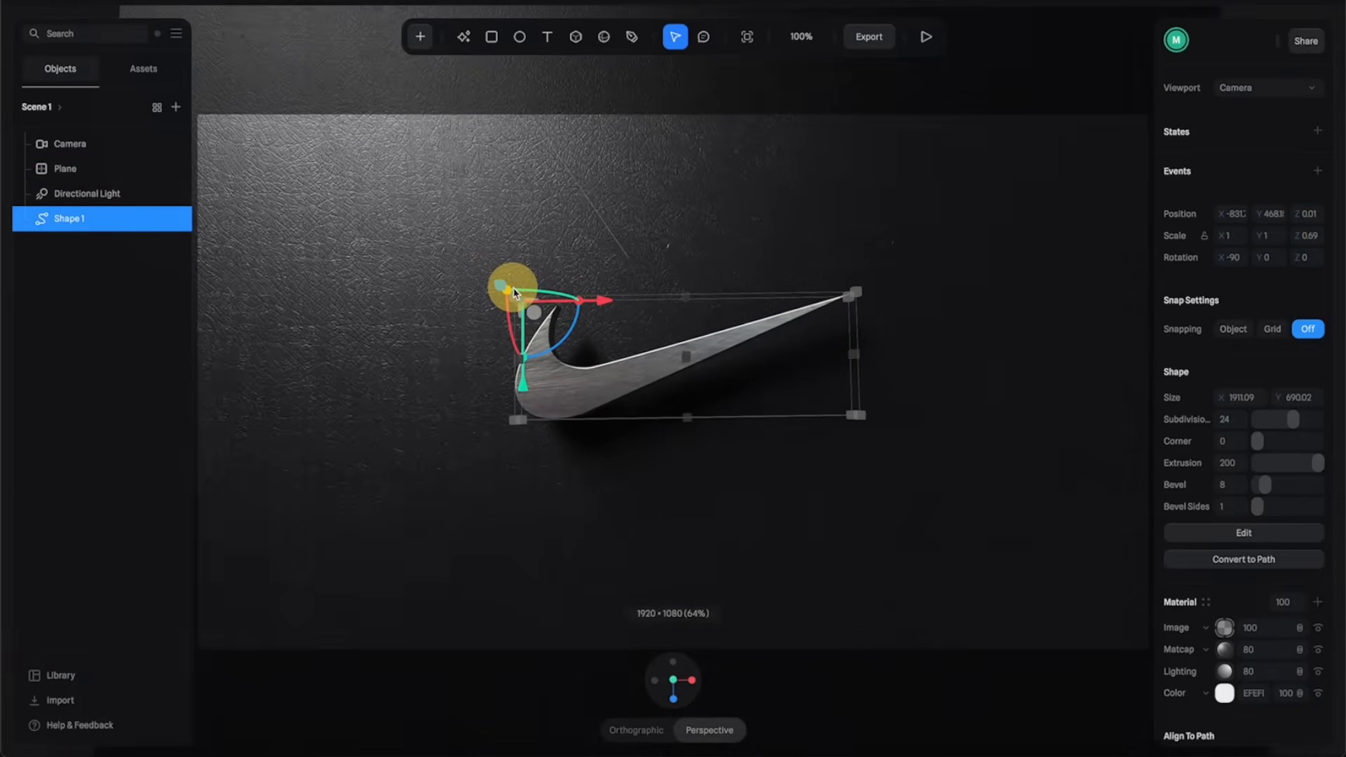
pyautogui.click(64, 168)
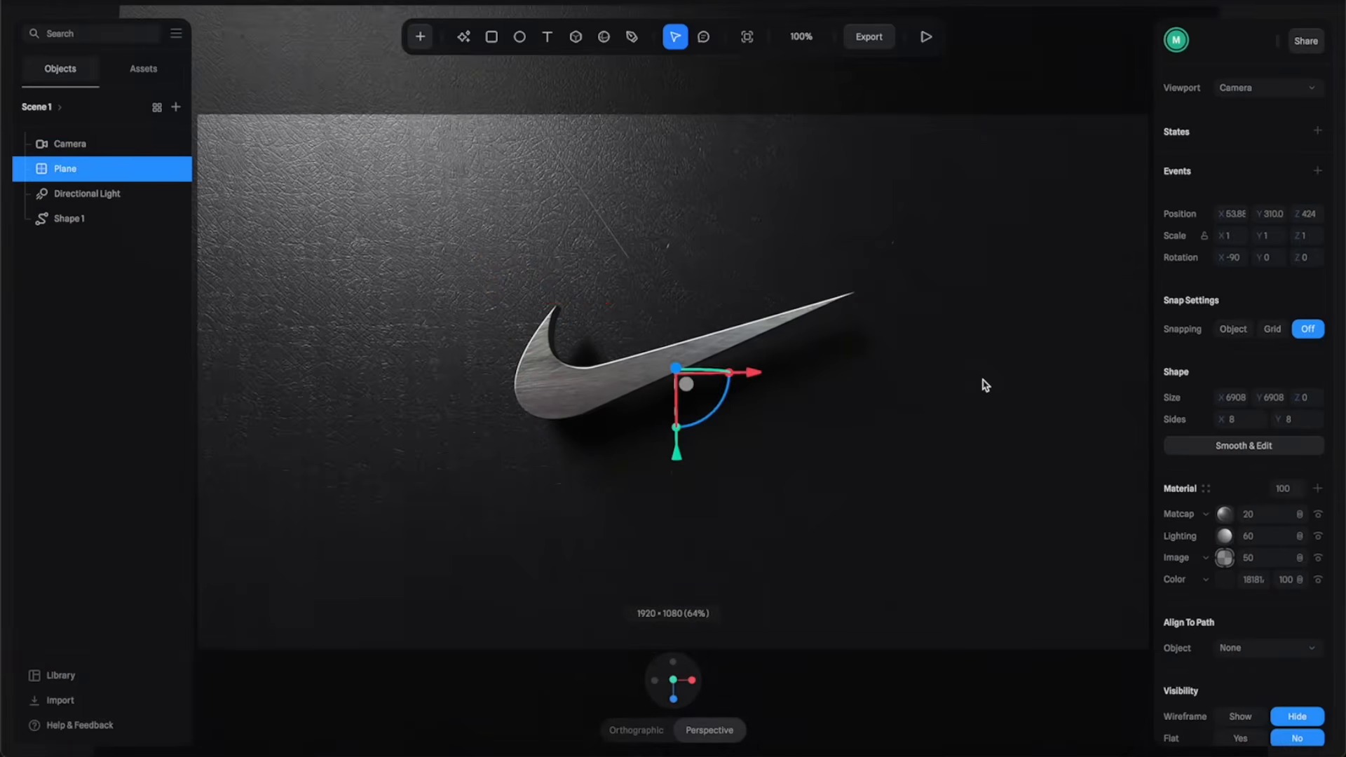
pyautogui.moveTo(849, 135)
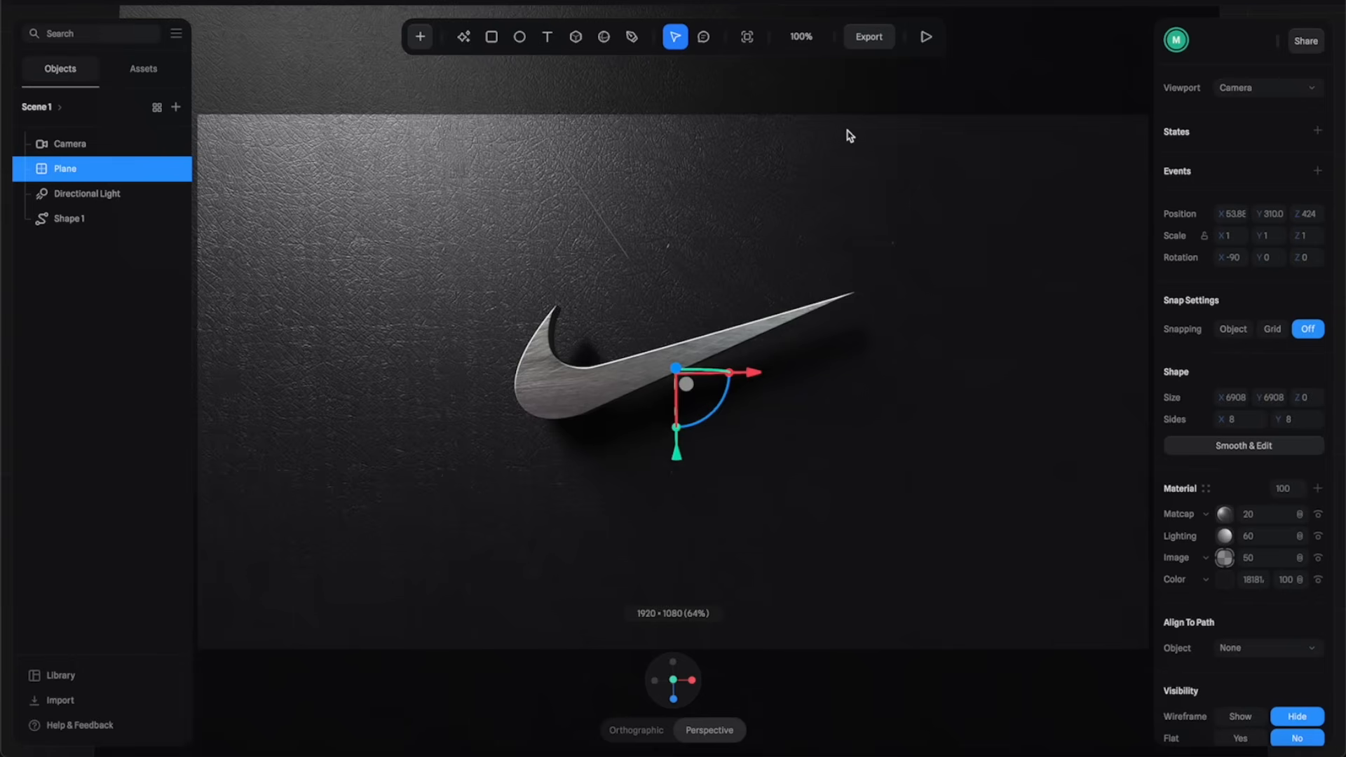
pyautogui.moveTo(869, 36)
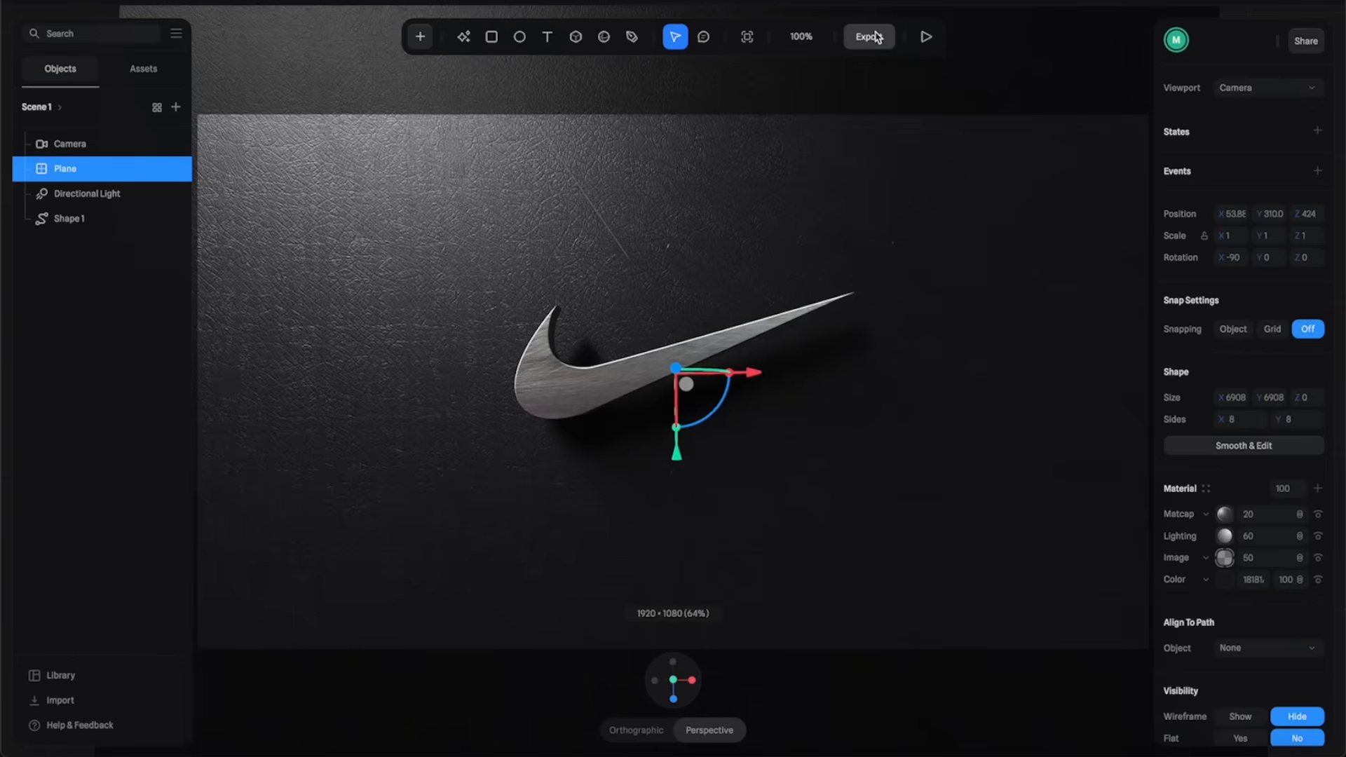
# Export the scene as a JPG image, then switch the export panel to video recording.
pyautogui.click(868, 36)
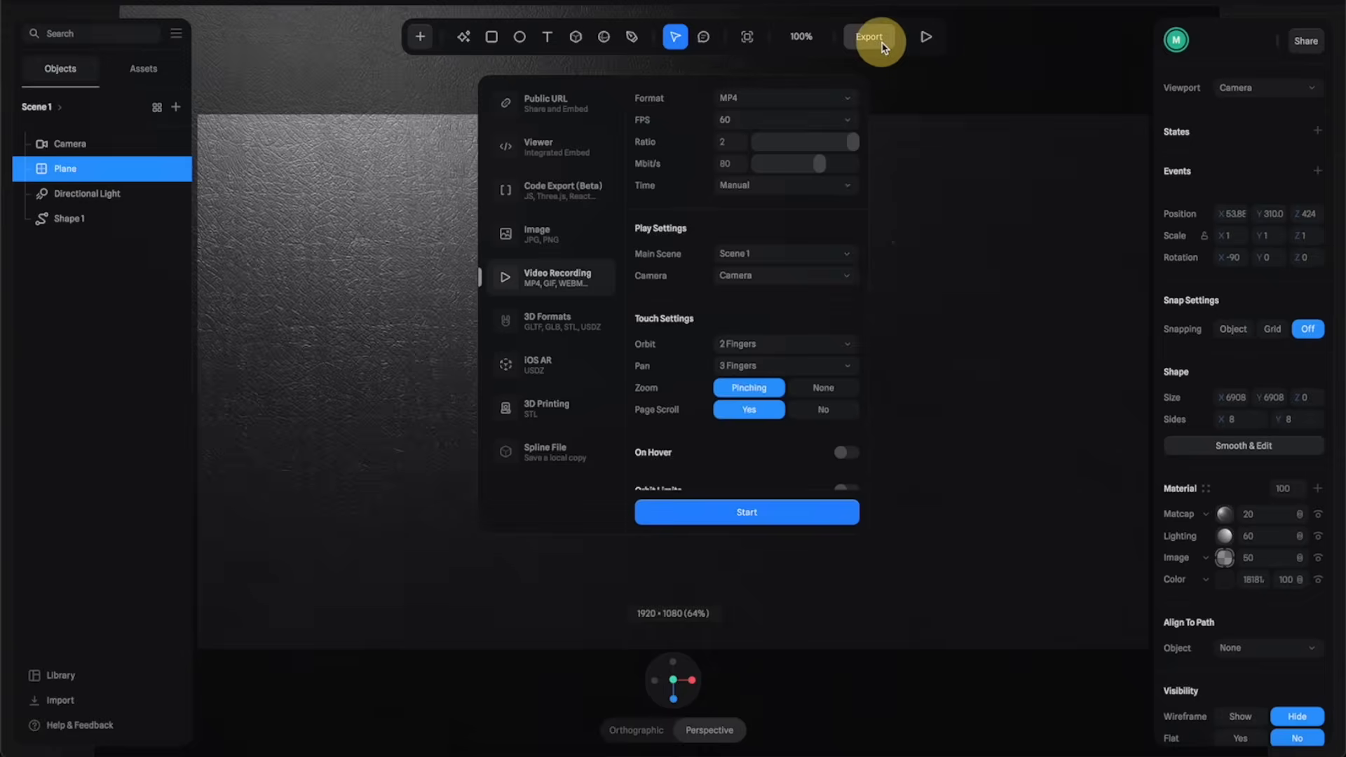
pyautogui.moveTo(590, 146)
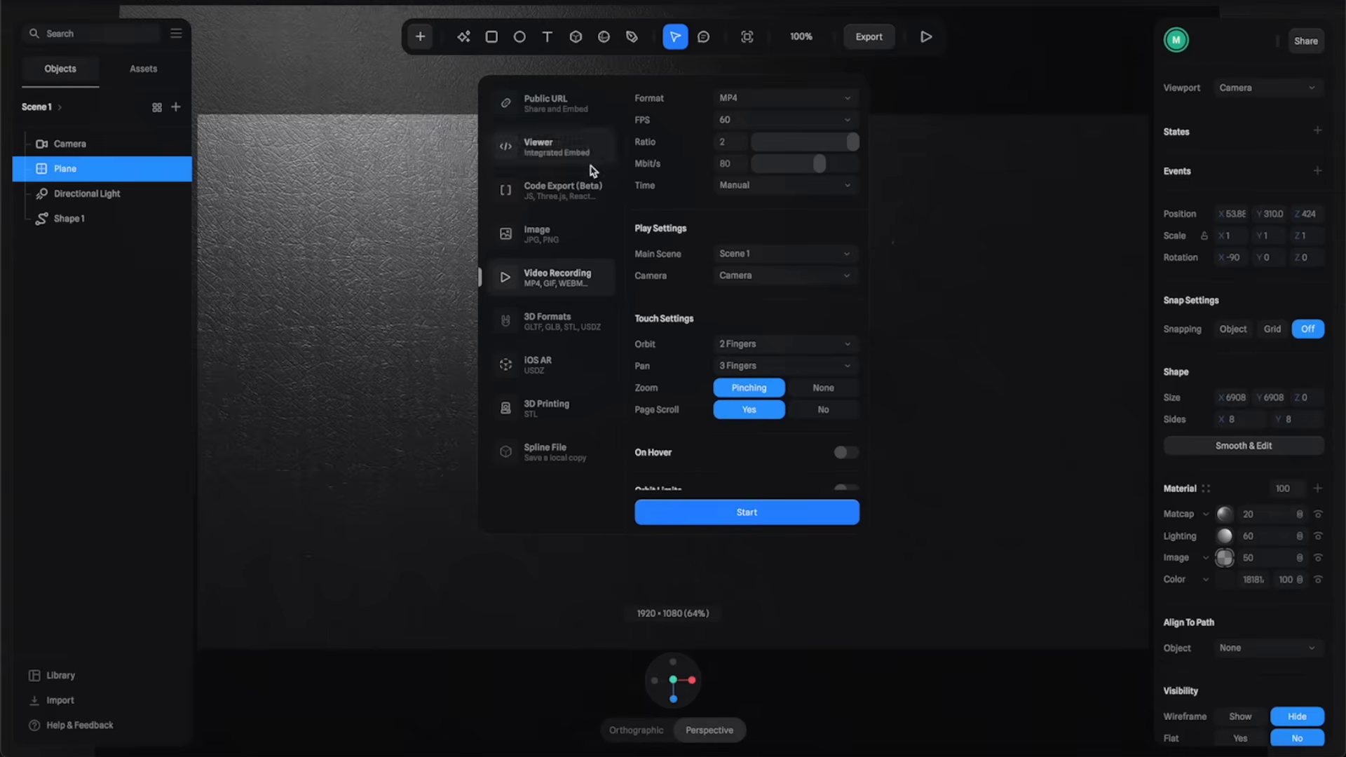
pyautogui.click(537, 234)
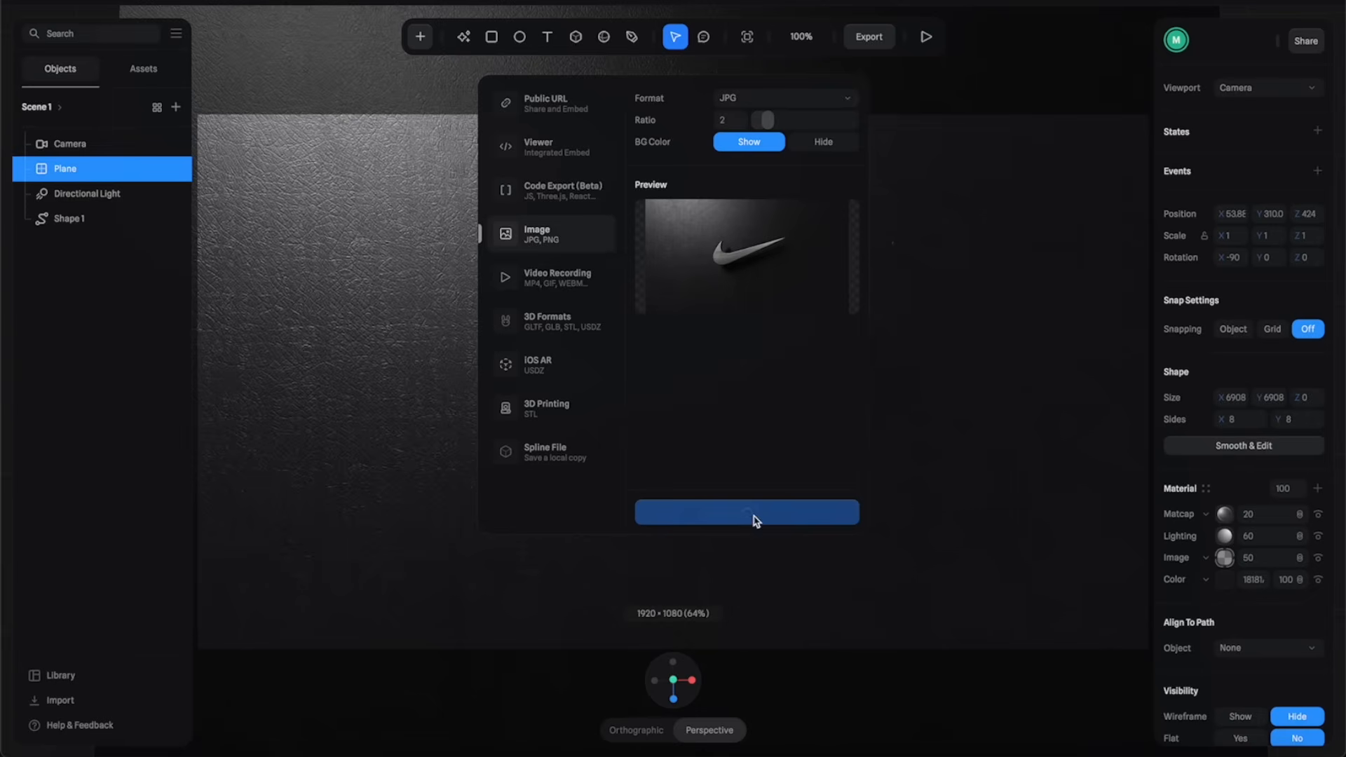
pyautogui.click(744, 511)
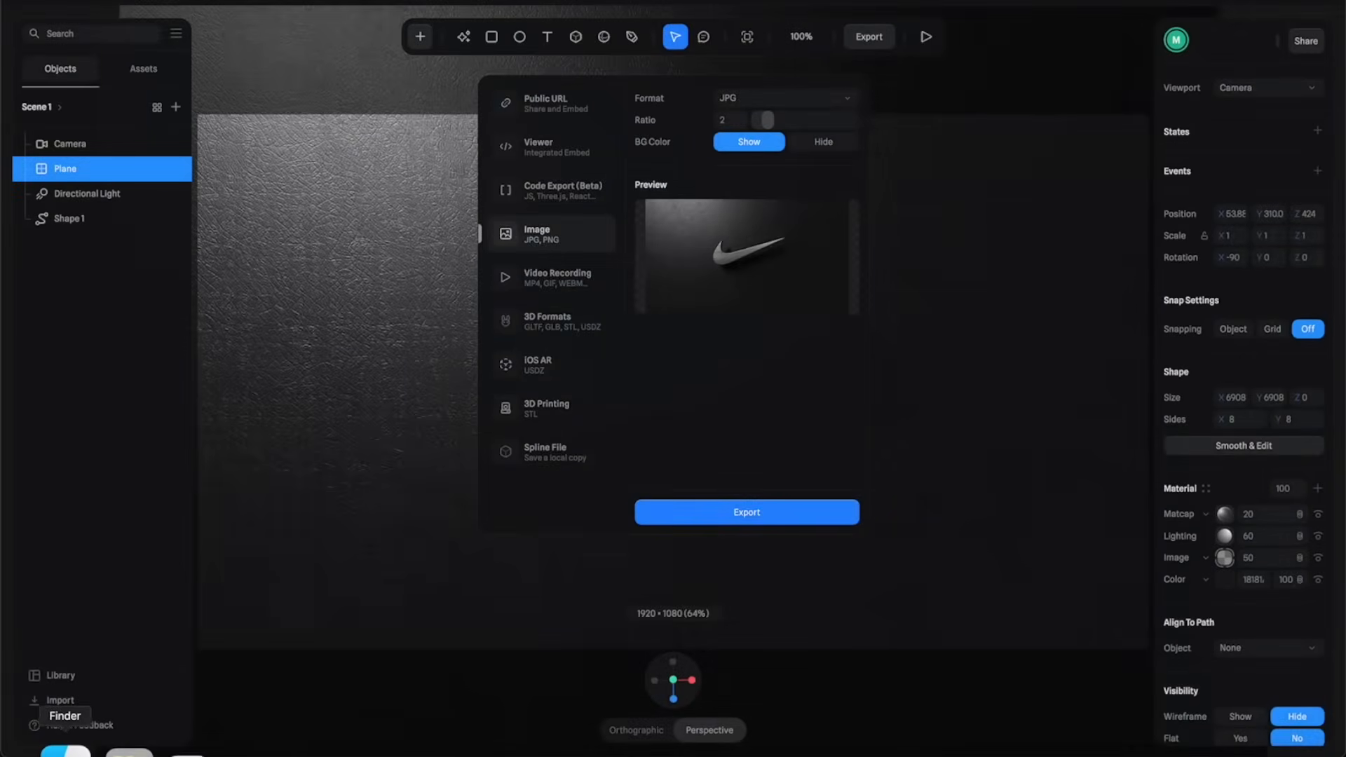
pyautogui.click(557, 278)
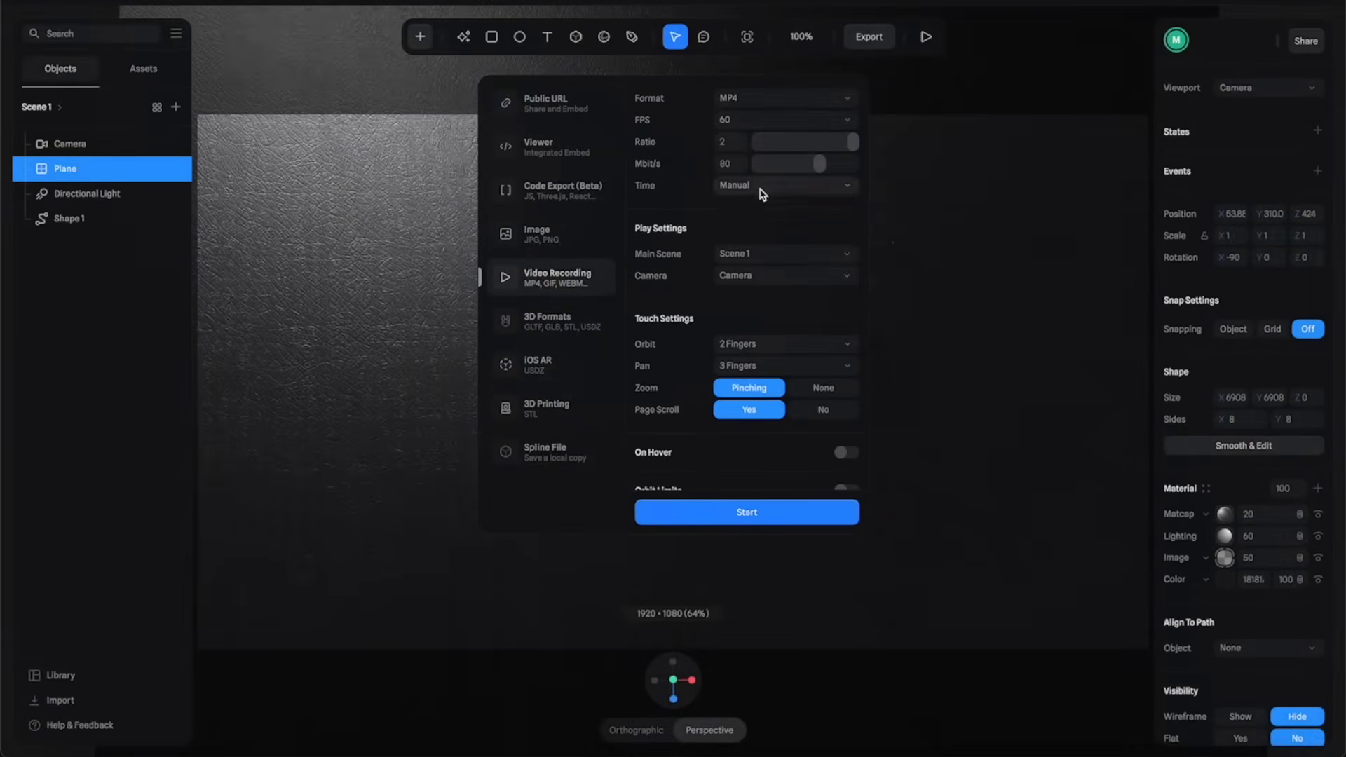
pyautogui.moveTo(833, 296)
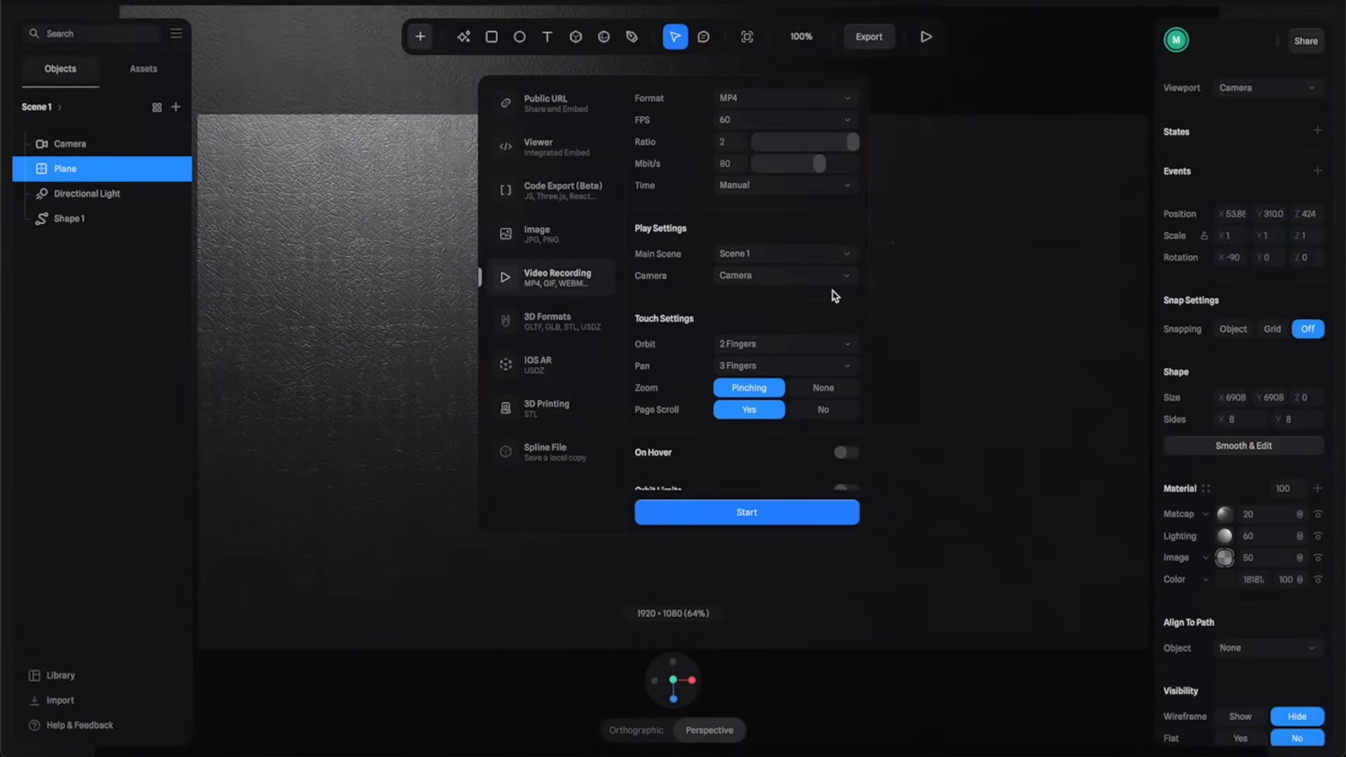
pyautogui.moveTo(985, 326)
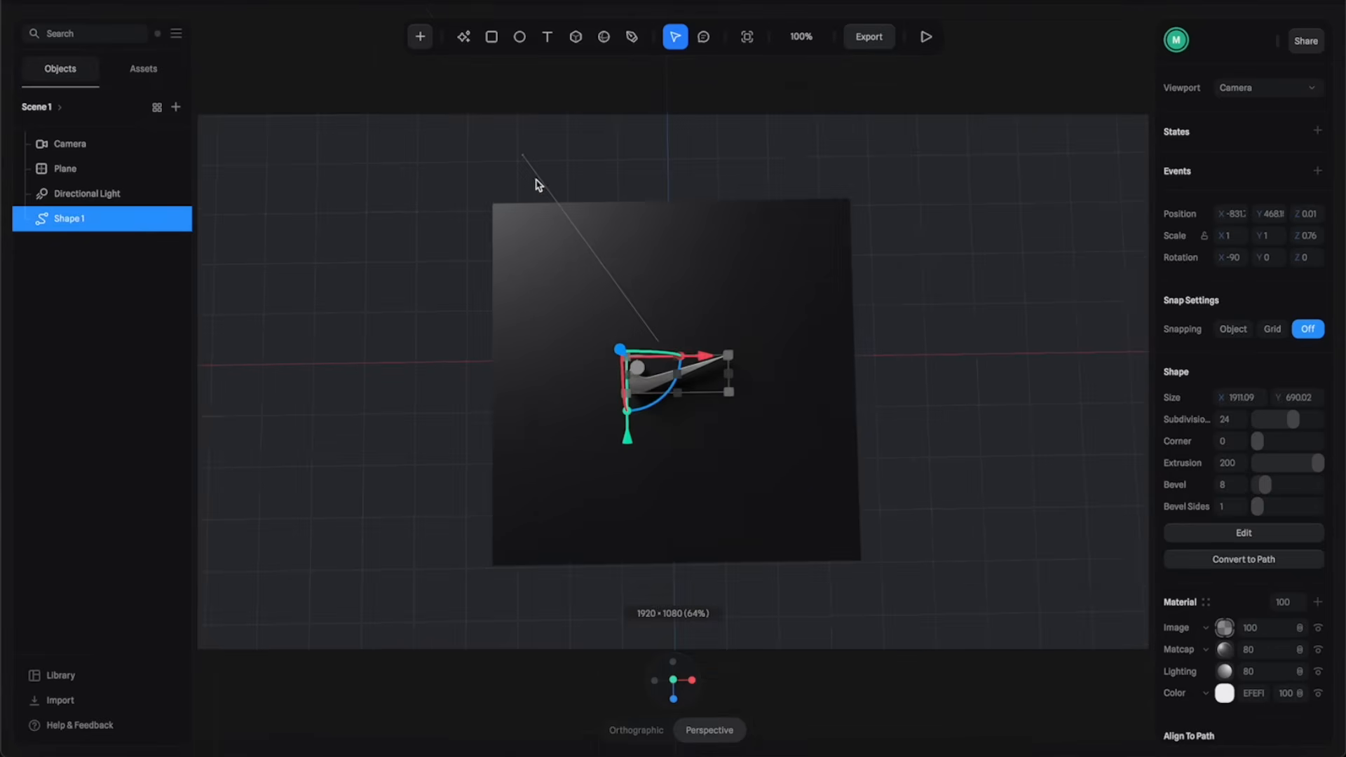
# Add a second state to the directional light positioned far right along X, keeping Base State on the left.
pyautogui.click(86, 193)
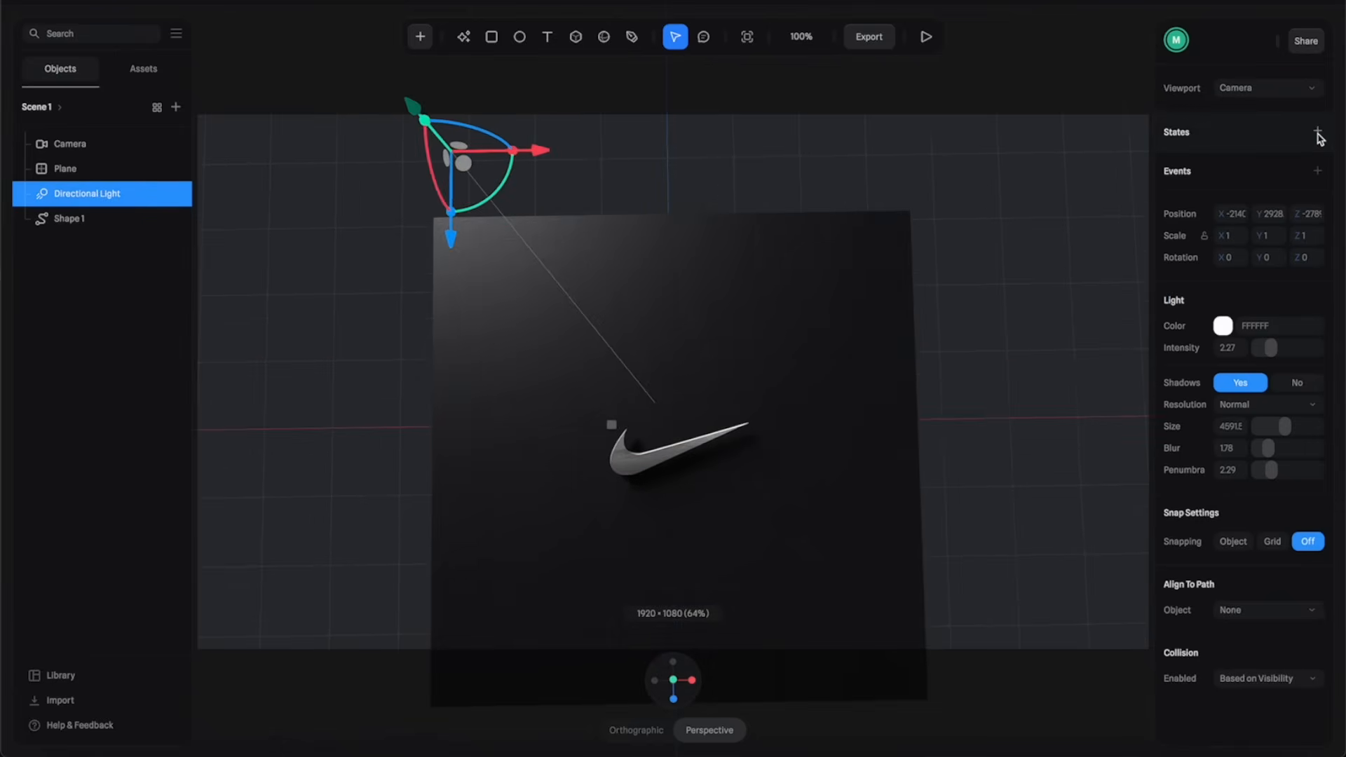
pyautogui.click(1318, 132)
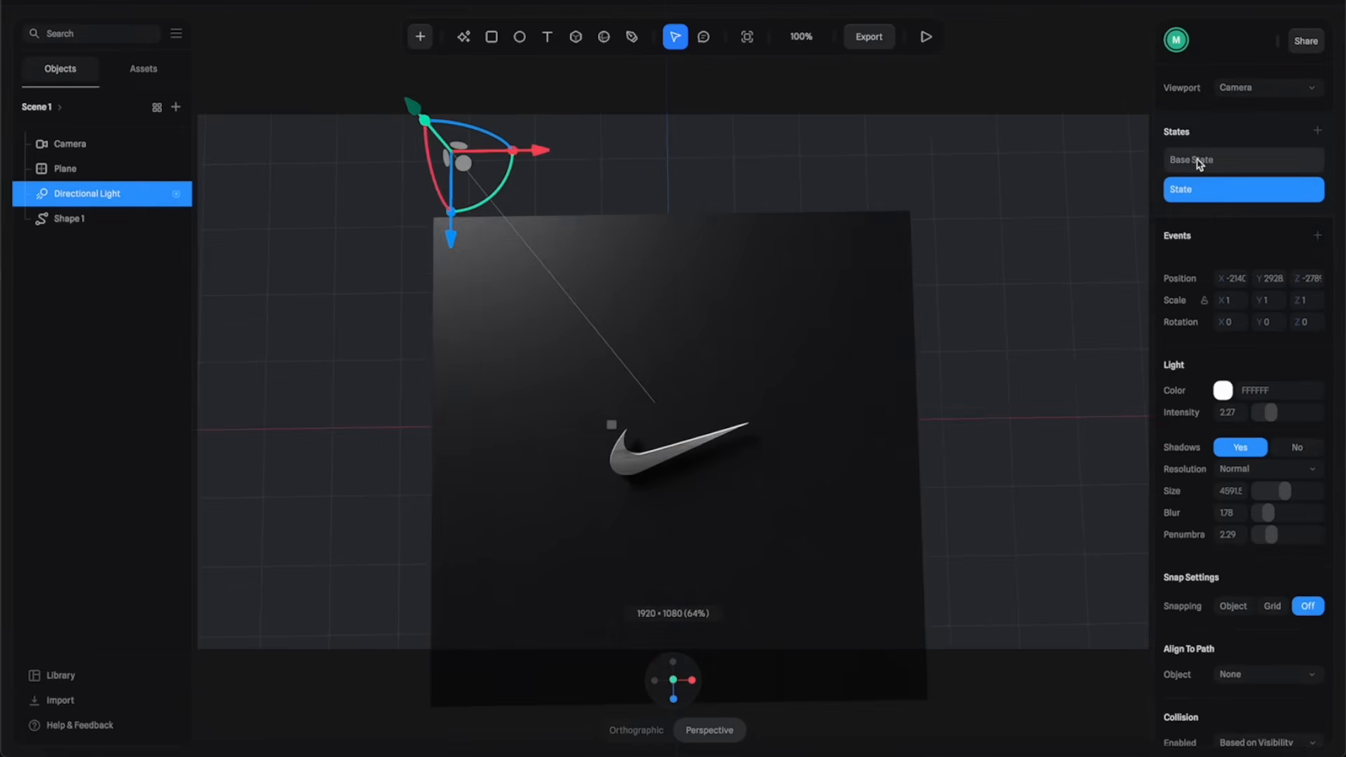
pyautogui.click(1242, 160)
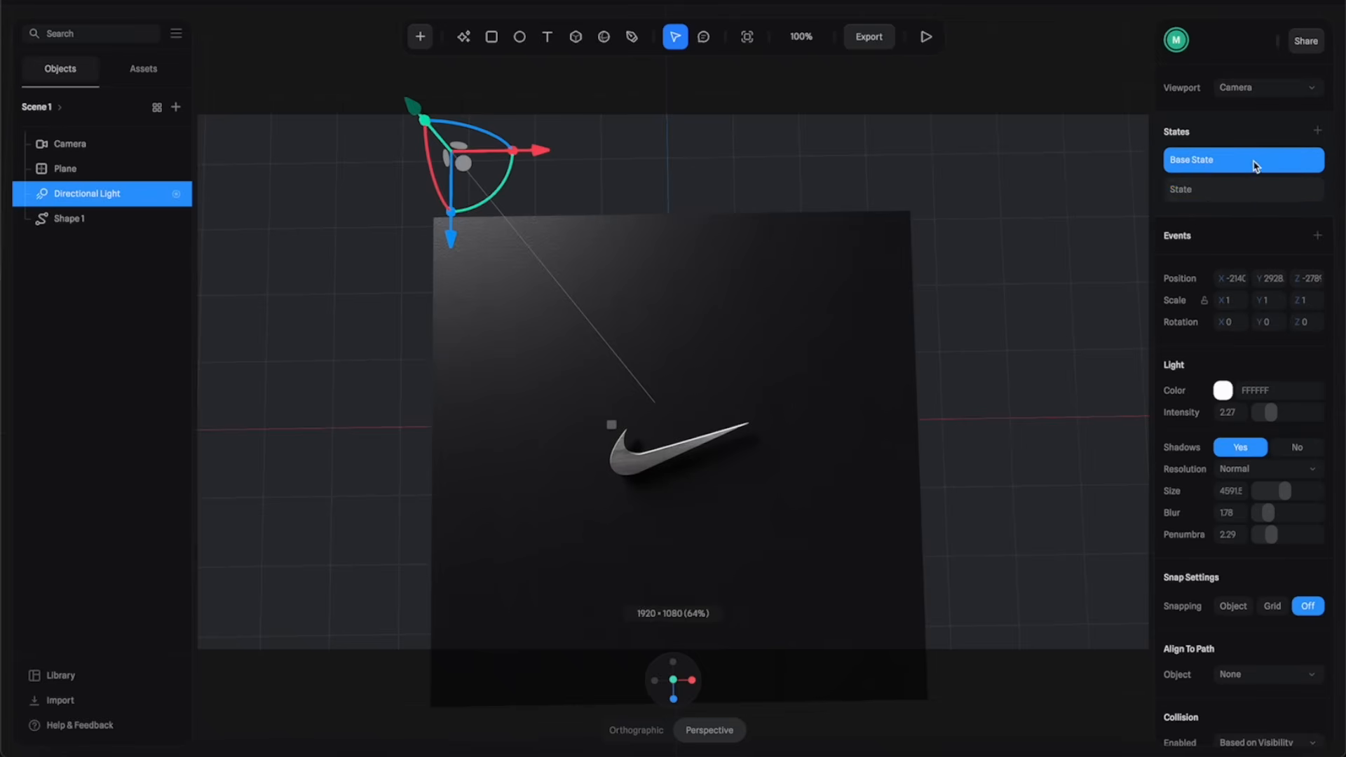
pyautogui.click(1241, 189)
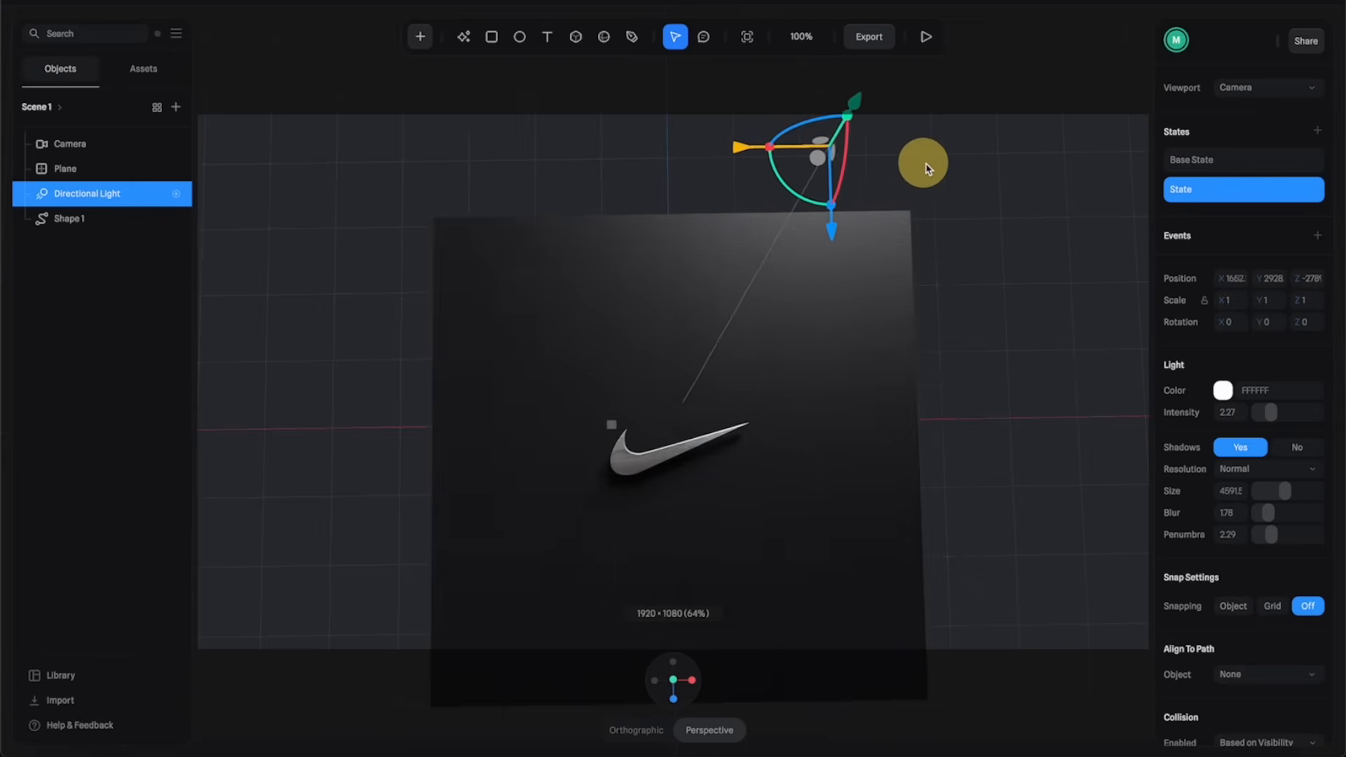
pyautogui.click(1216, 160)
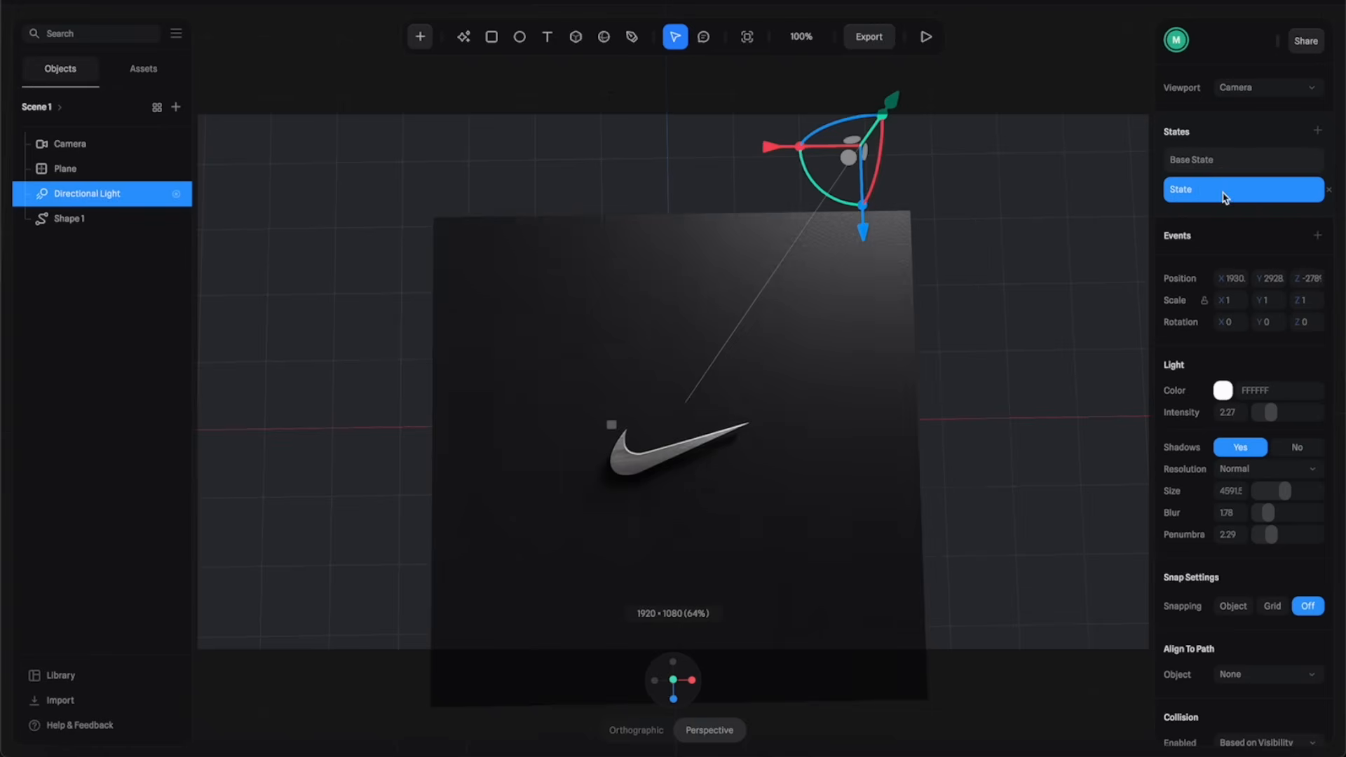
pyautogui.click(1241, 160)
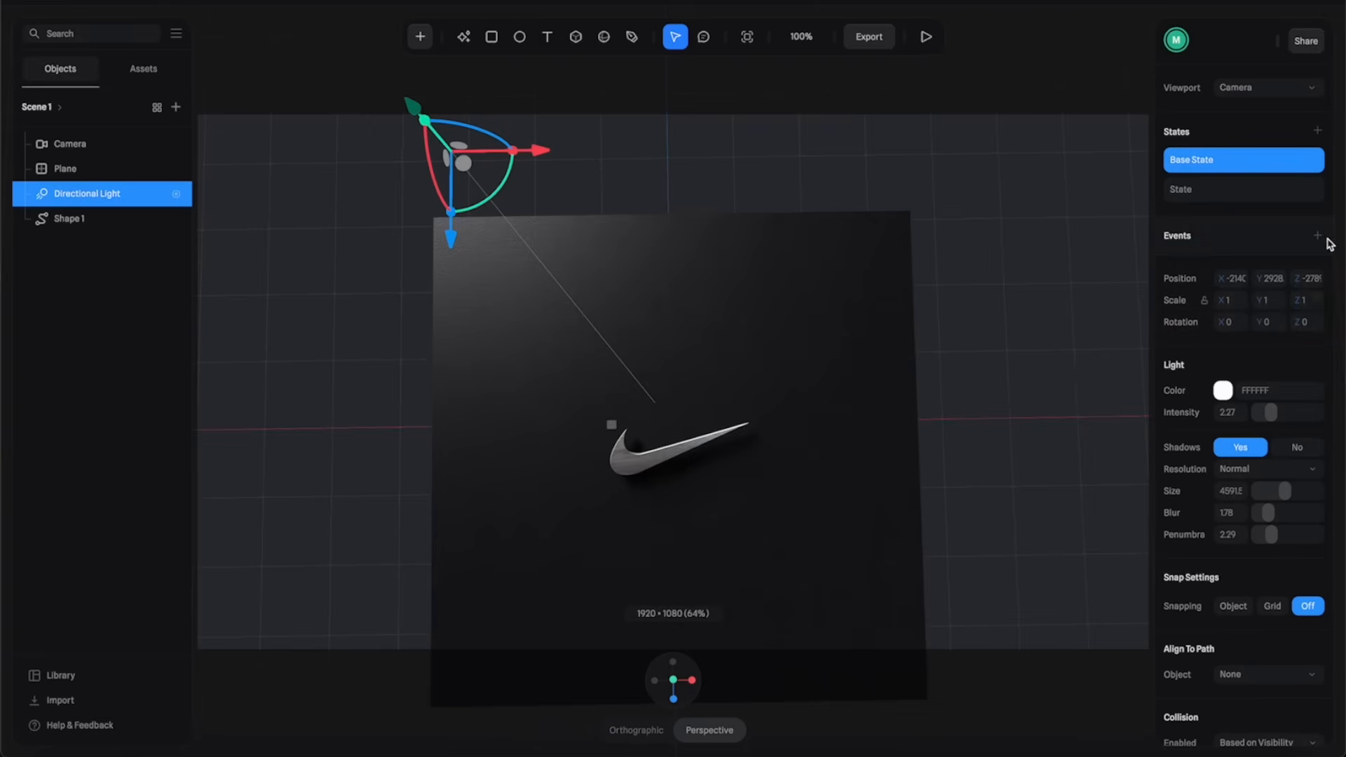
# Add a Start event transitioning the light between states with duration 4 and Linear easing.
pyautogui.click(1318, 234)
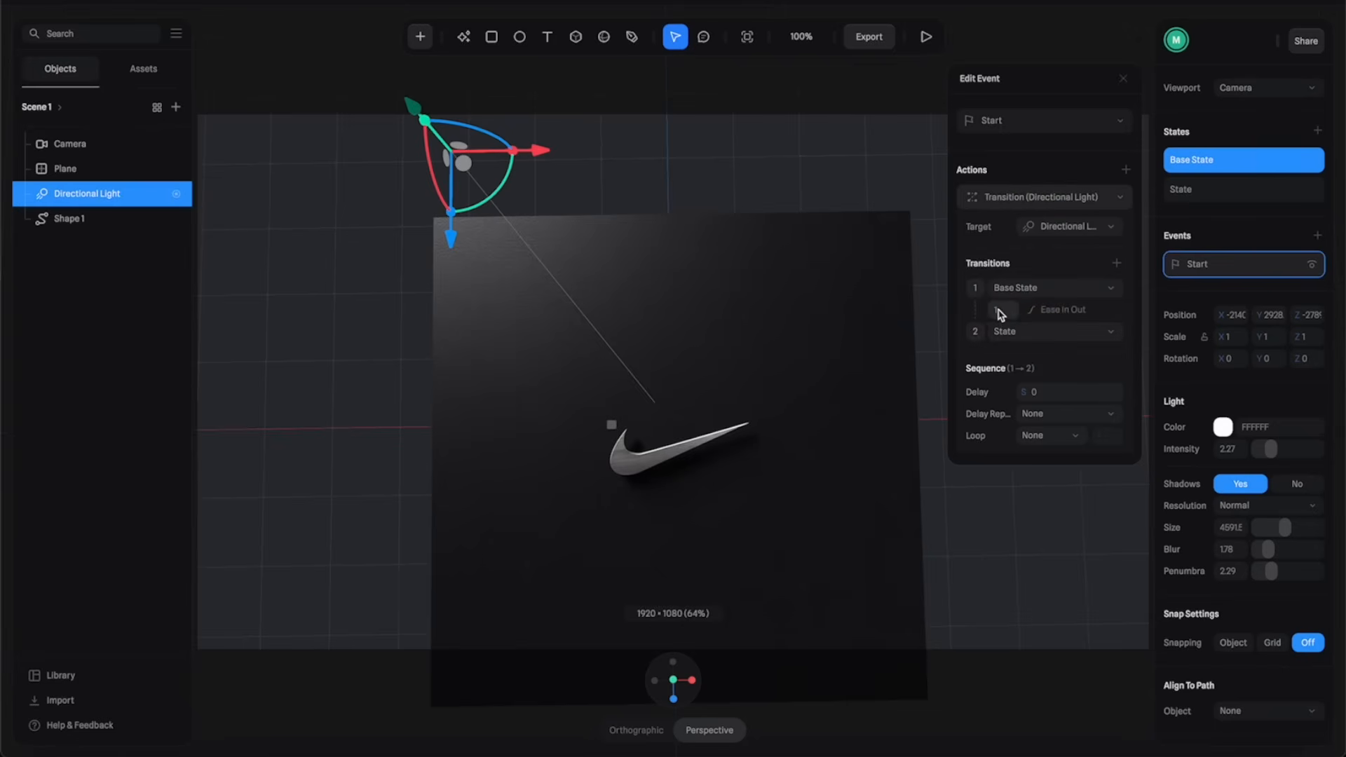
pyautogui.click(1001, 309)
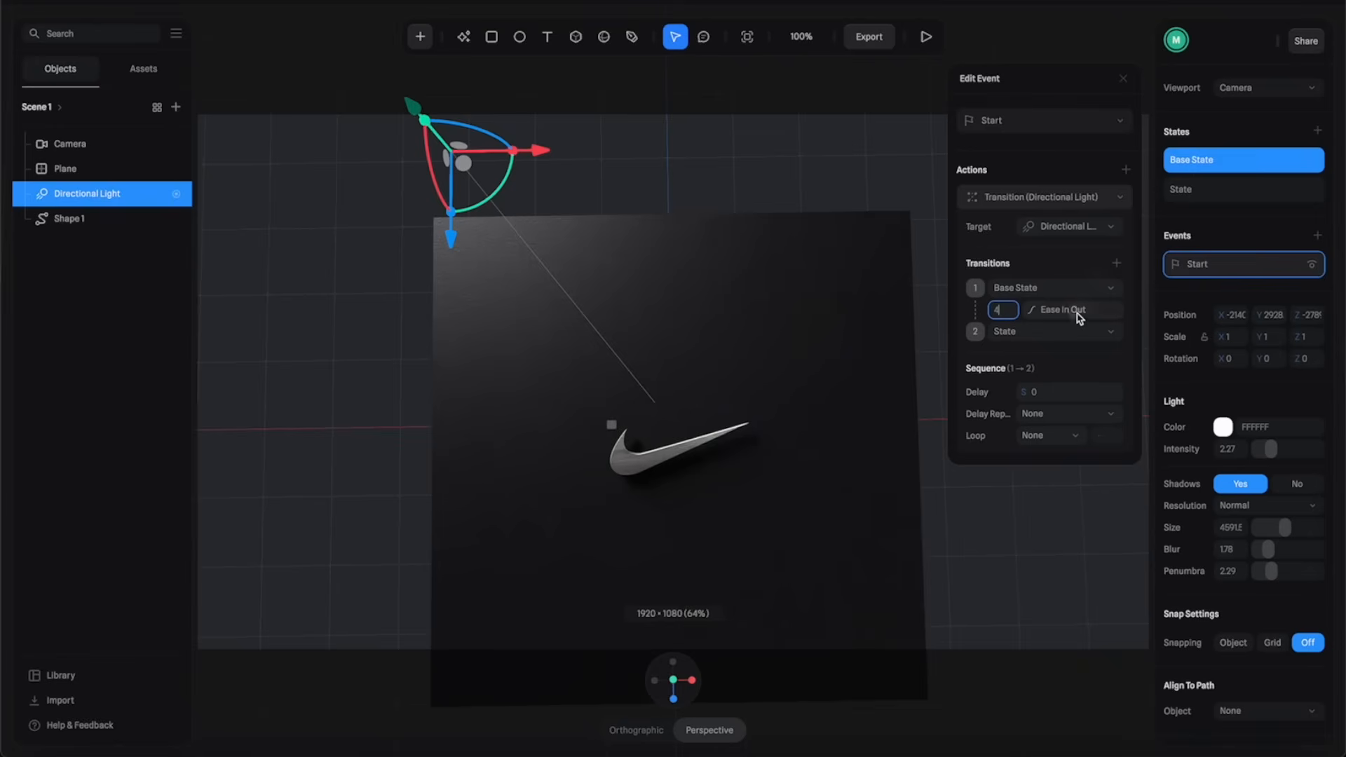
pyautogui.click(1064, 309)
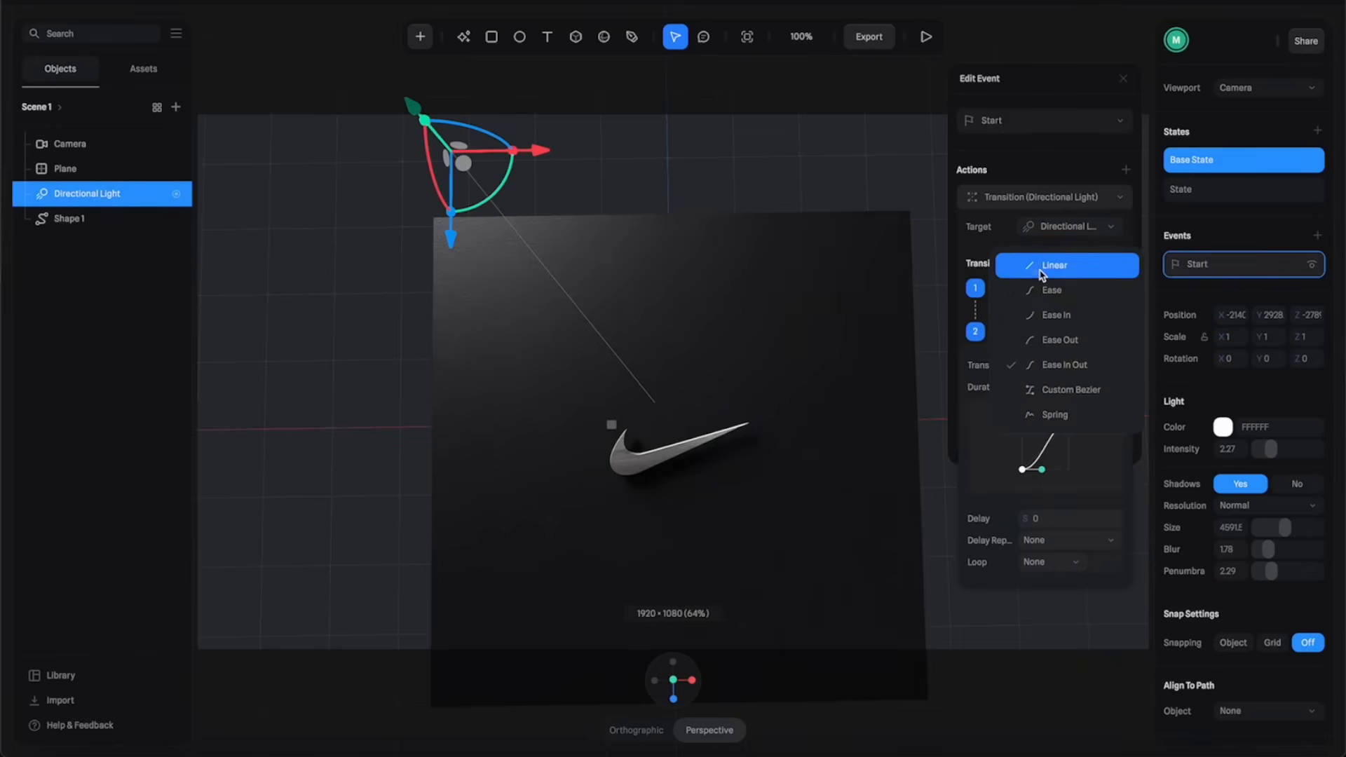
pyautogui.click(1053, 265)
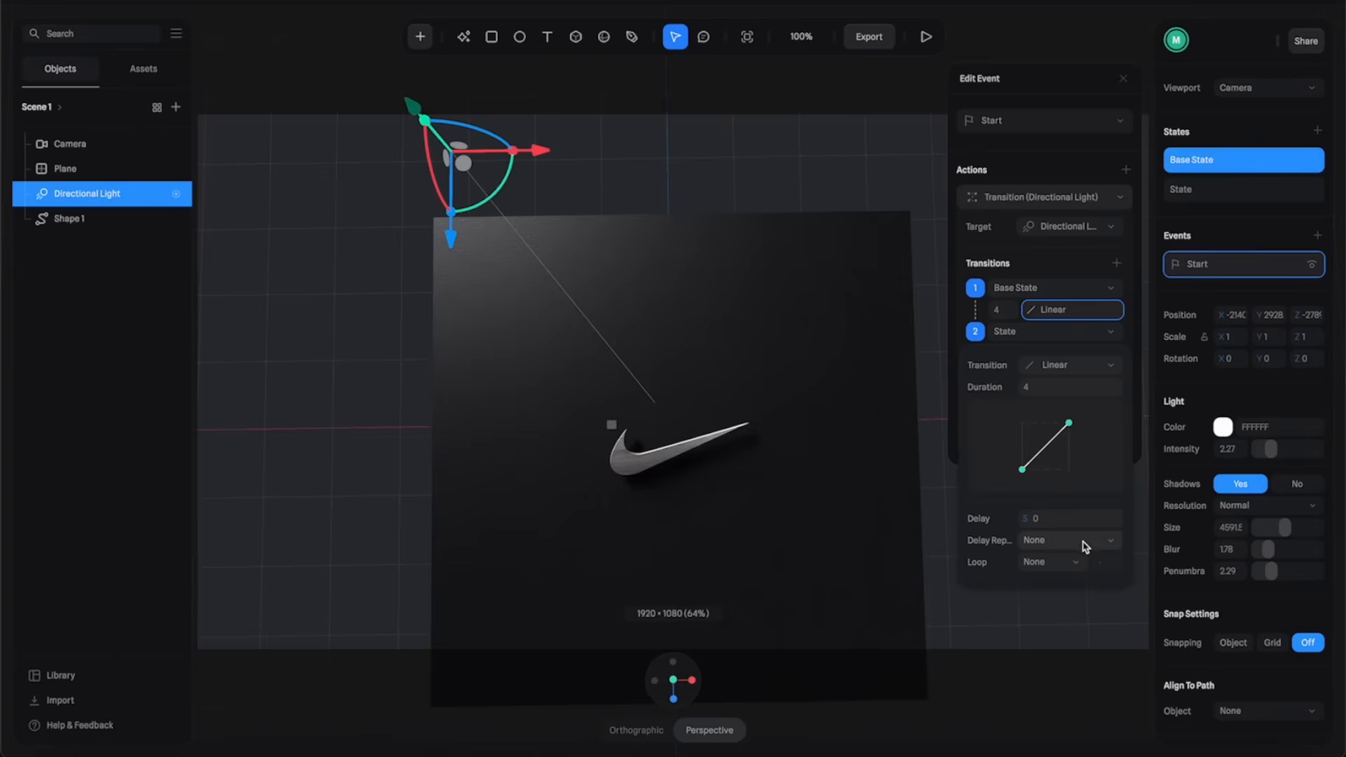
# Set the transition to Loop Infinite with Ping Pong cycle and preview the scene playing.
pyautogui.click(1050, 560)
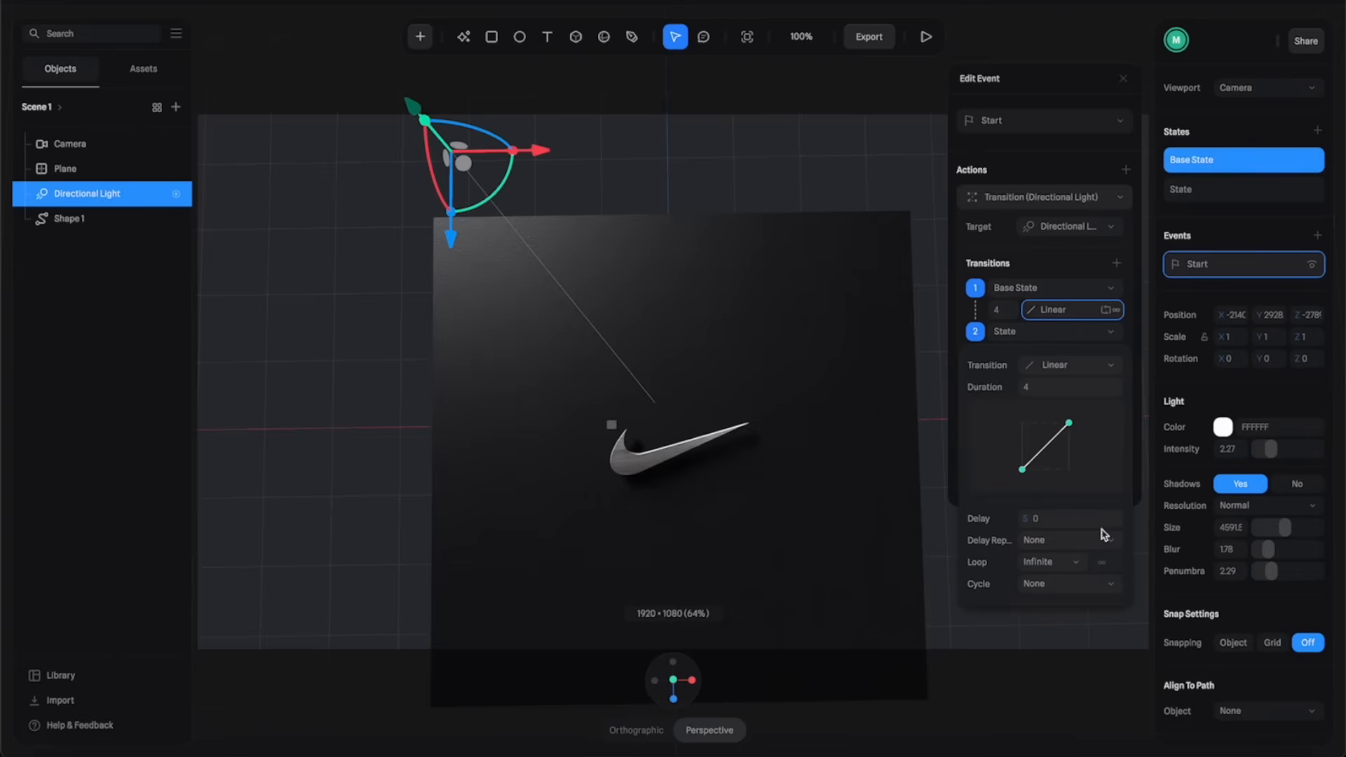
pyautogui.click(1068, 583)
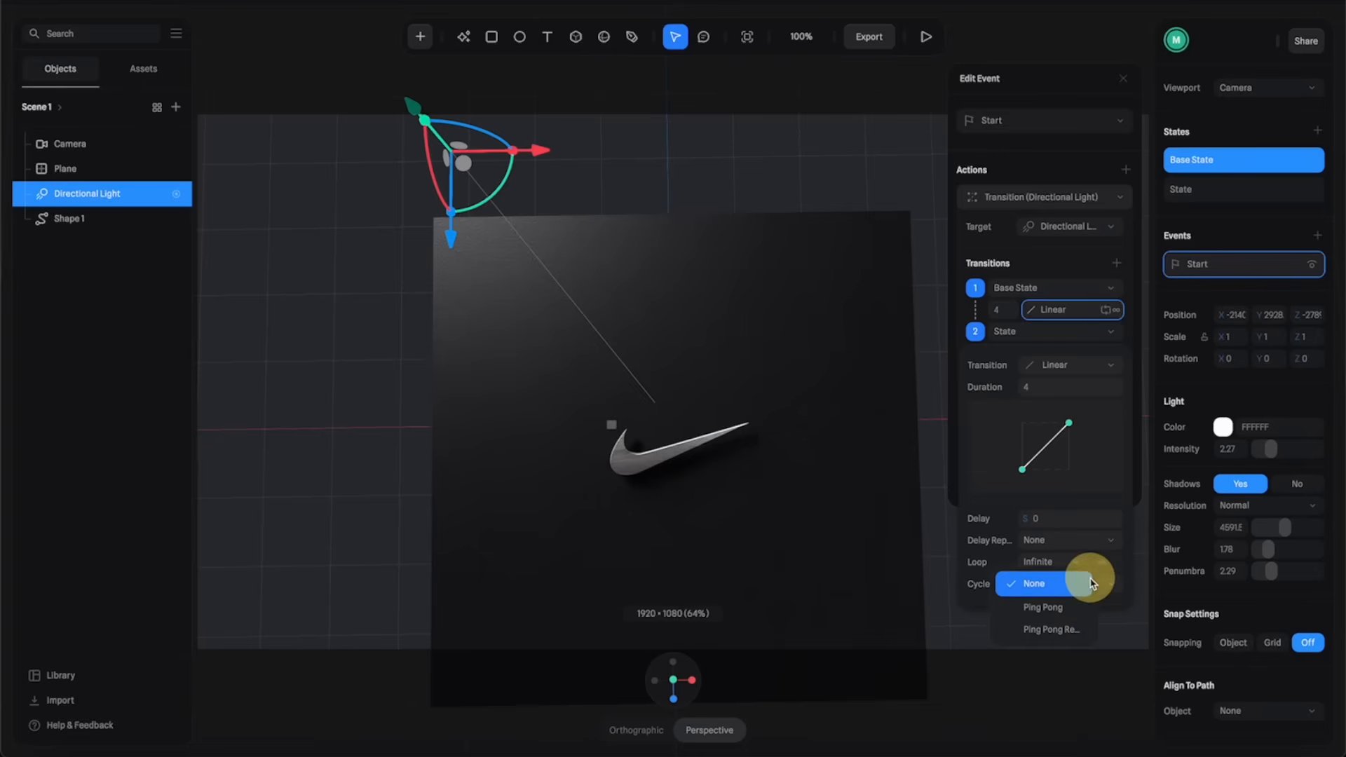
pyautogui.click(1043, 607)
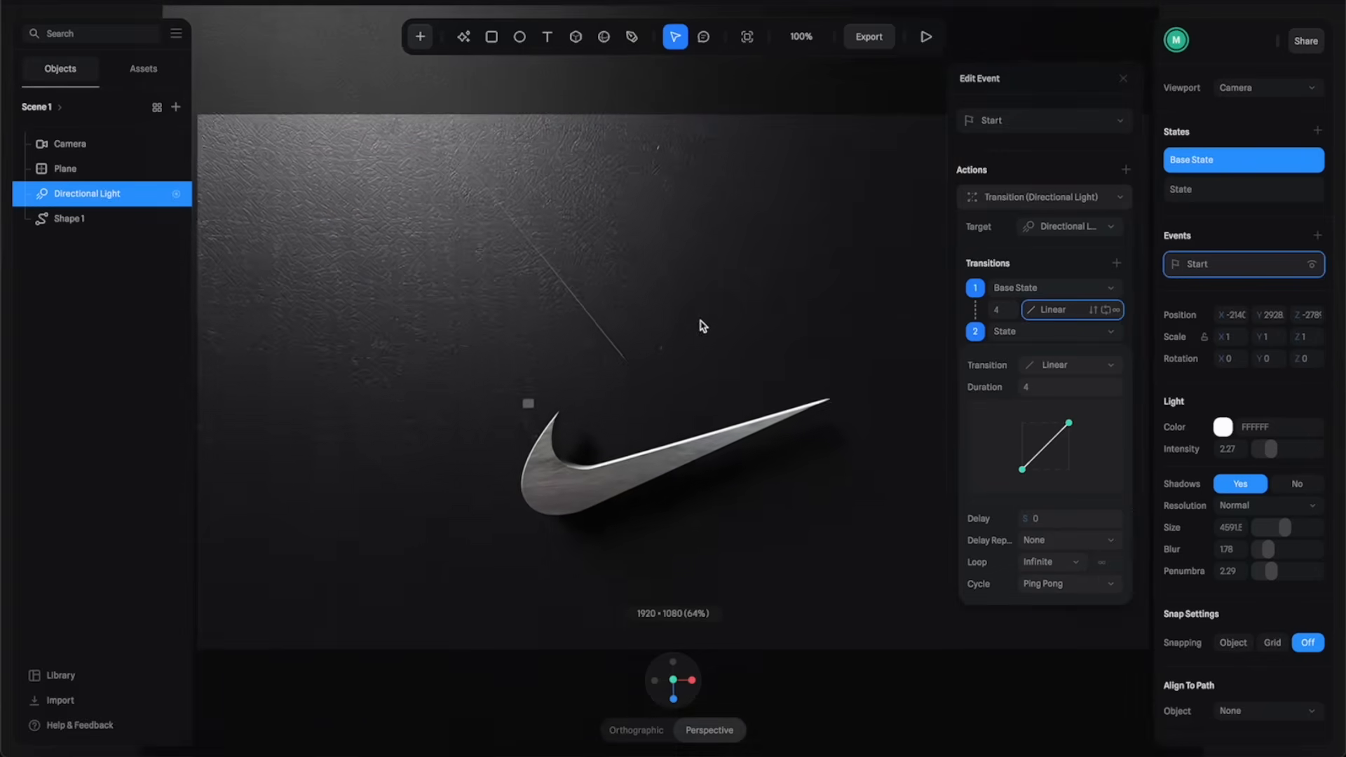
pyautogui.click(924, 36)
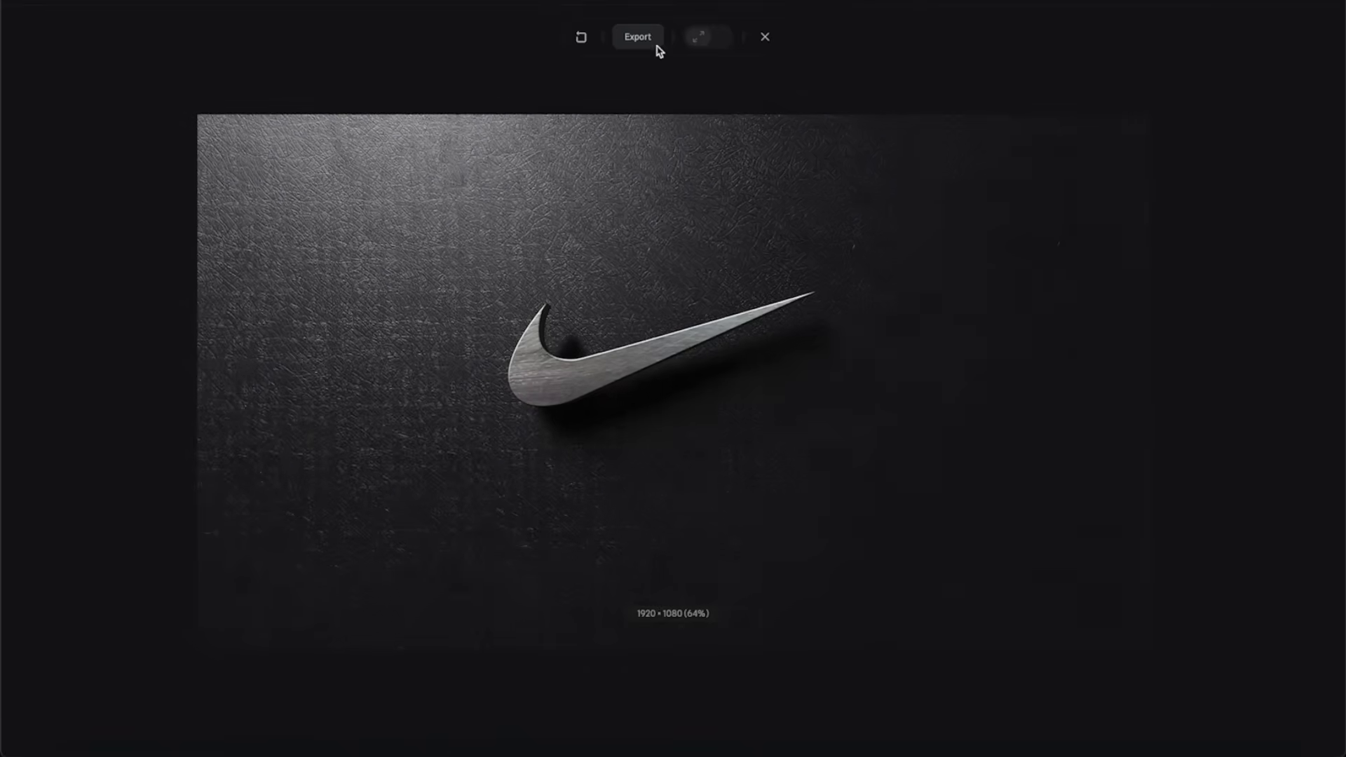
# Record a video of the looping light sweep through the Video Recording export.
pyautogui.click(636, 36)
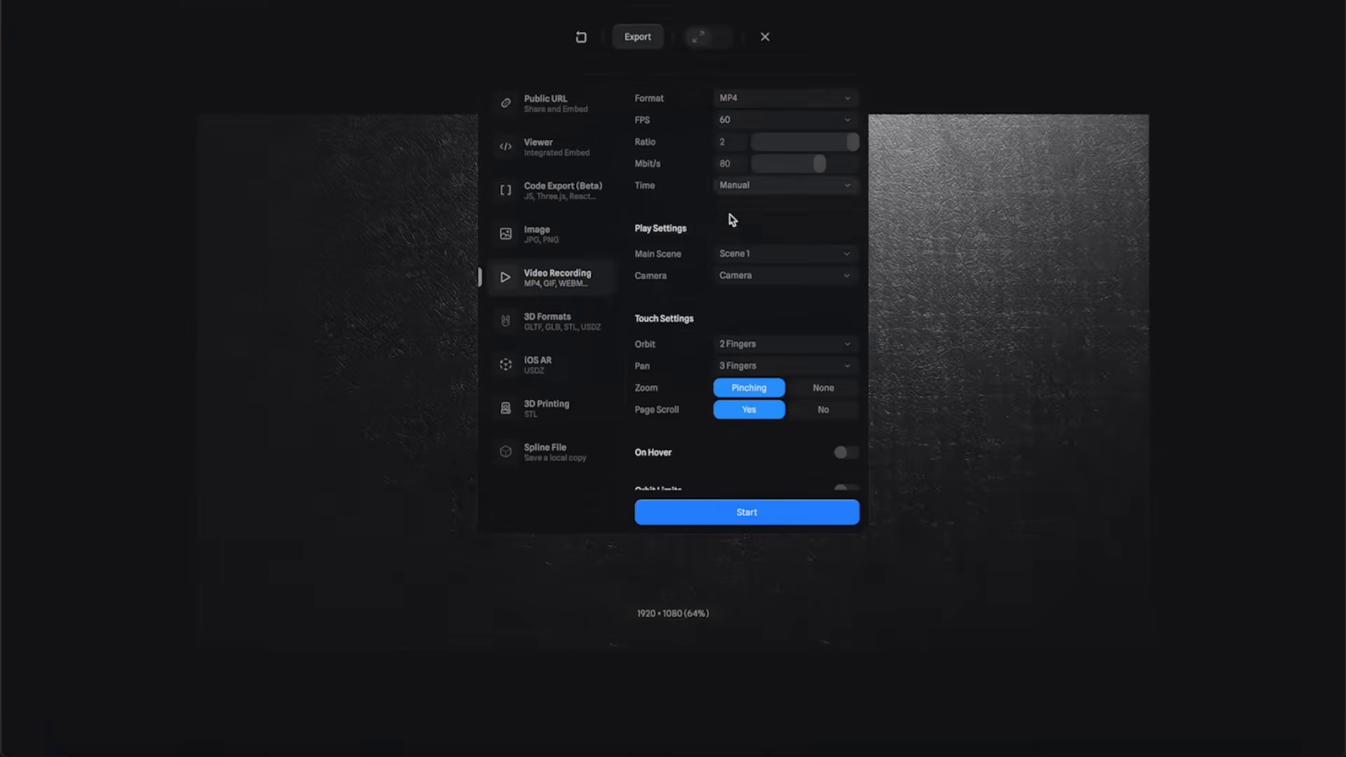
pyautogui.click(744, 511)
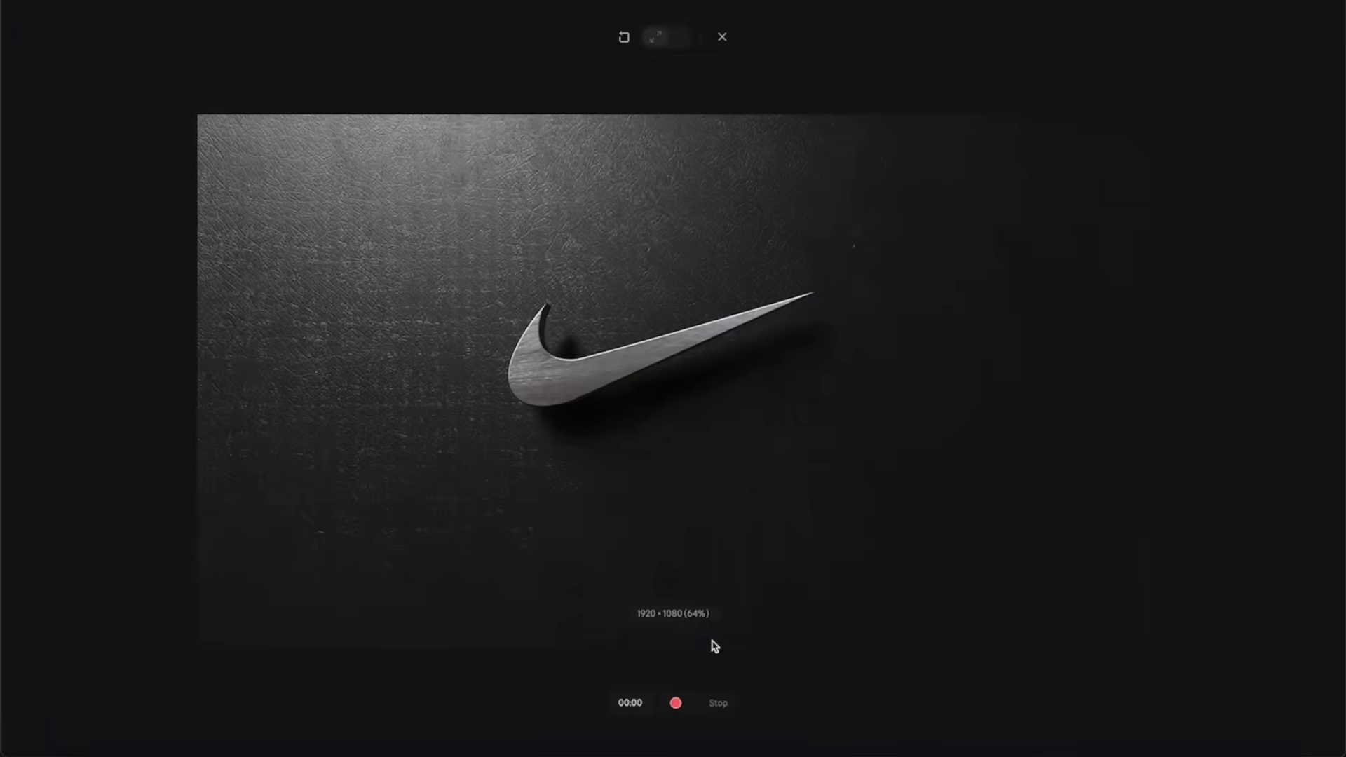
pyautogui.click(676, 702)
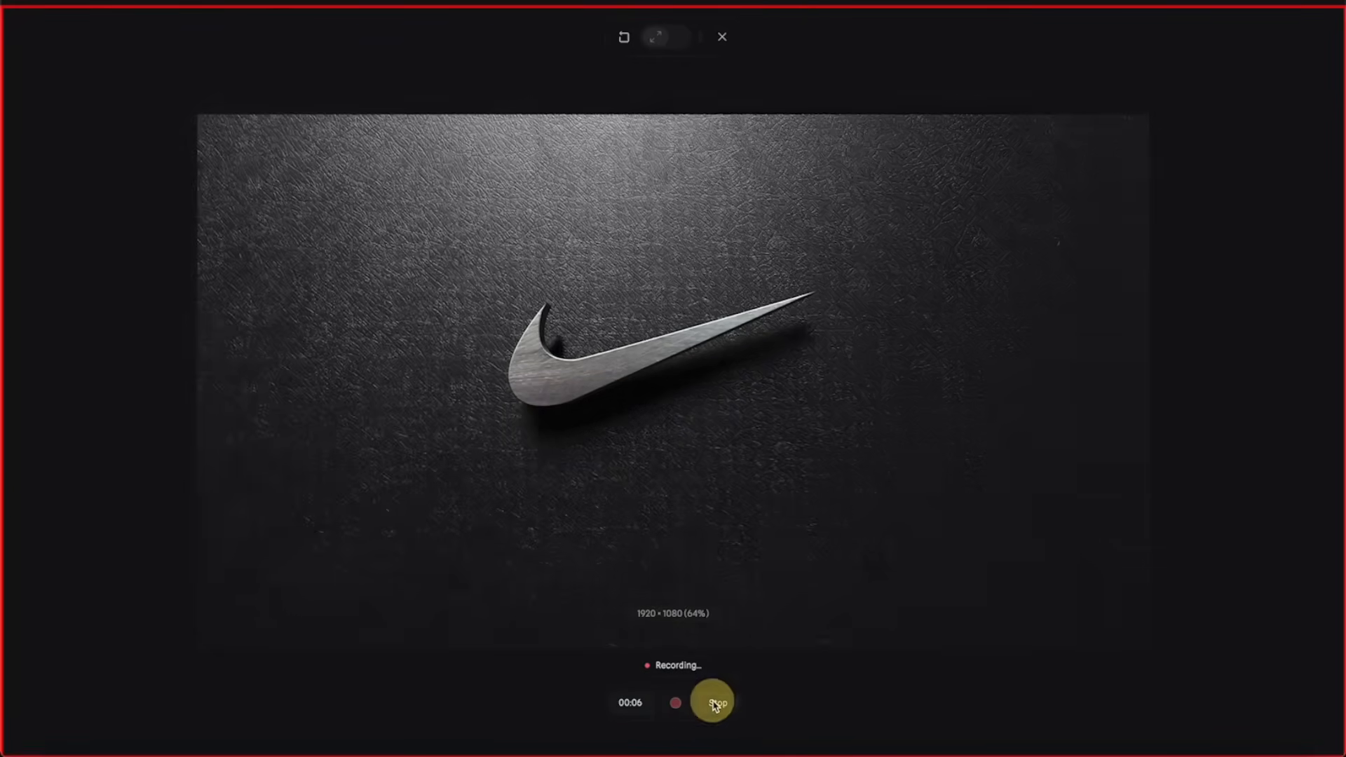
pyautogui.click(712, 700)
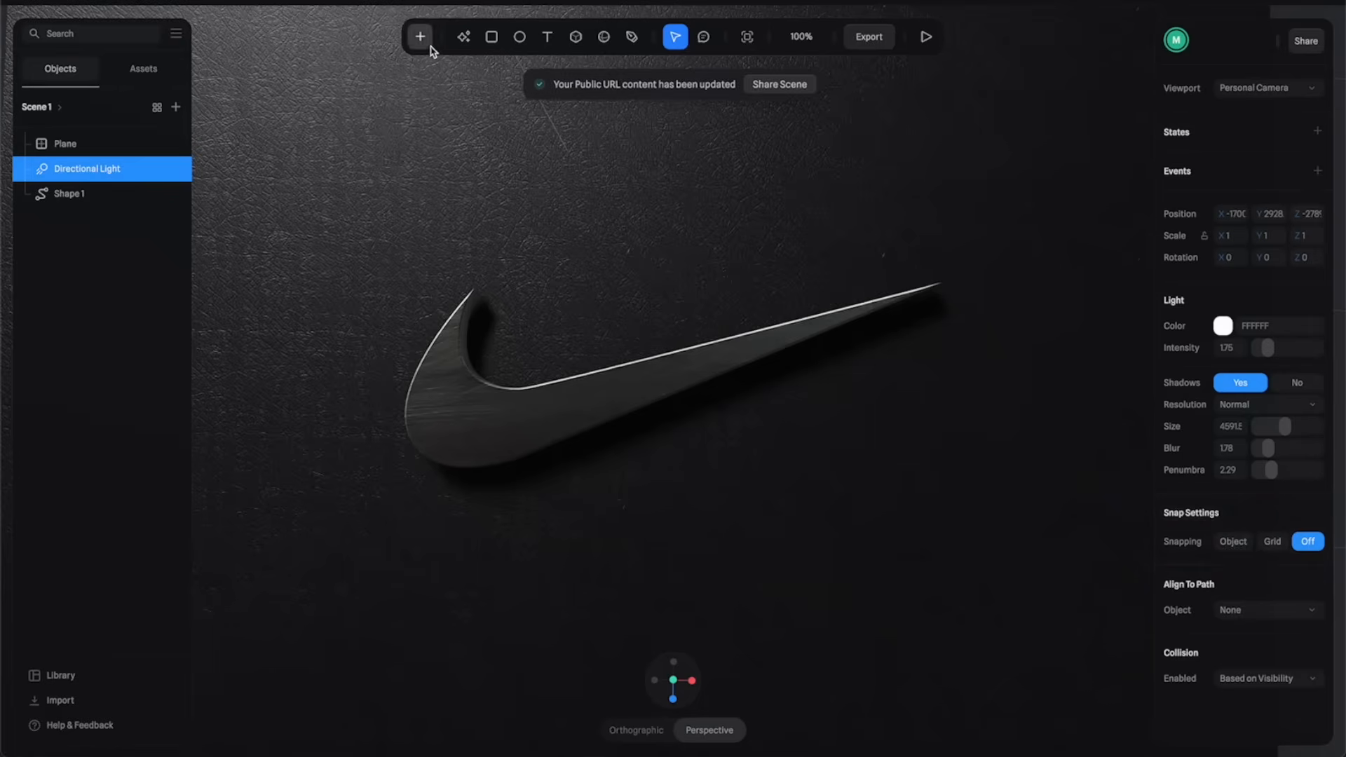
# Start AI Style Transfer on the scene with a custom 1920 × 1080 frame.
pyautogui.click(464, 36)
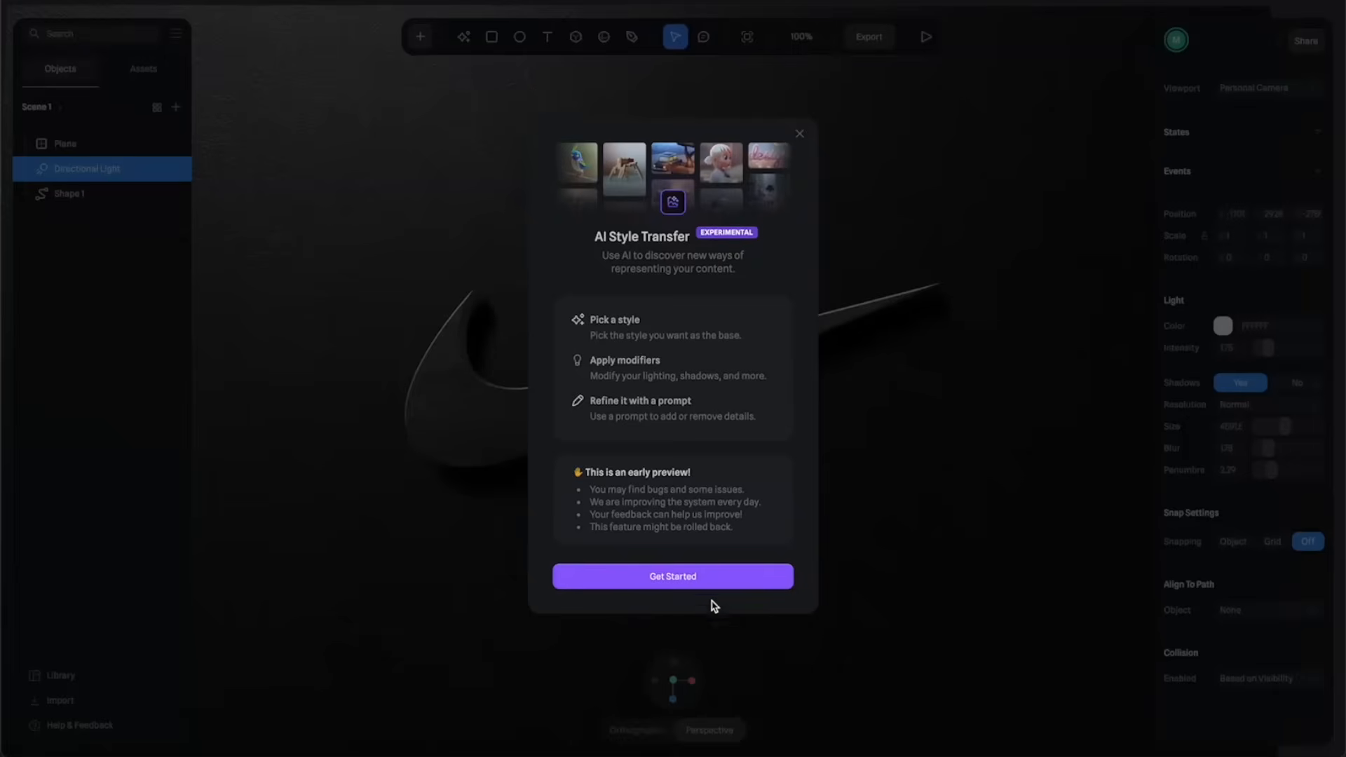
pyautogui.click(671, 577)
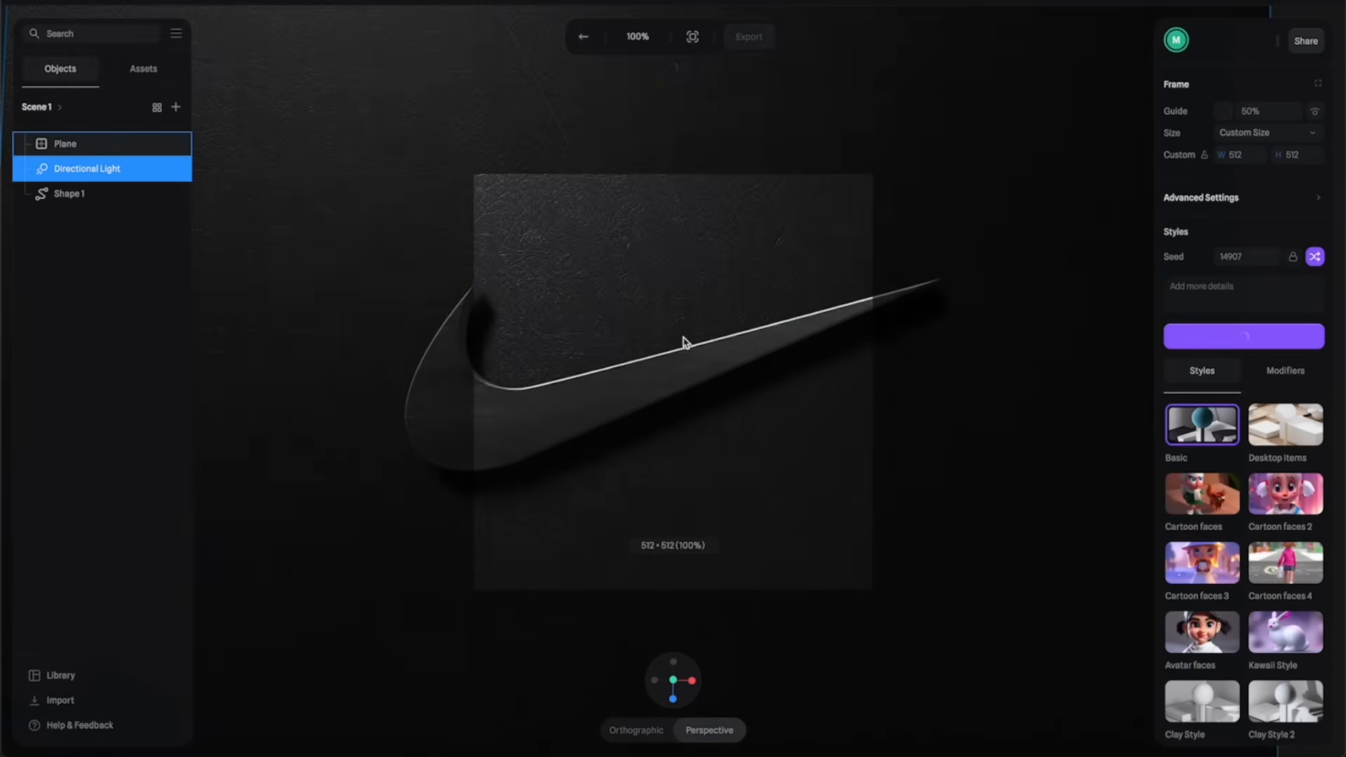
pyautogui.moveTo(677, 412)
pyautogui.write('1920')
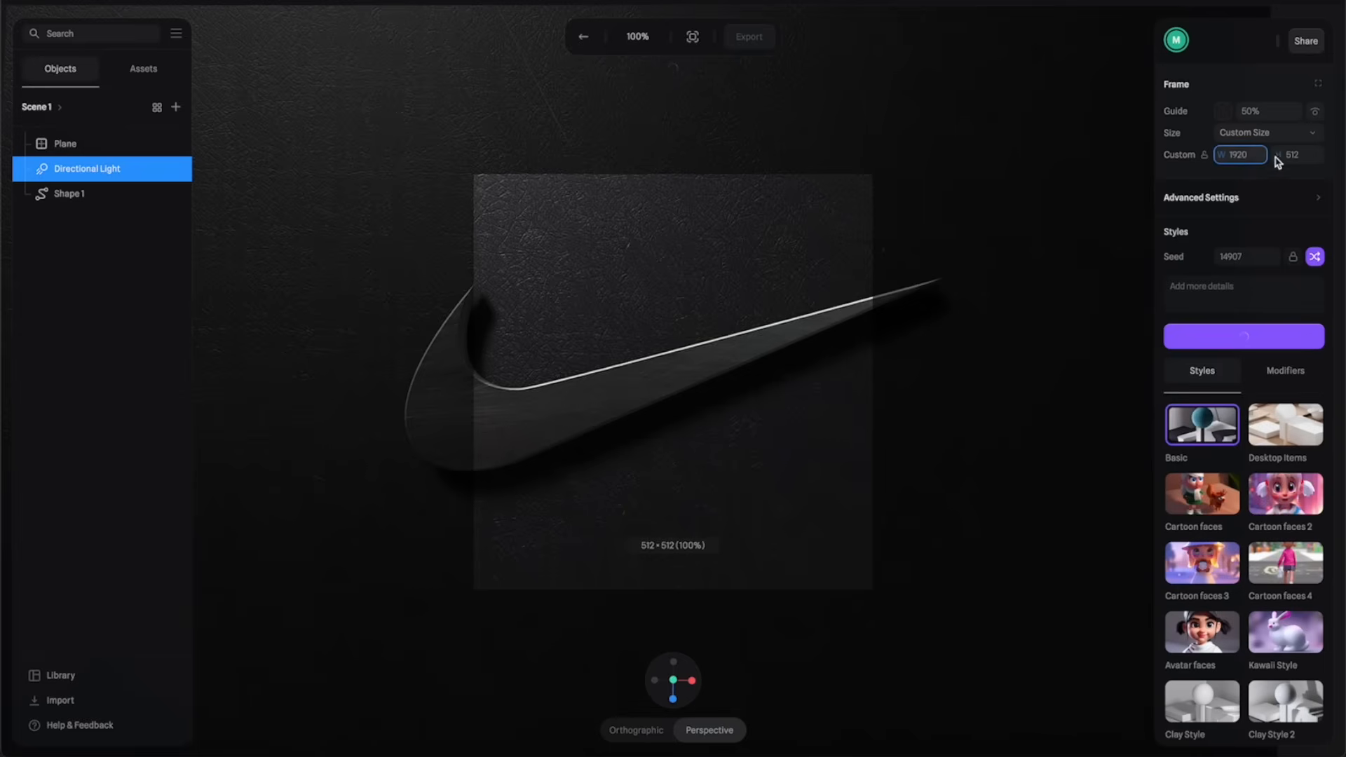
pyautogui.write('1080')
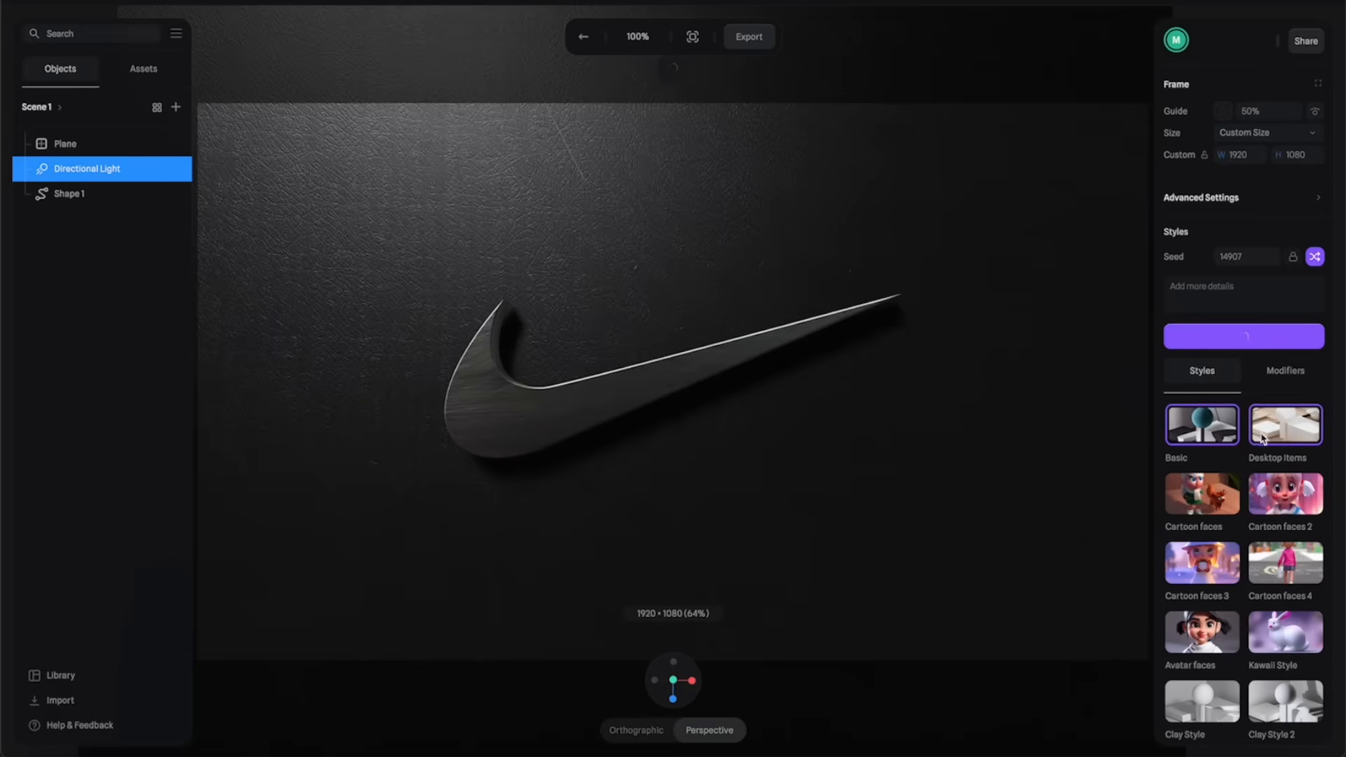
# Browse the Styles grid, pick a style and move to the extra prompt details field.
pyautogui.click(1284, 497)
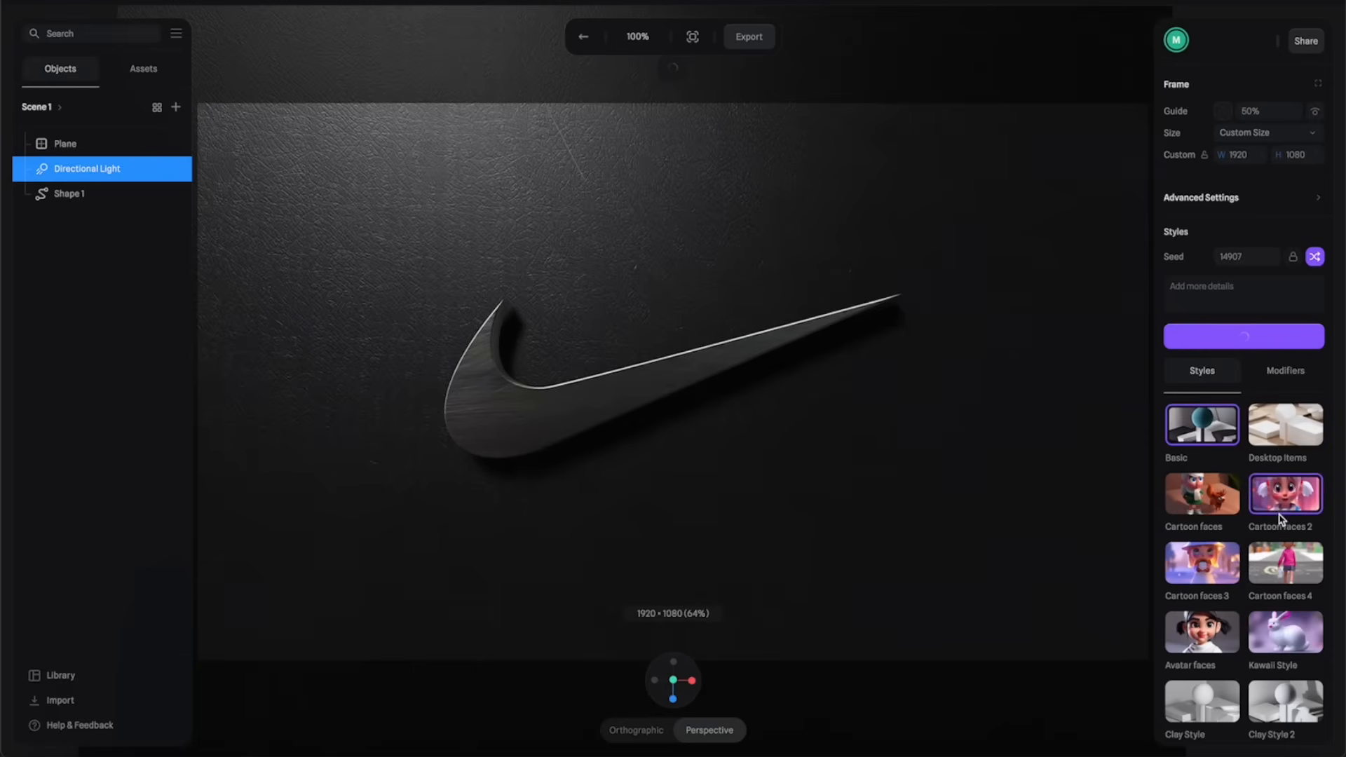
pyautogui.scroll(-3)
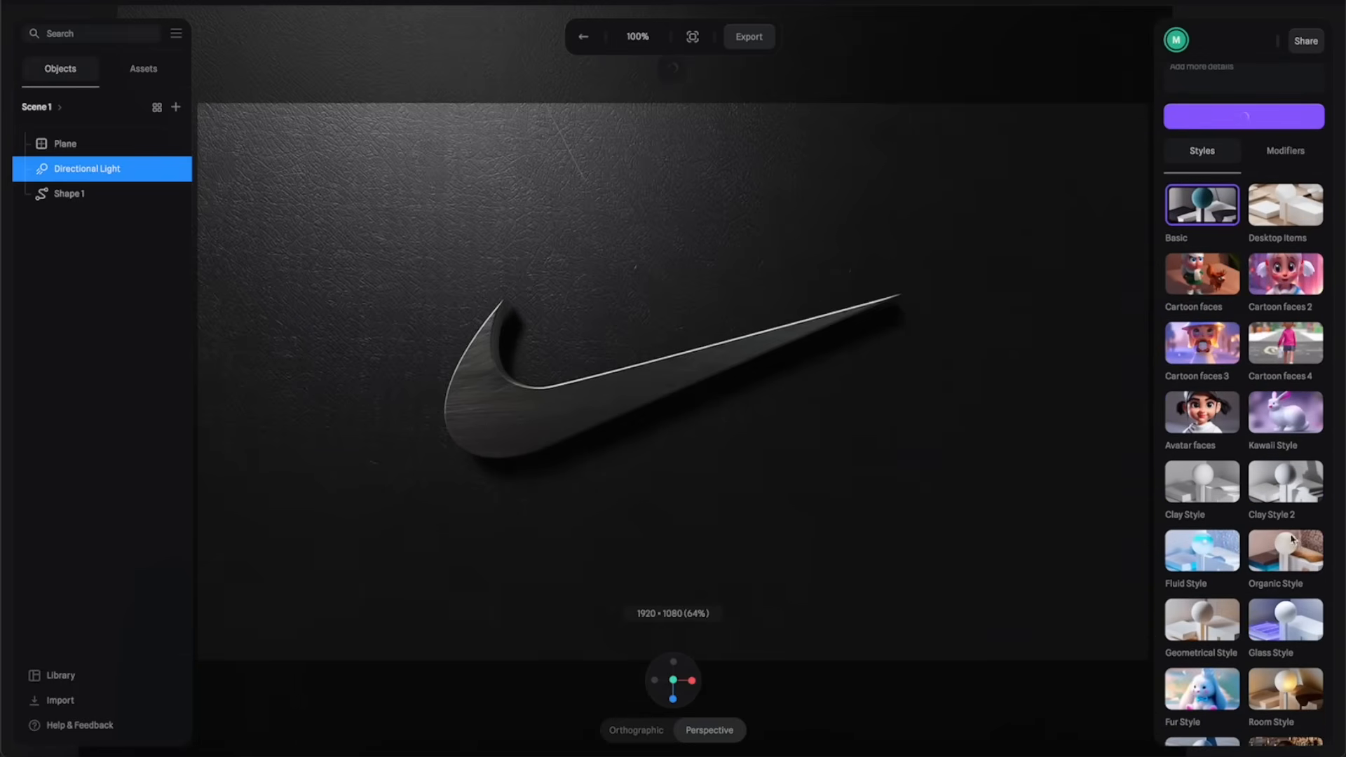
pyautogui.click(1285, 549)
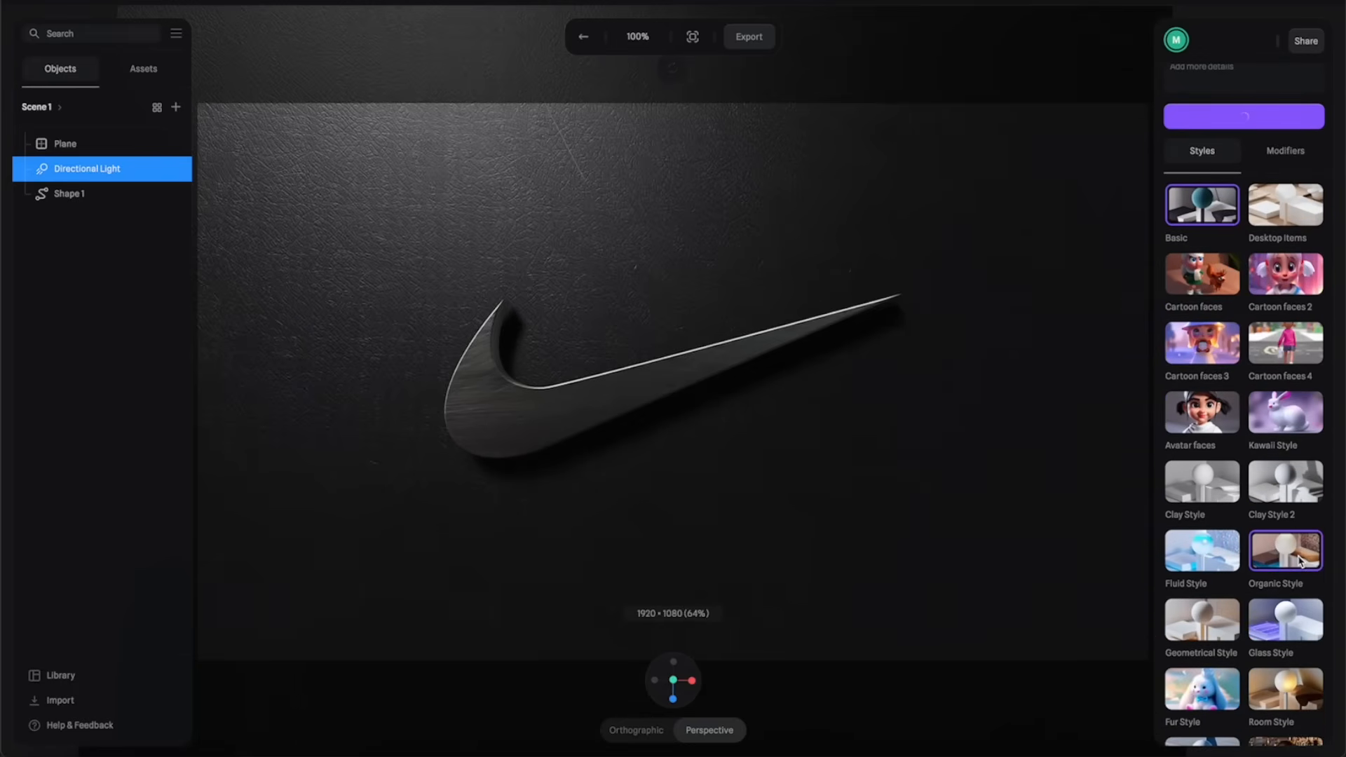
pyautogui.click(1201, 621)
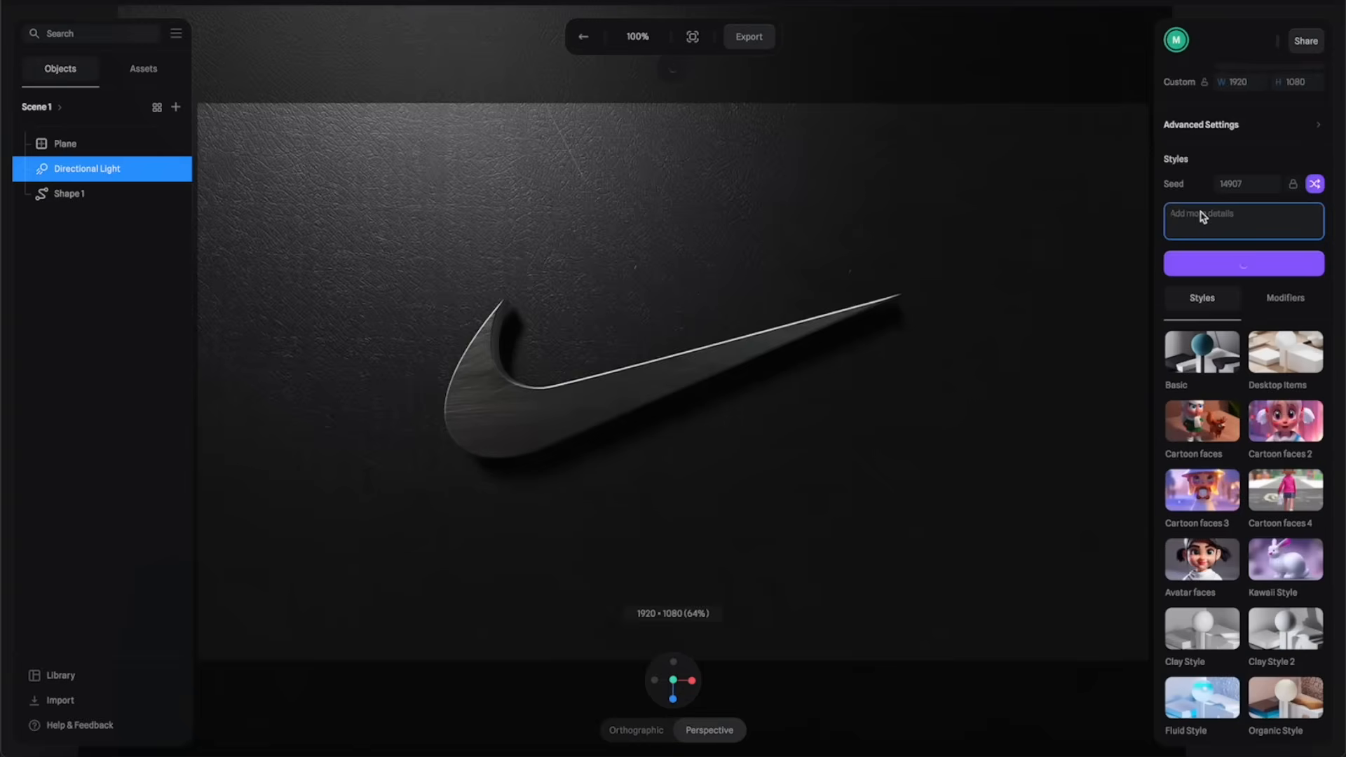
# Generate an AI render from a 'nike logo ... on a wall' prompt and export it as a JPG.
pyautogui.write('nike logo attac')
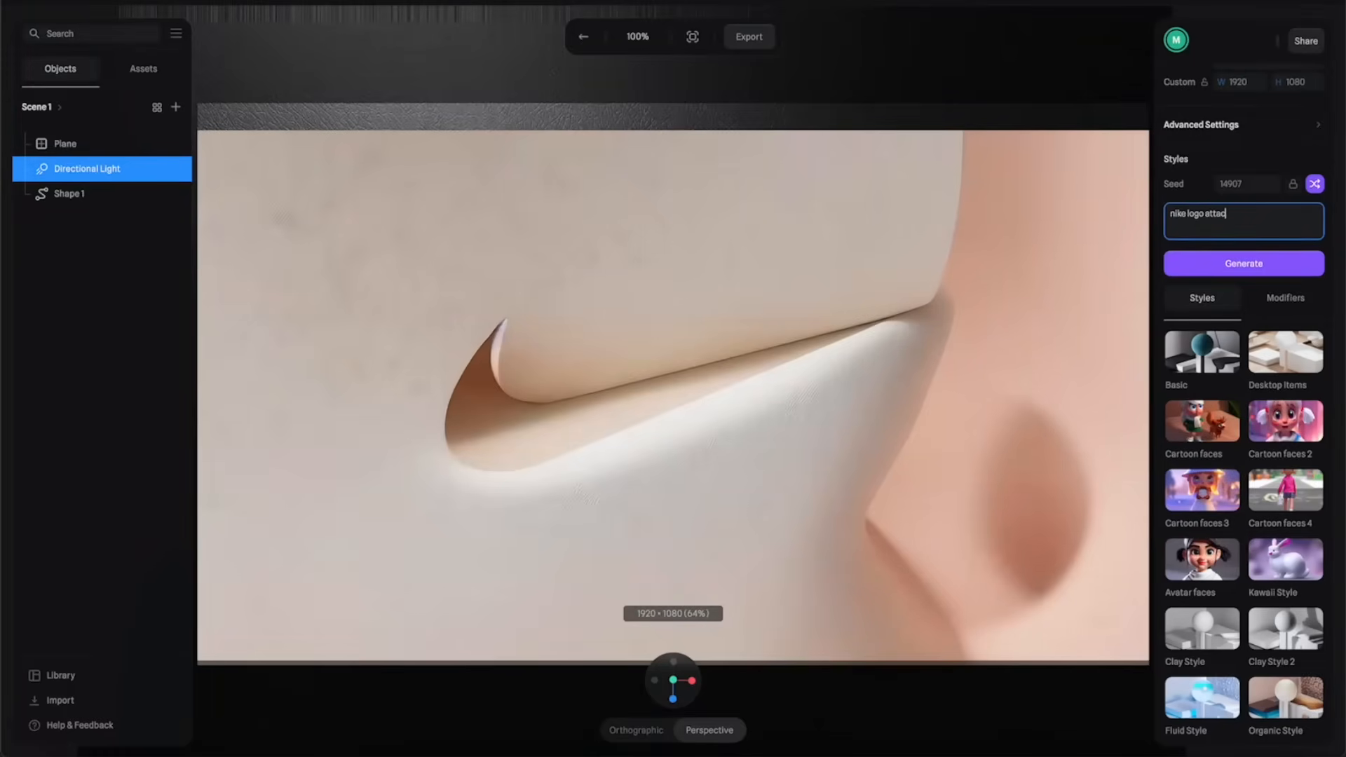
pyautogui.write('hed on a wall')
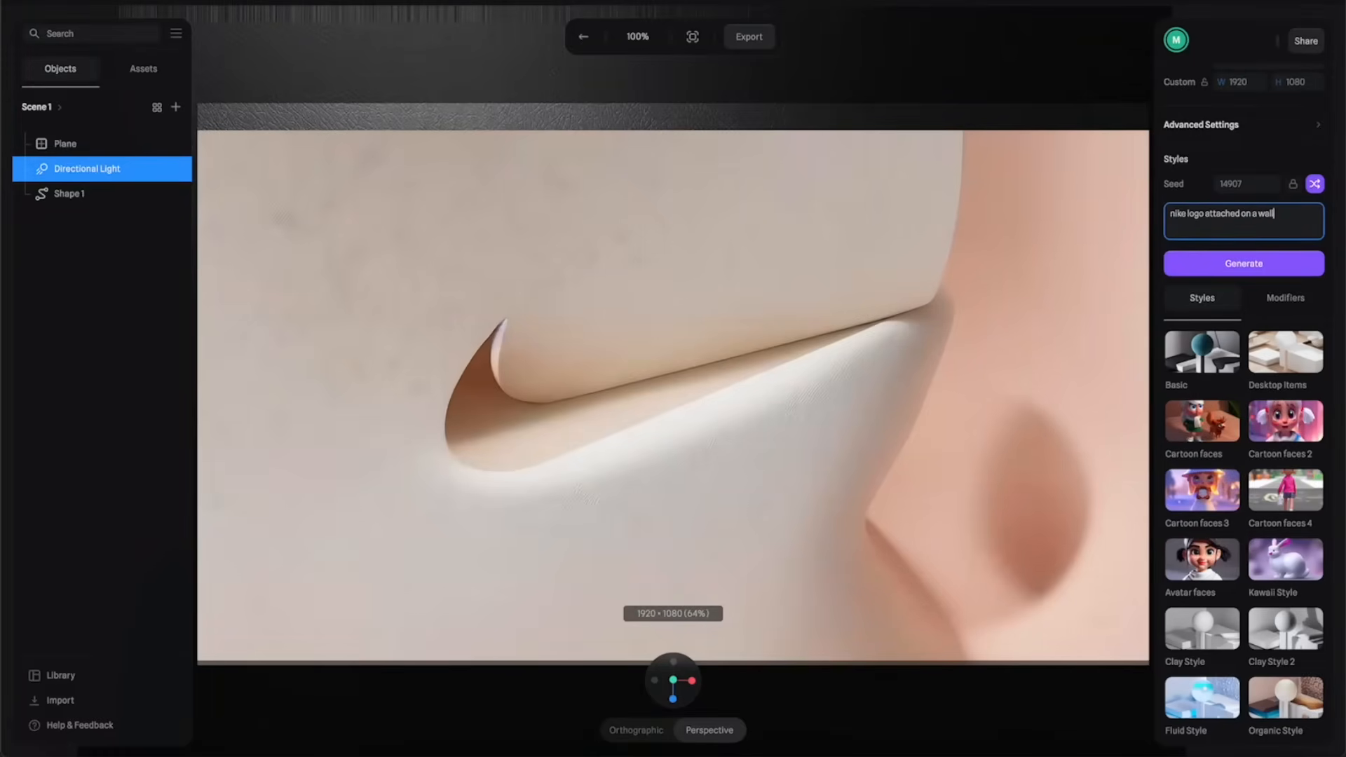
pyautogui.click(1242, 263)
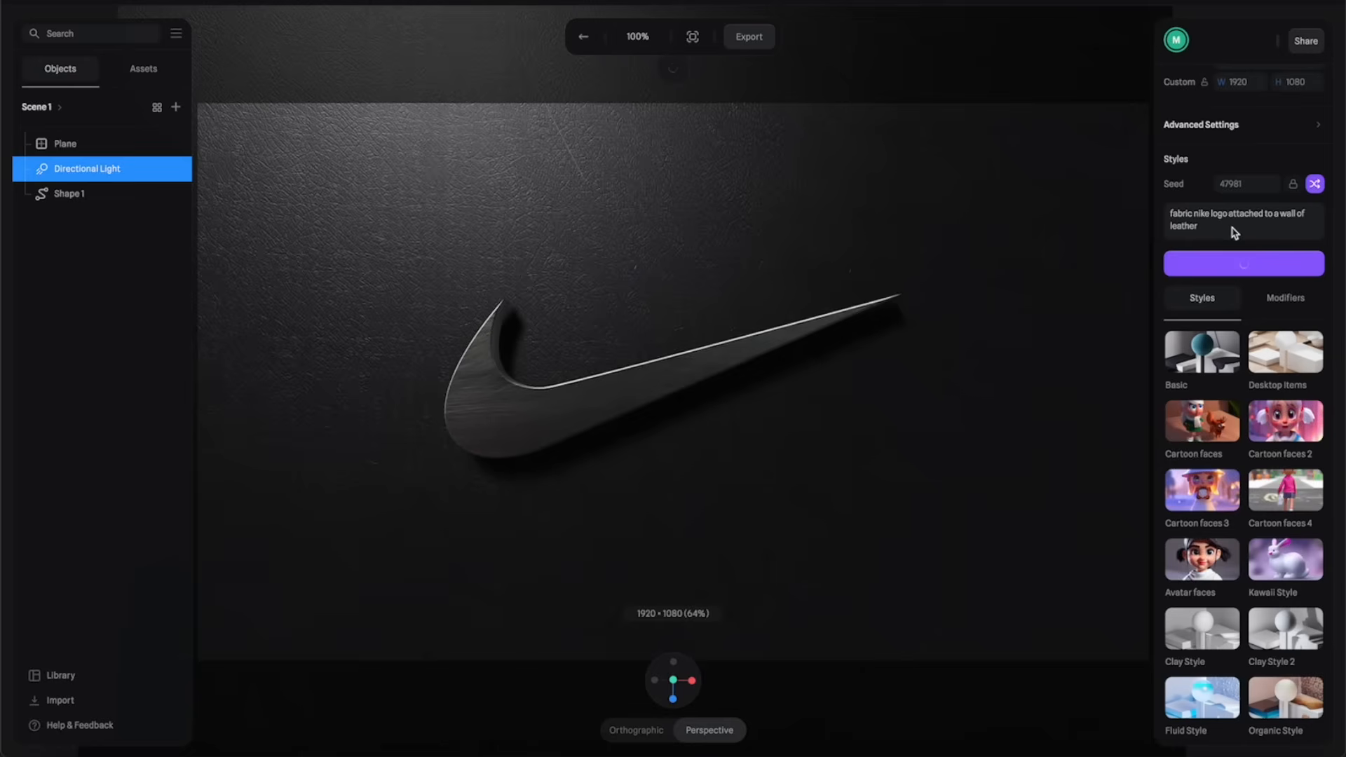
pyautogui.click(1243, 264)
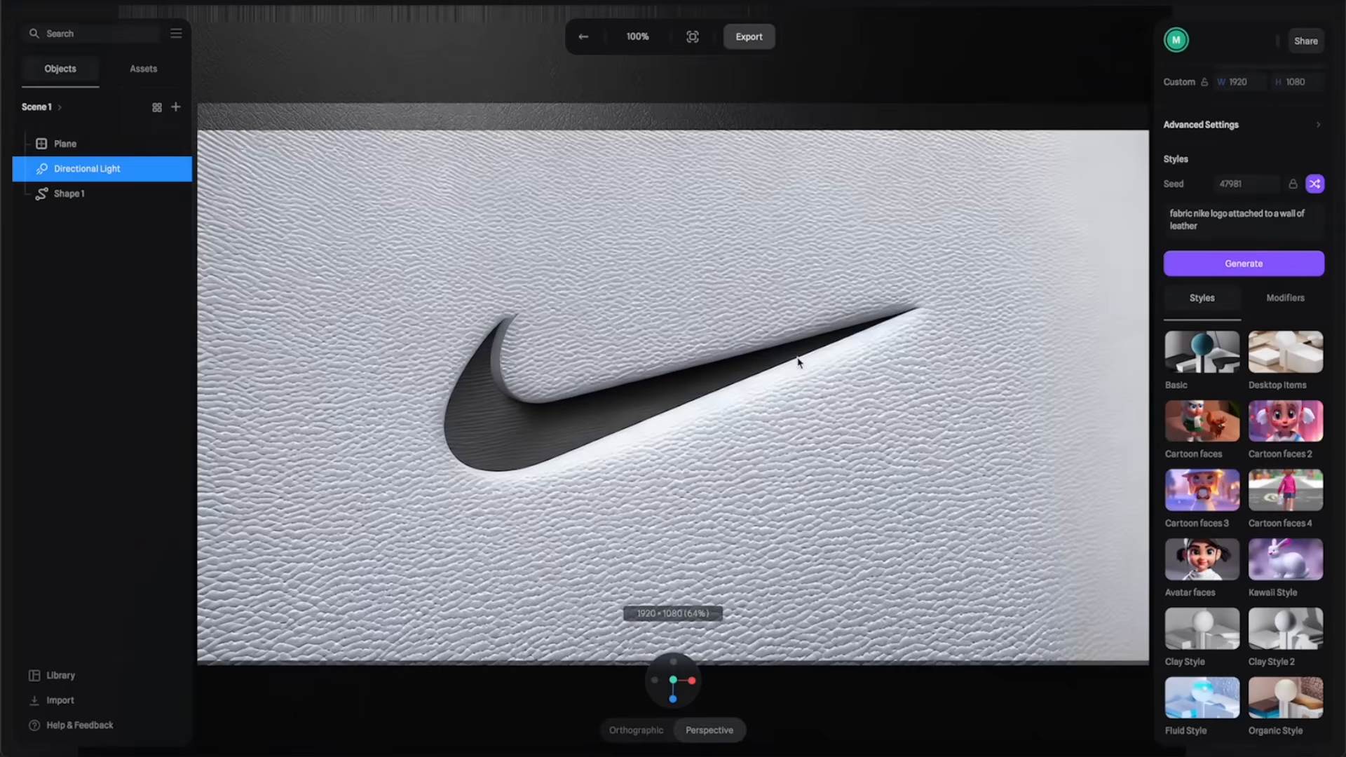
pyautogui.click(747, 37)
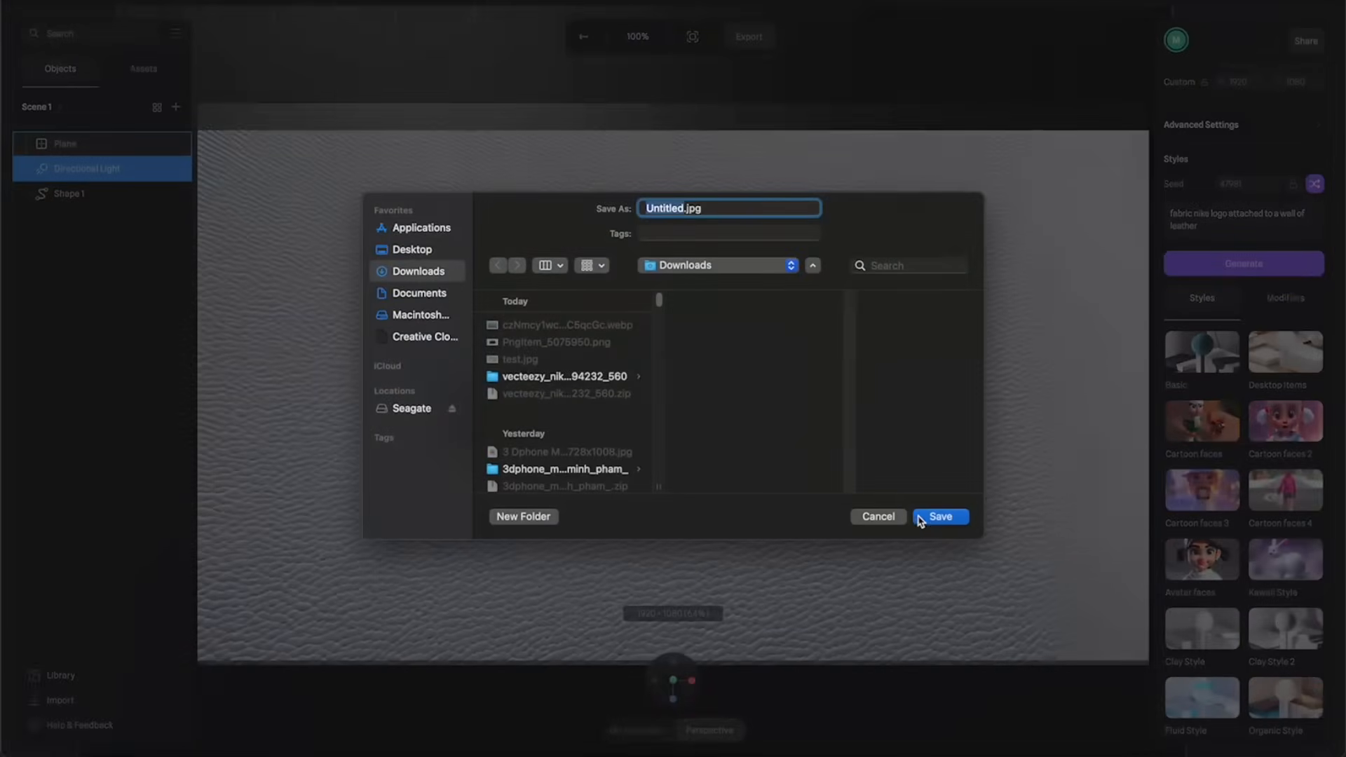